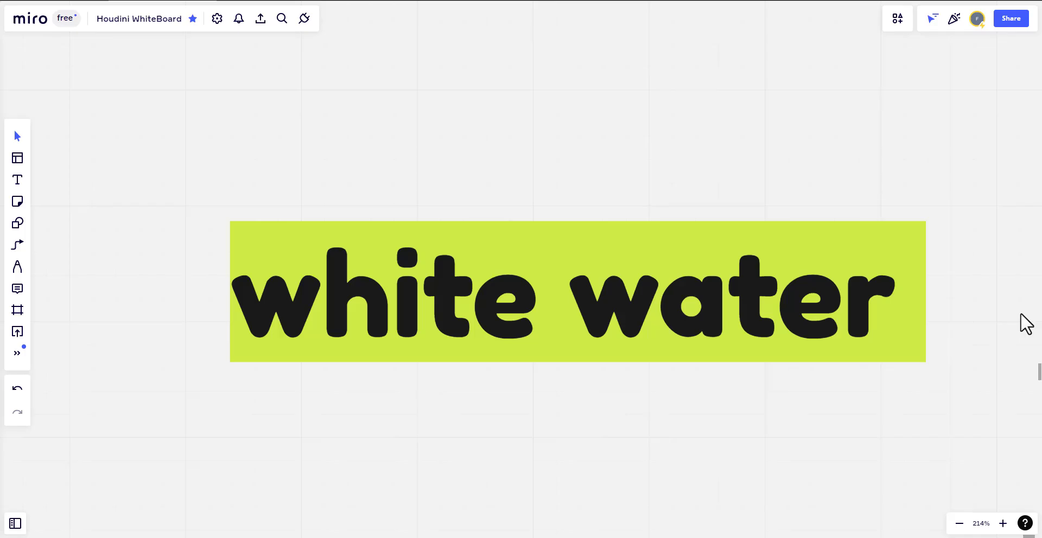
{"action": "mouse_move", "coordinate": [649, 423]}
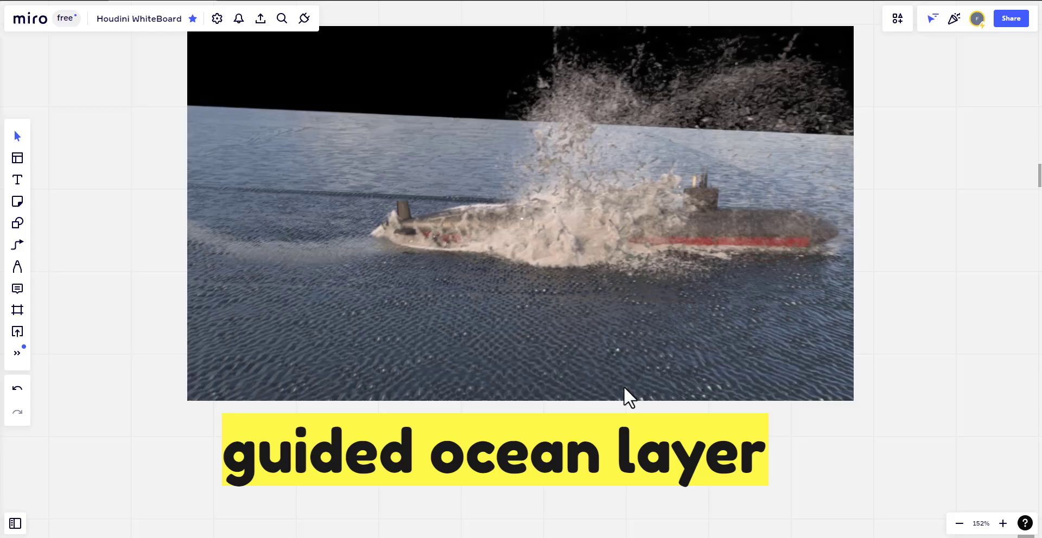
{"action": "mouse_move", "coordinate": [609, 470]}
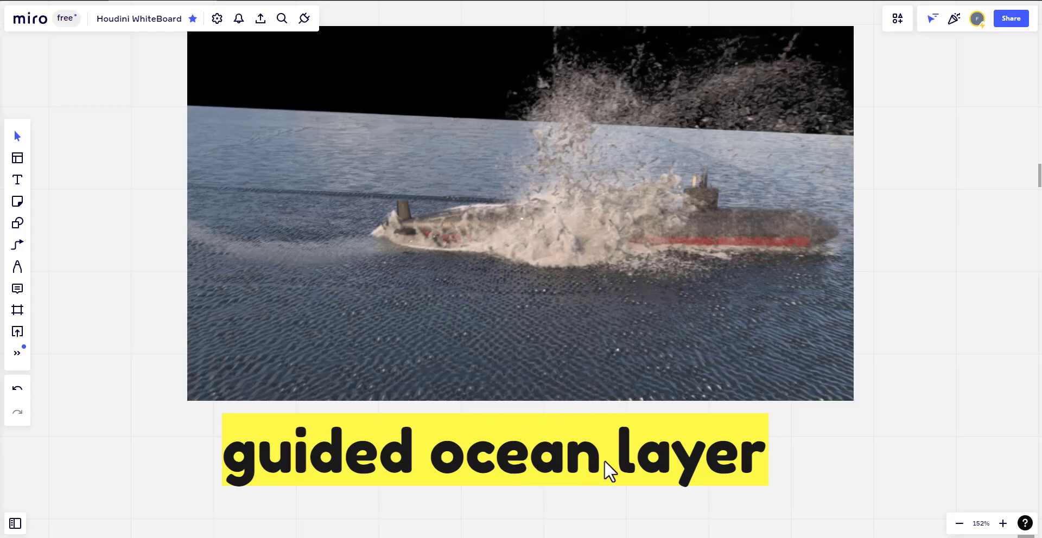
{"action": "mouse_move", "coordinate": [694, 205]}
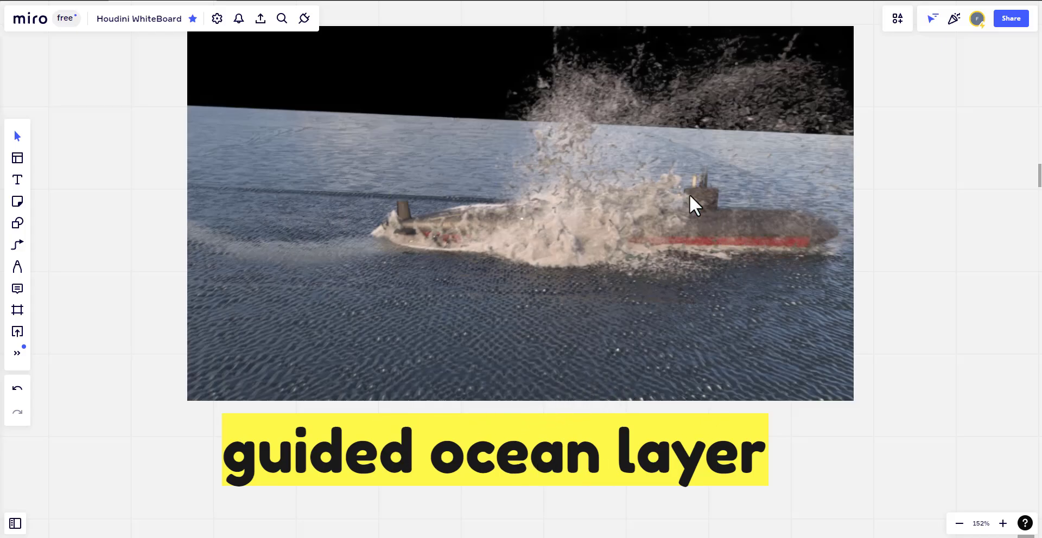
{"action": "mouse_move", "coordinate": [698, 322]}
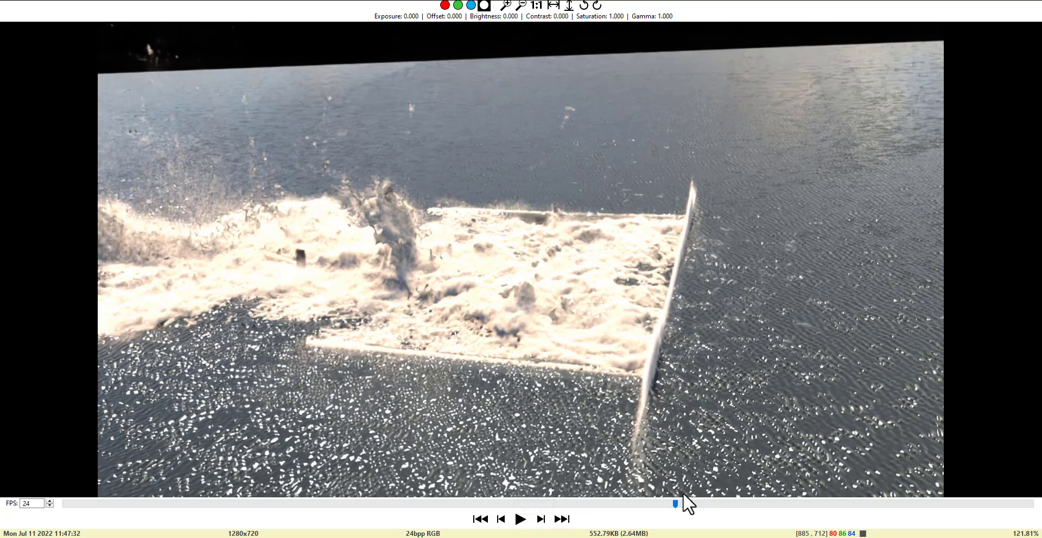
{"action": "mouse_move", "coordinate": [694, 239]}
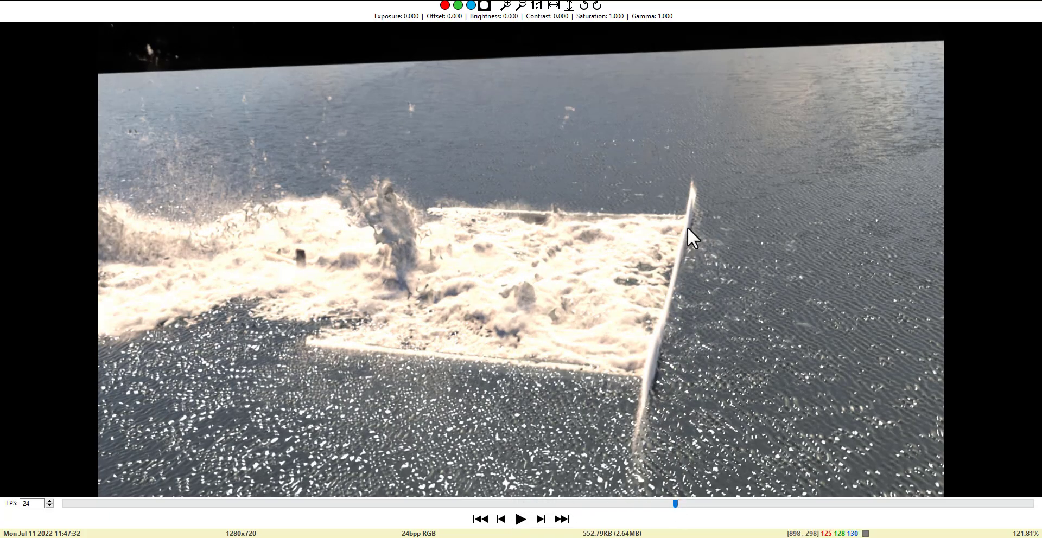
{"action": "mouse_move", "coordinate": [591, 326]}
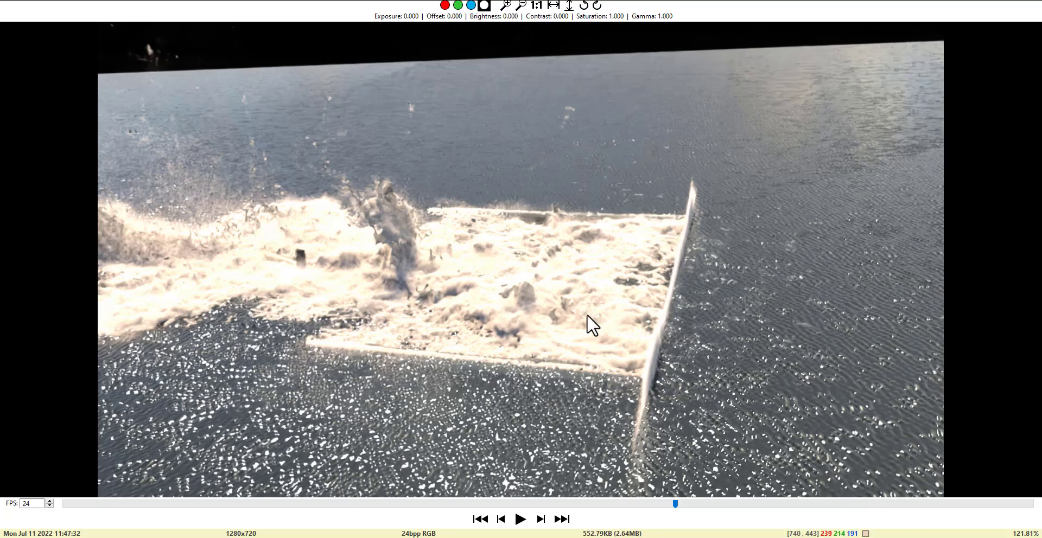
{"action": "mouse_move", "coordinate": [183, 164]}
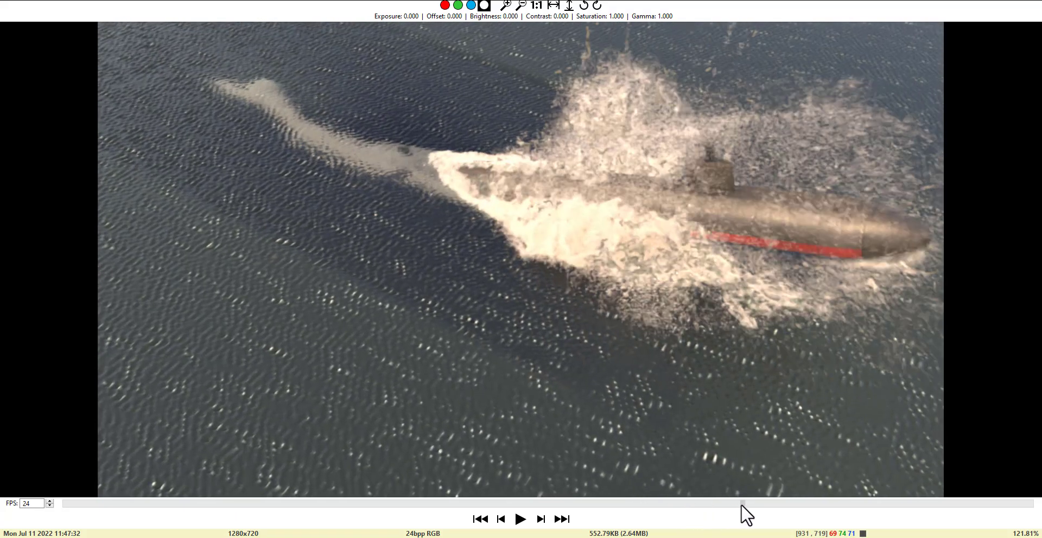
{"action": "mouse_move", "coordinate": [391, 171]}
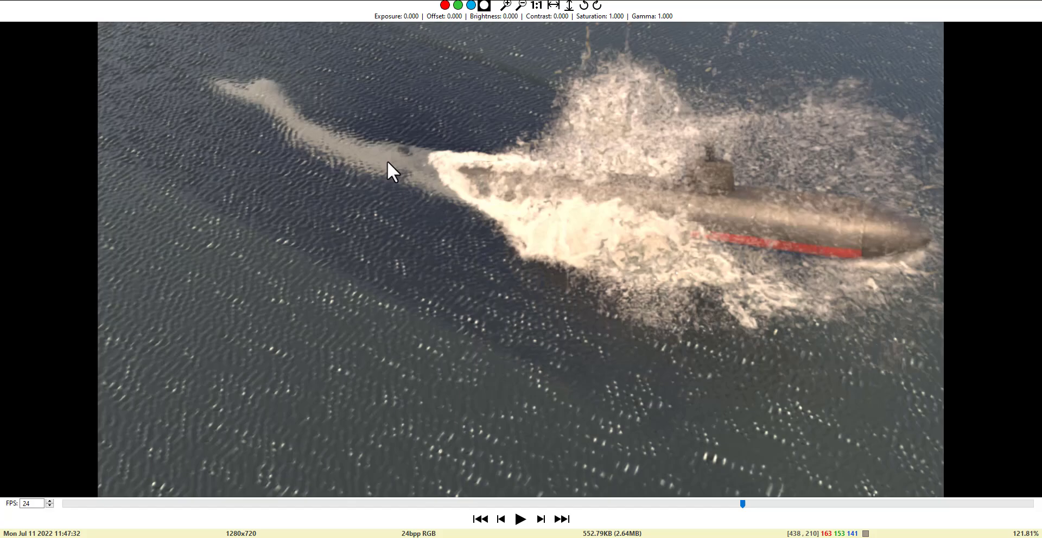
{"action": "mouse_move", "coordinate": [422, 177]}
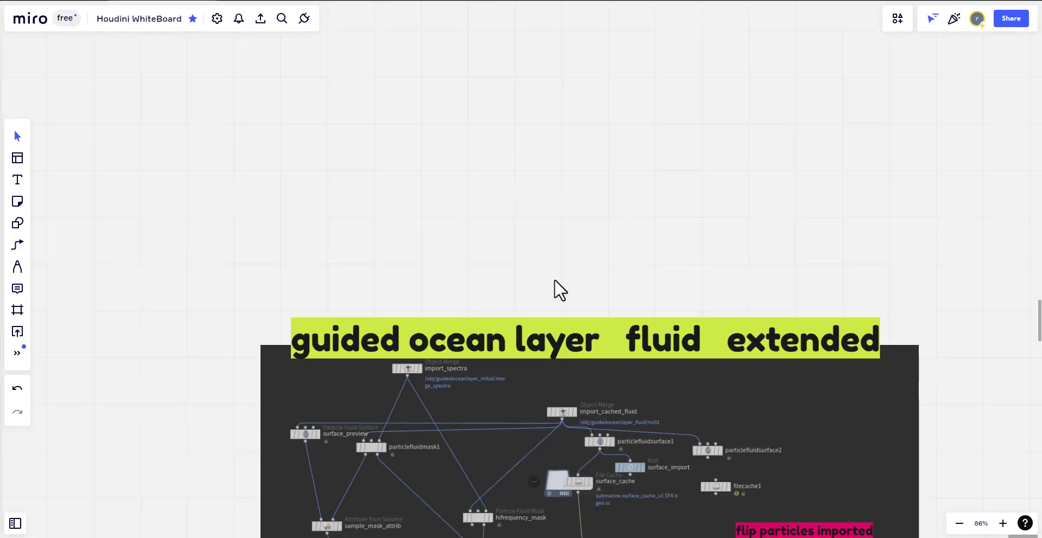
Scroll the Miro board down to the whitewater node chain from import_whitewater to merge.
{"action": "scroll", "scroll_direction": "down", "scroll_amount": 3}
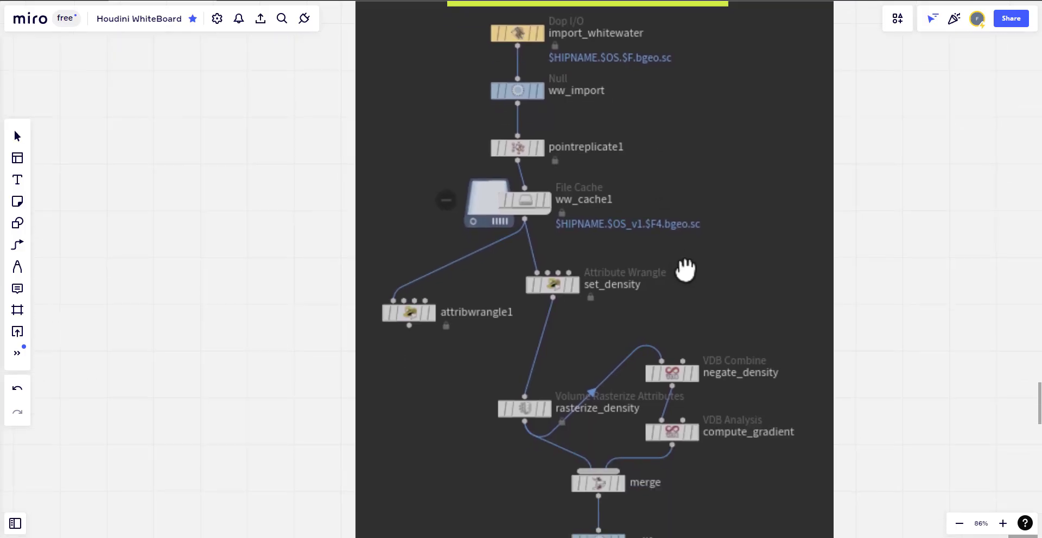
{"action": "scroll", "scroll_direction": "down", "scroll_amount": 3}
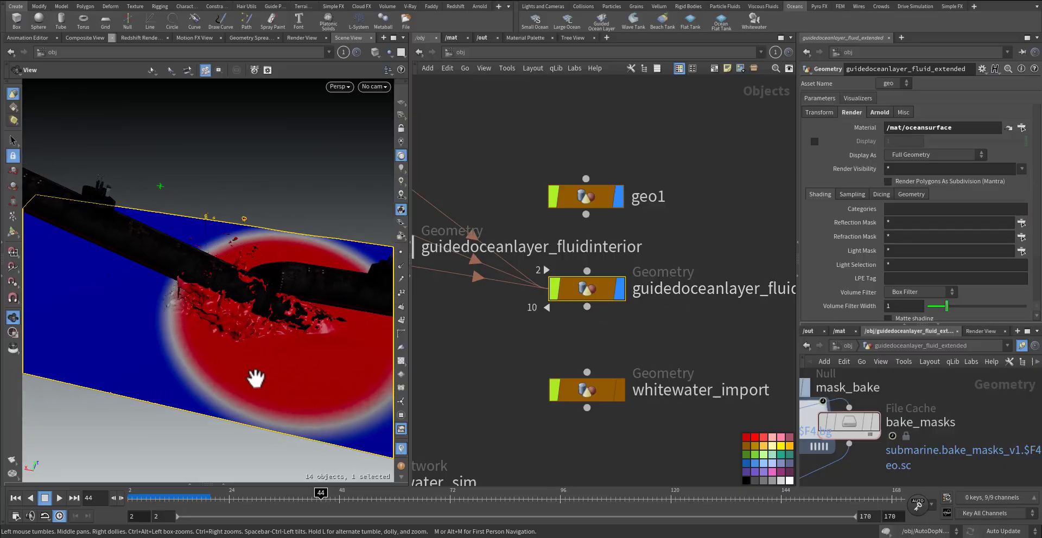
Orbit the viewport around the submarine and ocean surface.
{"action": "left_click_drag", "start_coordinate": [256, 379], "coordinate": [221, 419]}
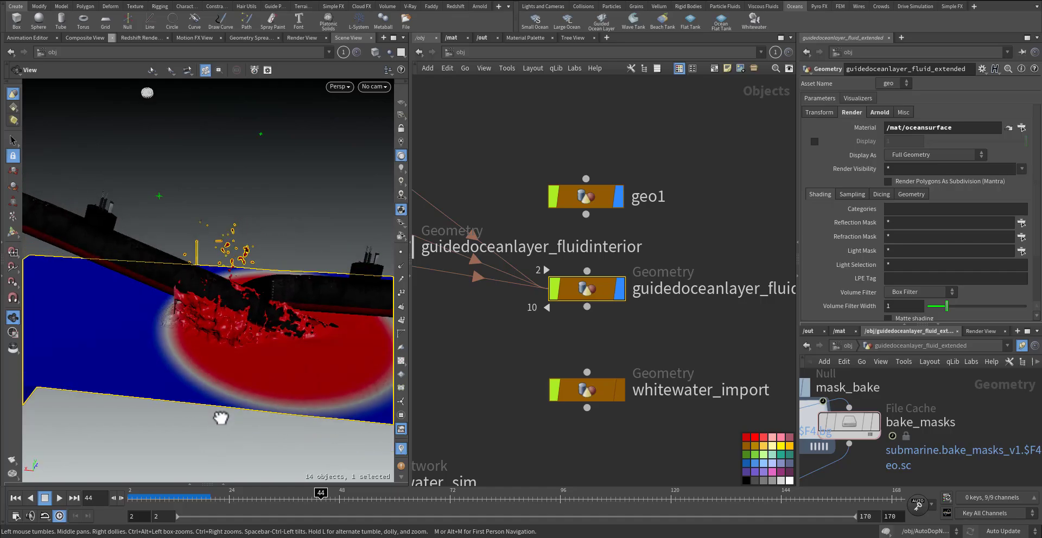
{"action": "left_click_drag", "start_coordinate": [221, 419], "coordinate": [256, 410]}
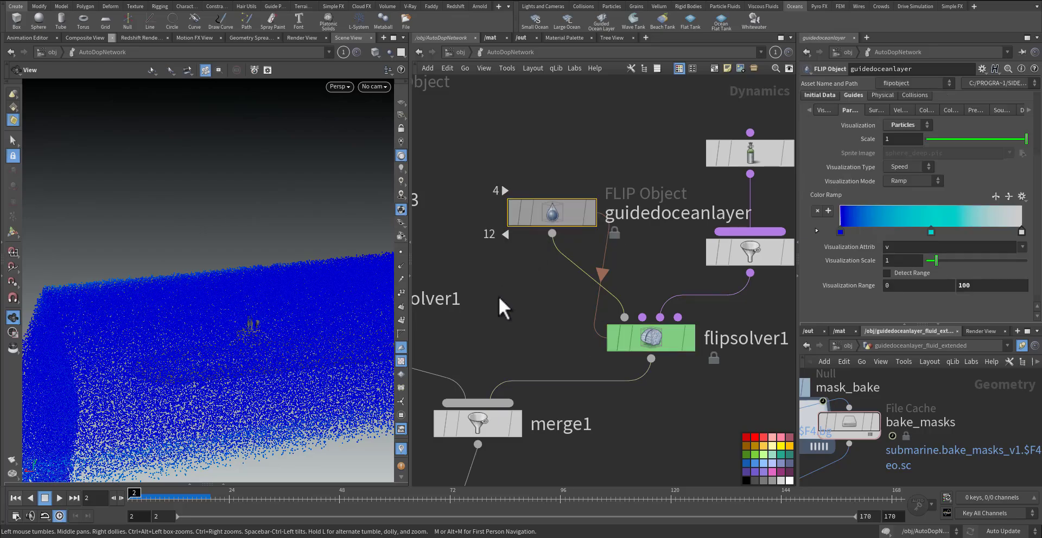
{"action": "mouse_move", "coordinate": [791, 25]}
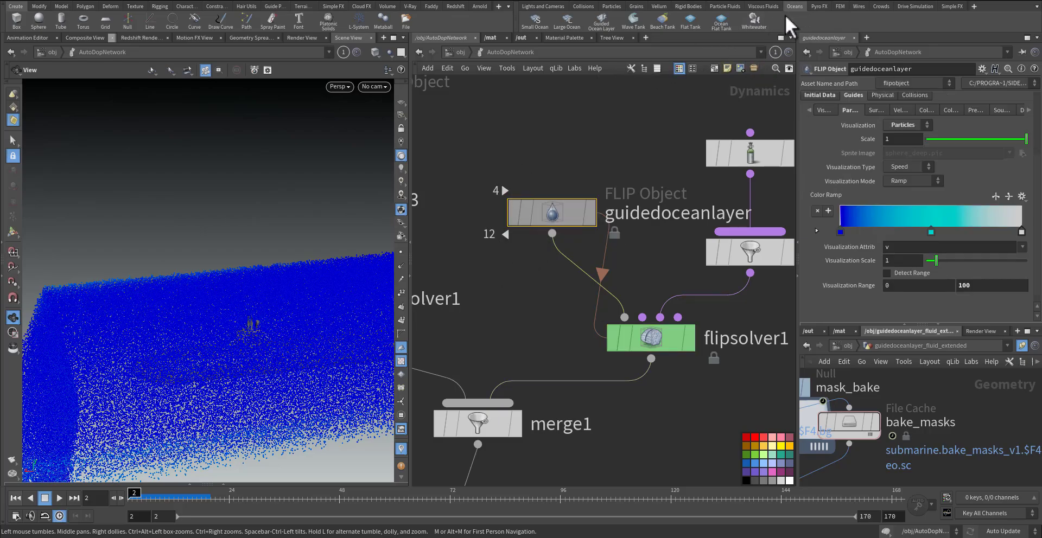
{"action": "mouse_move", "coordinate": [753, 21]}
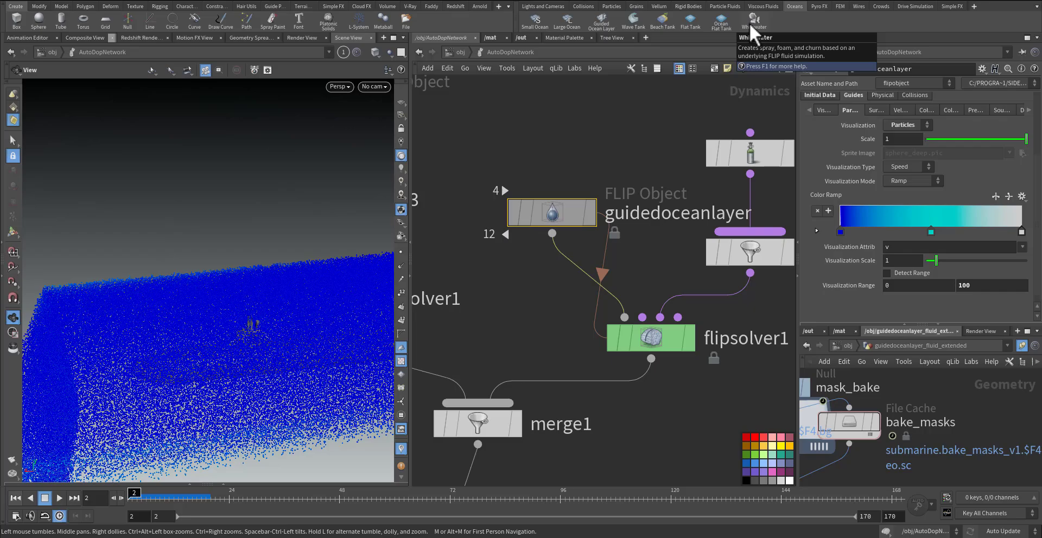
{"action": "mouse_move", "coordinate": [457, 66]}
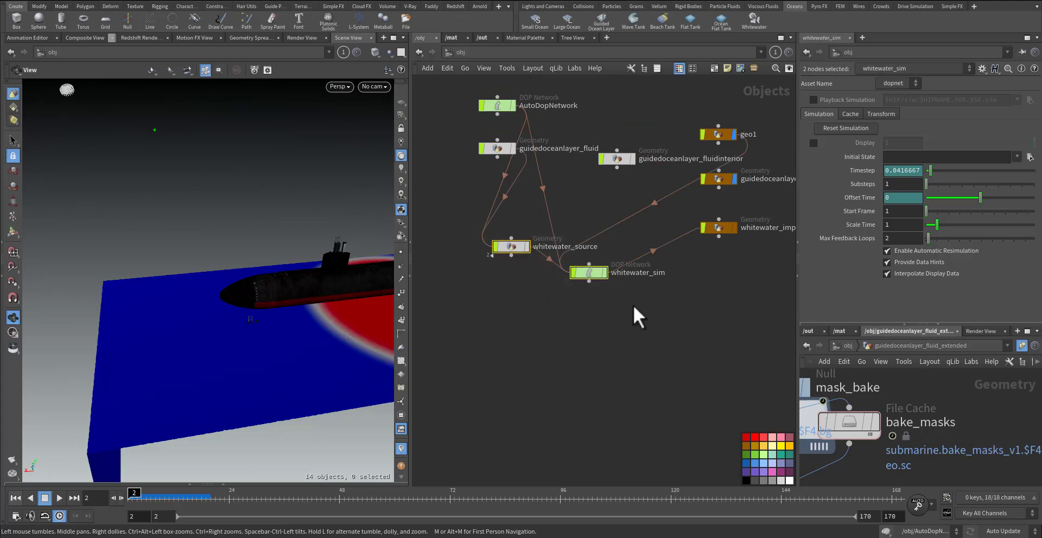
{"action": "mouse_move", "coordinate": [722, 238]}
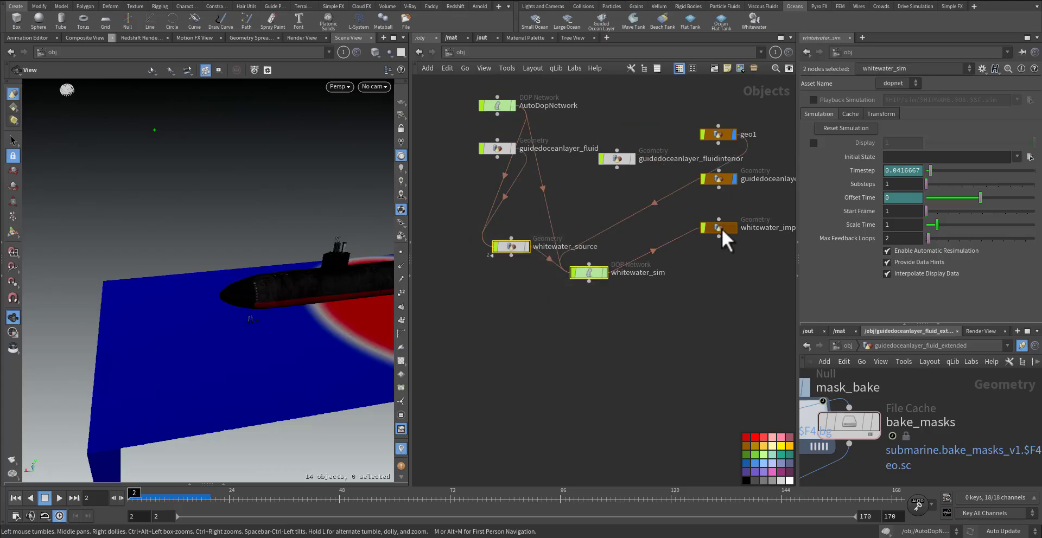
Create whitewater_source and whitewater_sim nodes at /obj with the Oceans shelf Whitewater tool.
{"action": "left_click", "coordinate": [632, 301]}
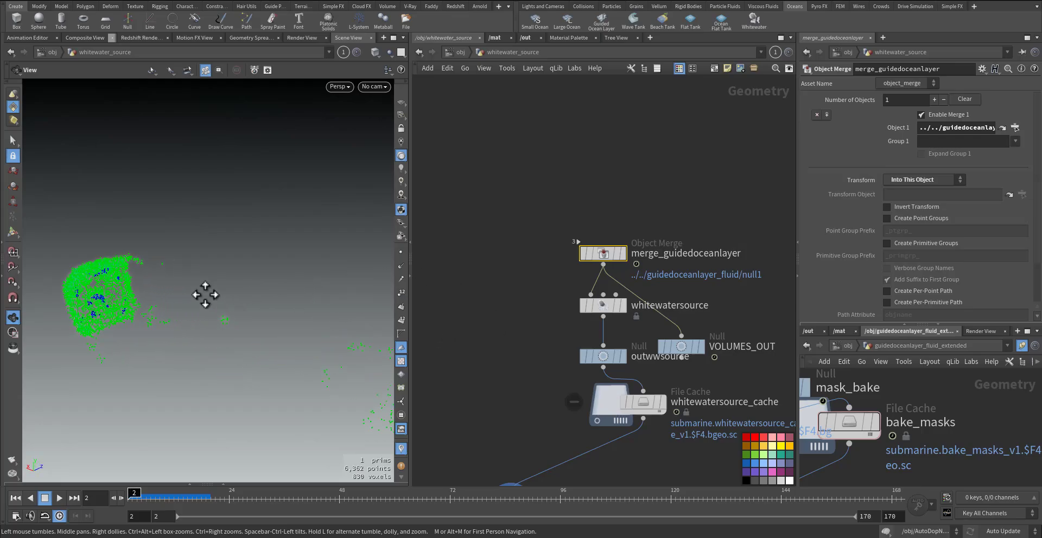
Set the whitewatersource Speed Range to 2 and 4, then move on to the Curvature settings.
{"action": "left_click", "coordinate": [602, 305]}
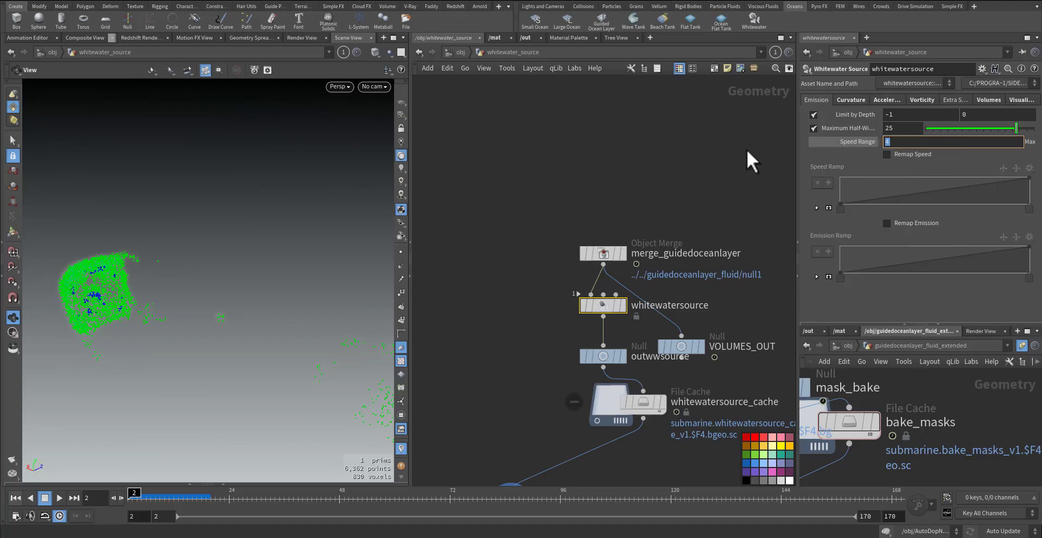
{"action": "left_click", "coordinate": [842, 141]}
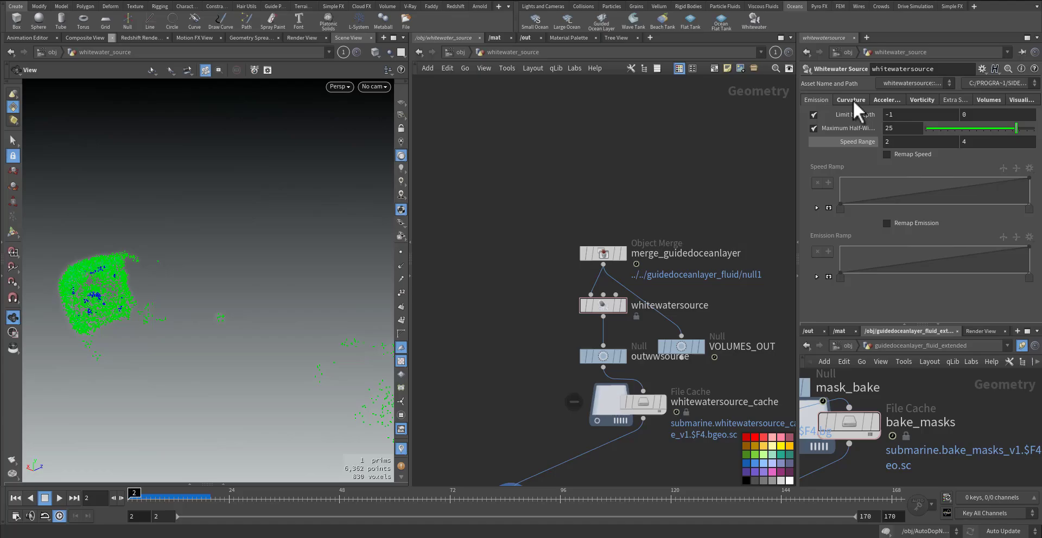
{"action": "left_click", "coordinate": [850, 100]}
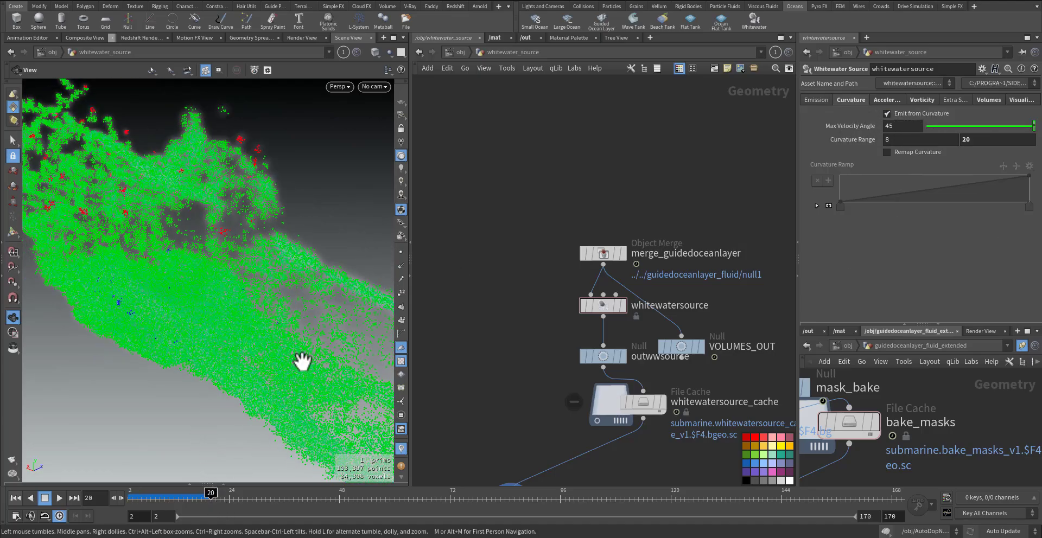
Orbit closer to the emitted source particles and review the visualization settings.
{"action": "left_click_drag", "start_coordinate": [303, 359], "coordinate": [122, 329]}
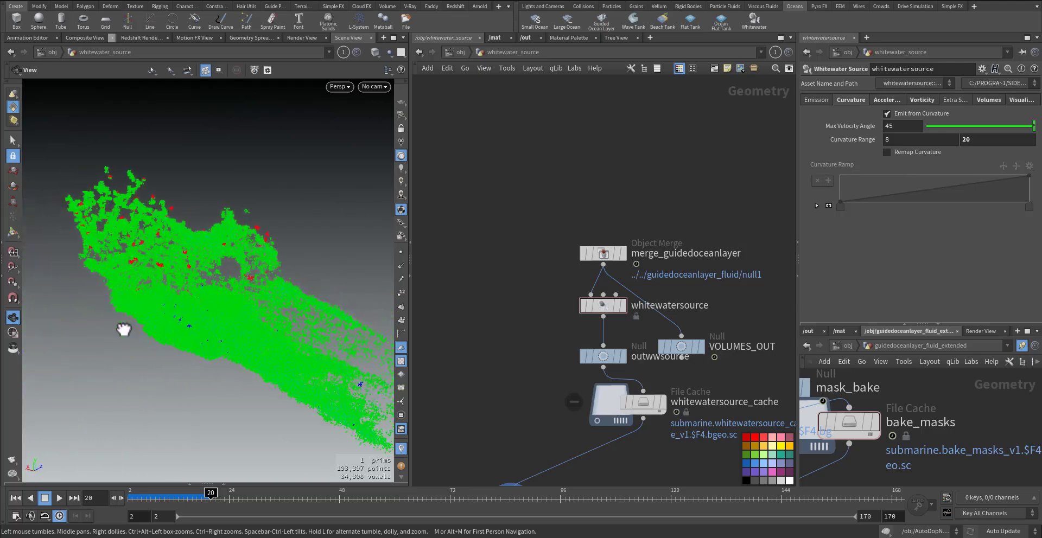
{"action": "left_click_drag", "start_coordinate": [124, 330], "coordinate": [189, 306]}
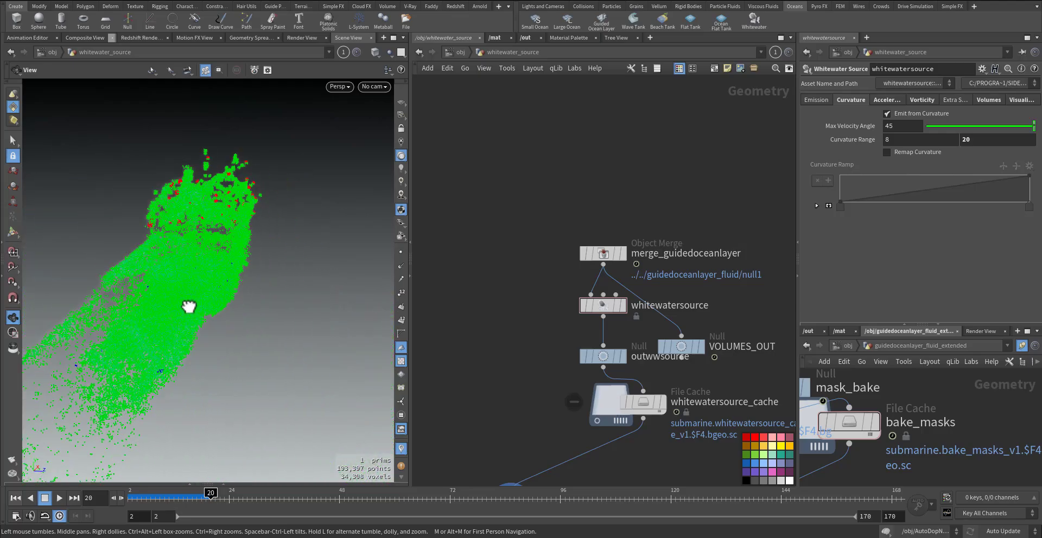
{"action": "left_click_drag", "start_coordinate": [188, 306], "coordinate": [200, 232]}
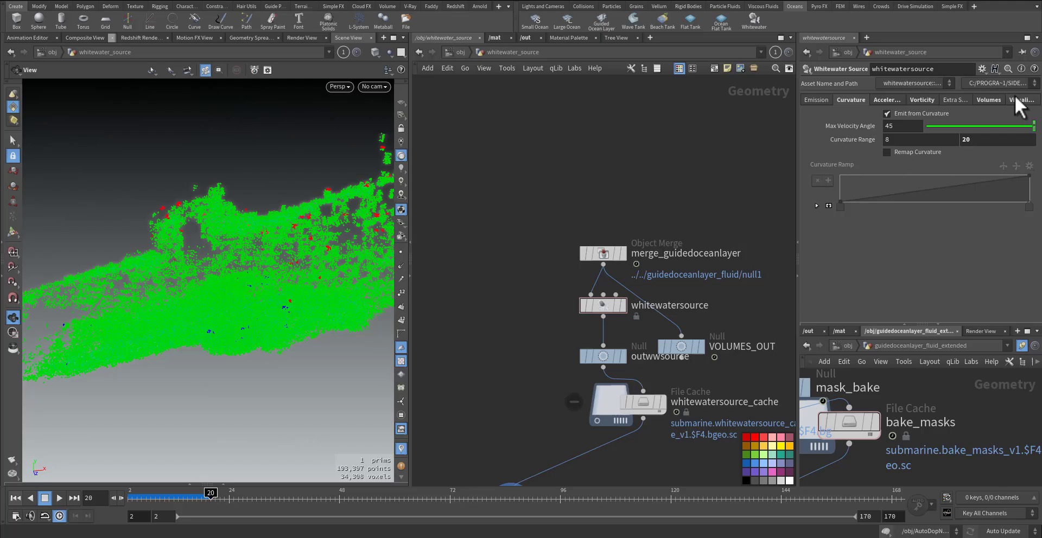
{"action": "left_click", "coordinate": [1024, 100]}
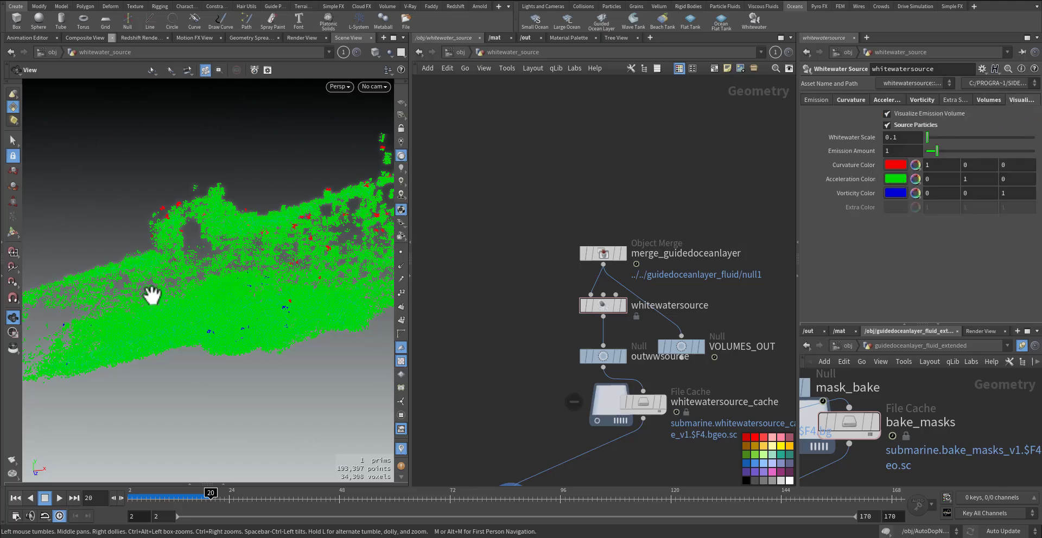
{"action": "left_click_drag", "start_coordinate": [153, 292], "coordinate": [69, 166]}
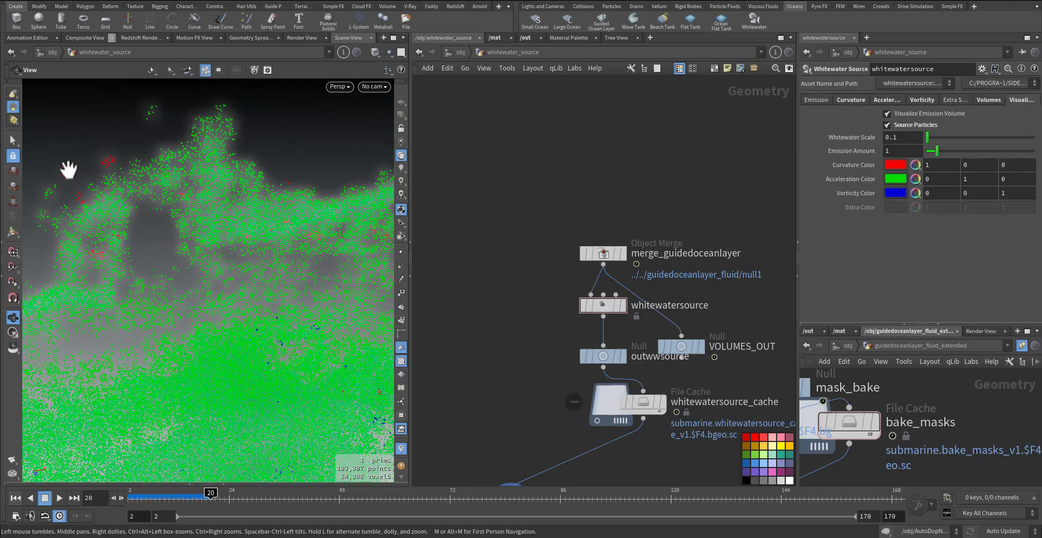
{"action": "mouse_move", "coordinate": [727, 173]}
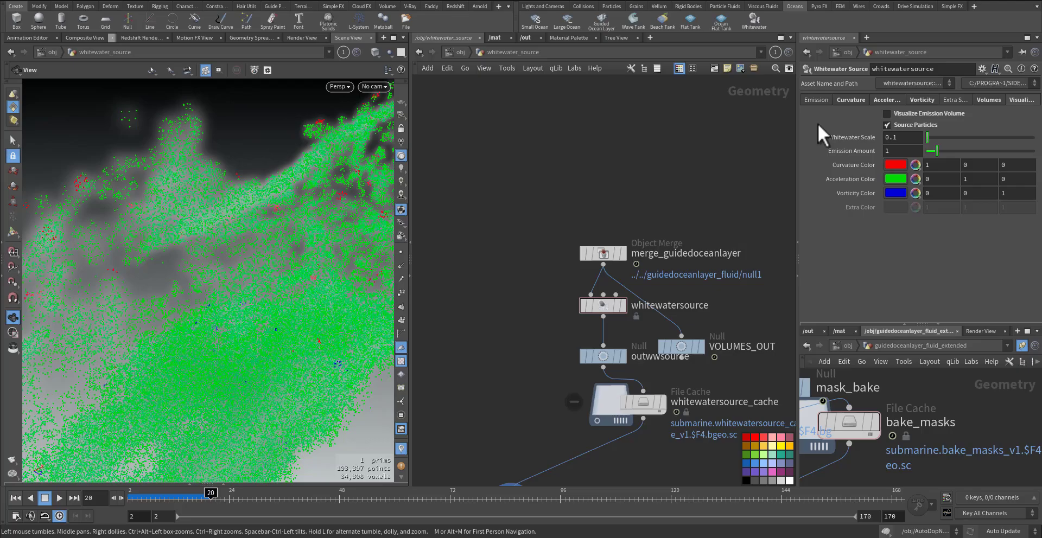
Set the upper Acceleration Range value to 50, giving a range of 20 to 50.
{"action": "left_click", "coordinate": [886, 99]}
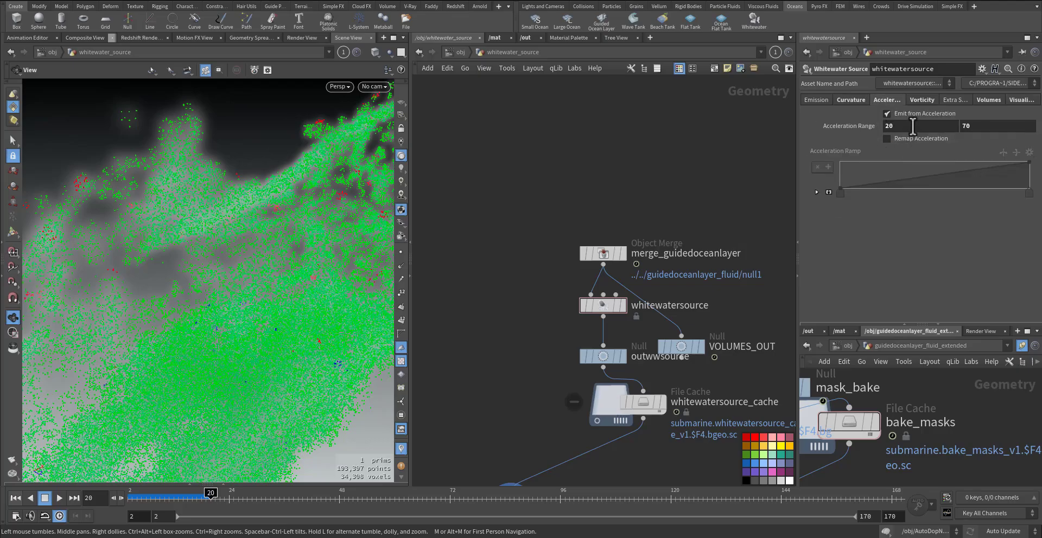
{"action": "left_click", "coordinate": [1022, 100]}
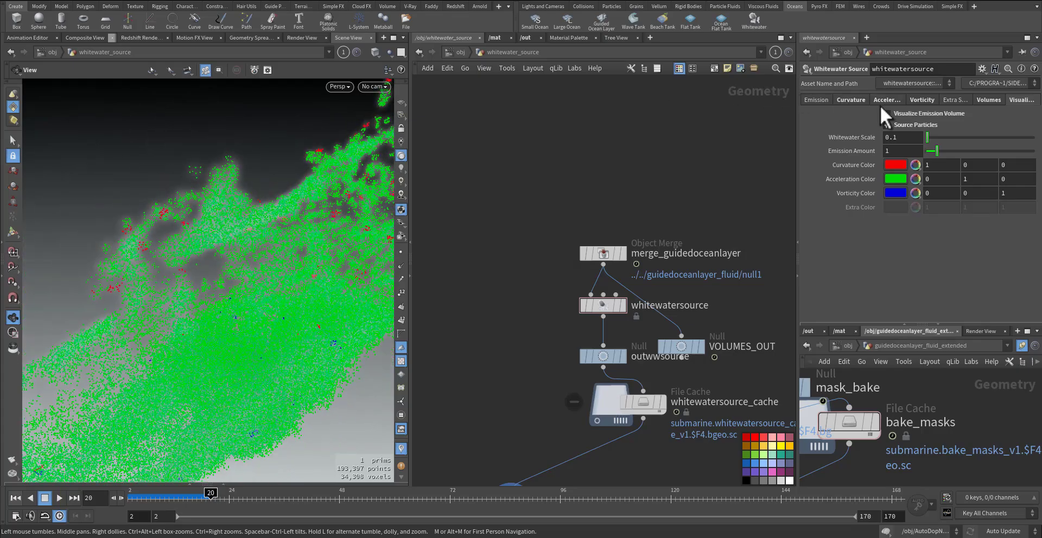
{"action": "left_click", "coordinate": [886, 100]}
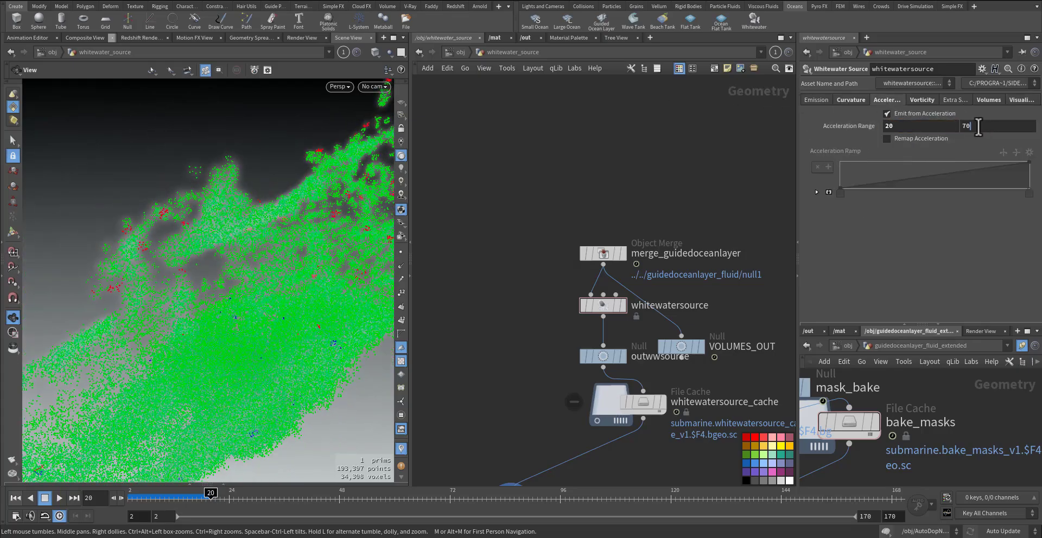
{"action": "triple_click", "coordinate": [996, 126]}
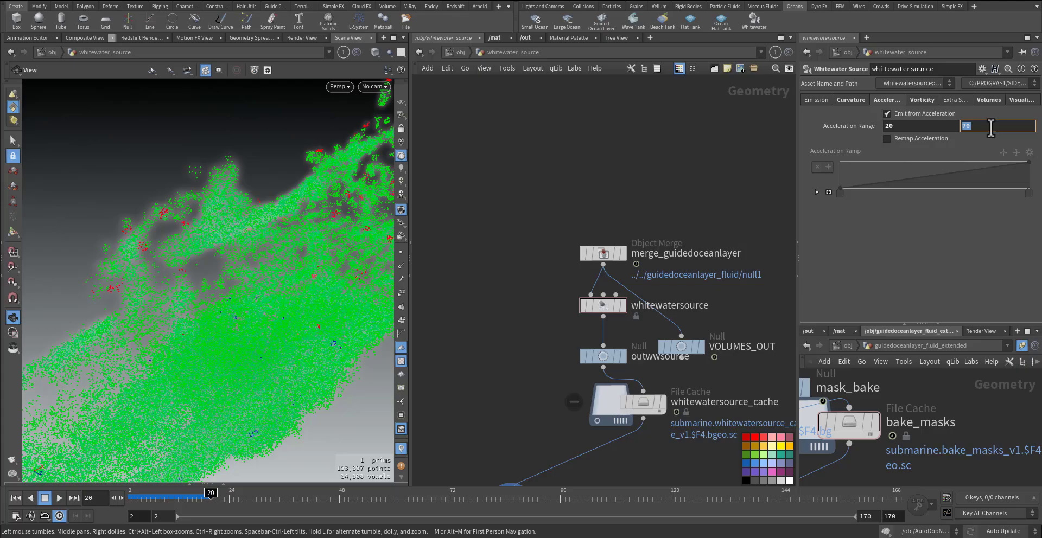
{"action": "type", "text": "50"}
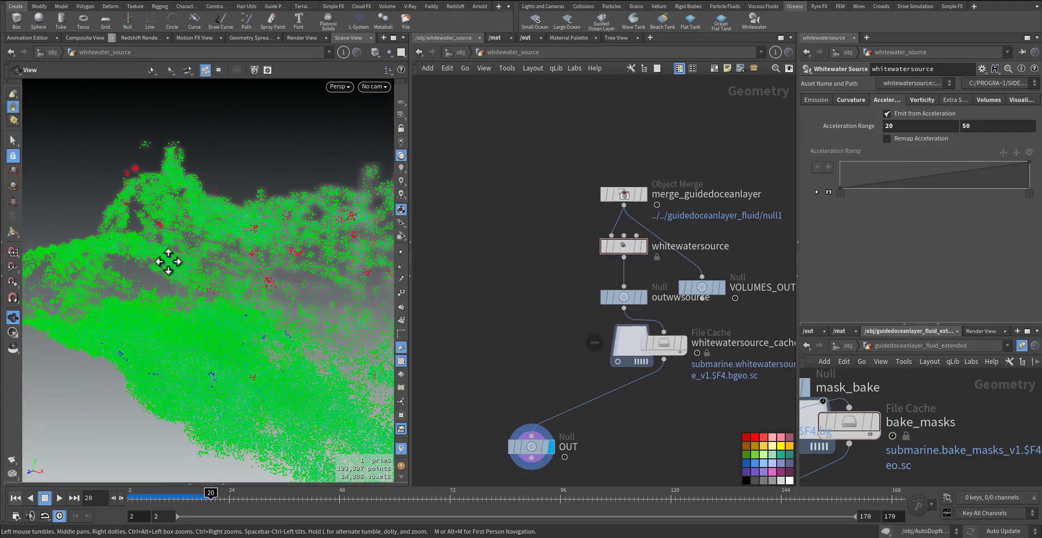
Inspect the source point cloud, check the vorticity settings and select the OUT null.
{"action": "left_click_drag", "start_coordinate": [168, 263], "coordinate": [386, 306]}
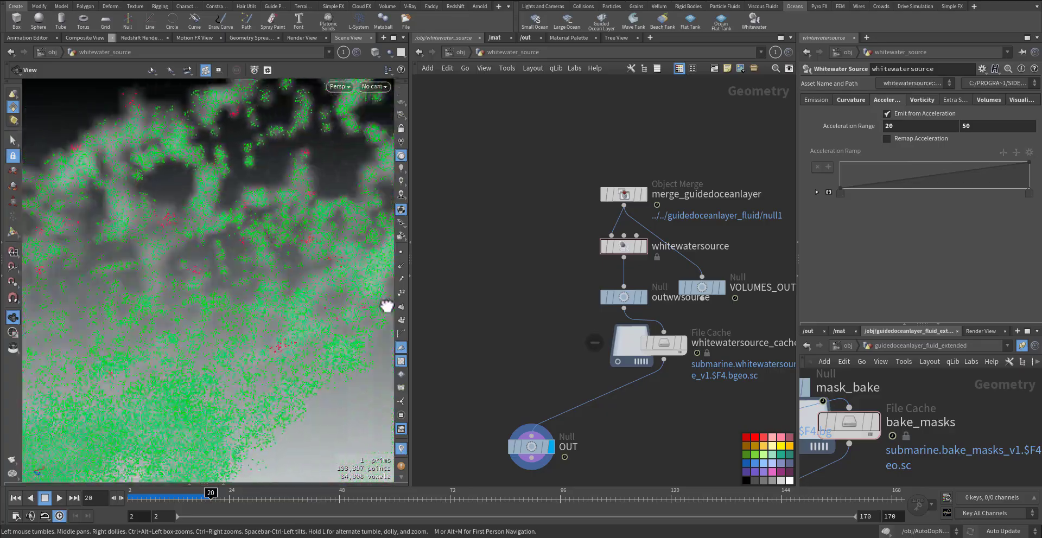
{"action": "left_click_drag", "start_coordinate": [388, 306], "coordinate": [263, 299]}
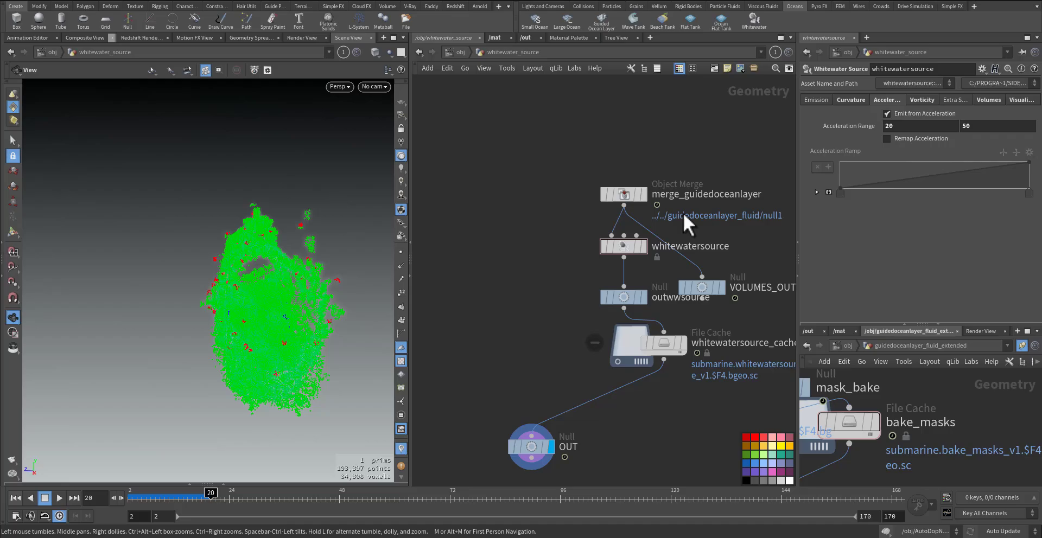
{"action": "left_click", "coordinate": [921, 100]}
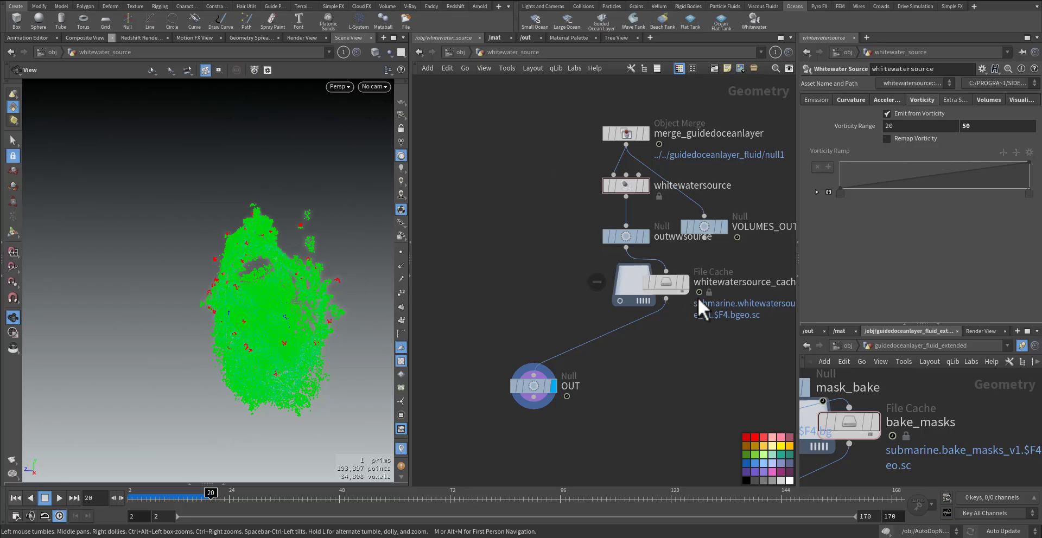
{"action": "left_click", "coordinate": [531, 385]}
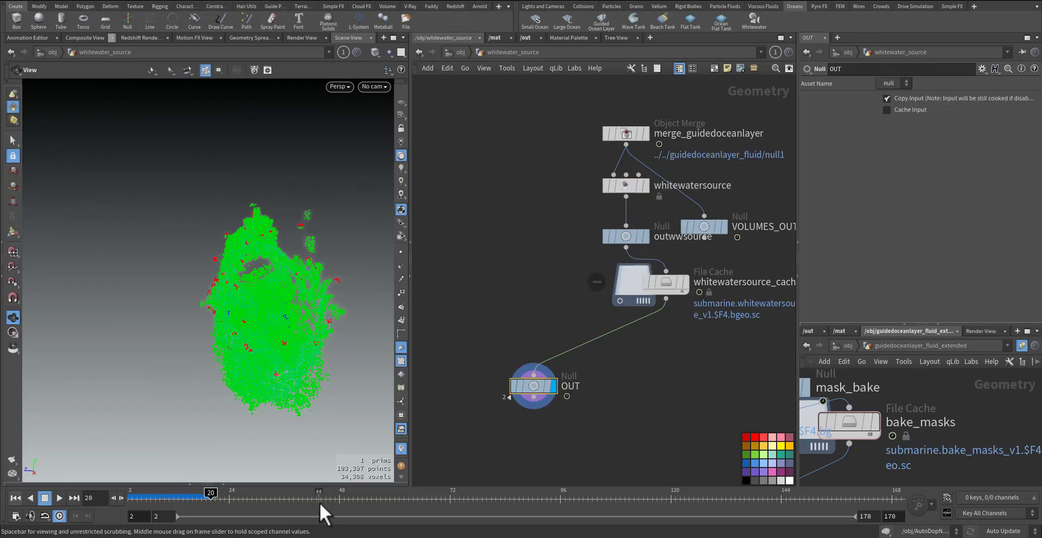
Play the whitewater source emission through the frame range several times from the playbar.
{"action": "left_click", "coordinate": [58, 498]}
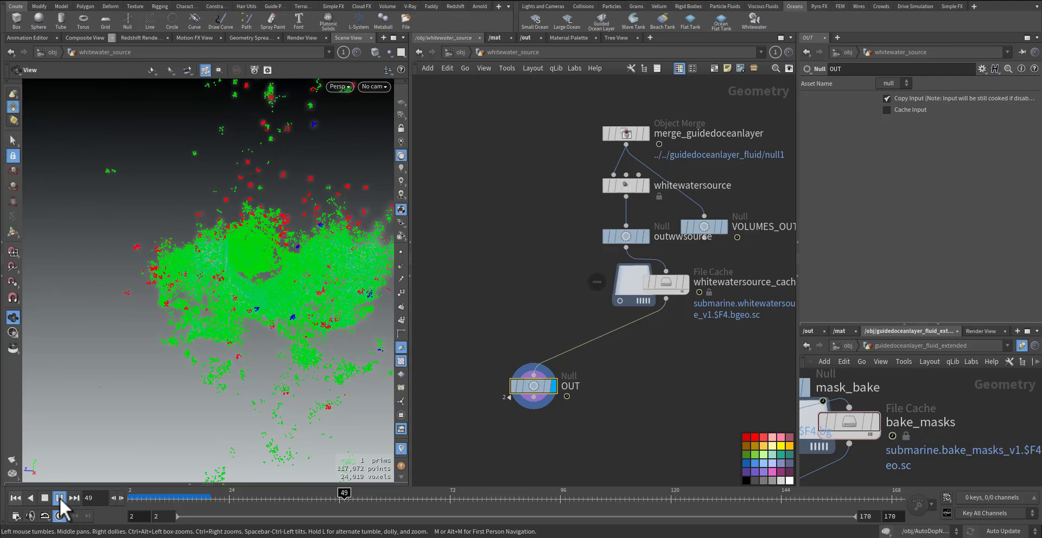
{"action": "left_click", "coordinate": [58, 498]}
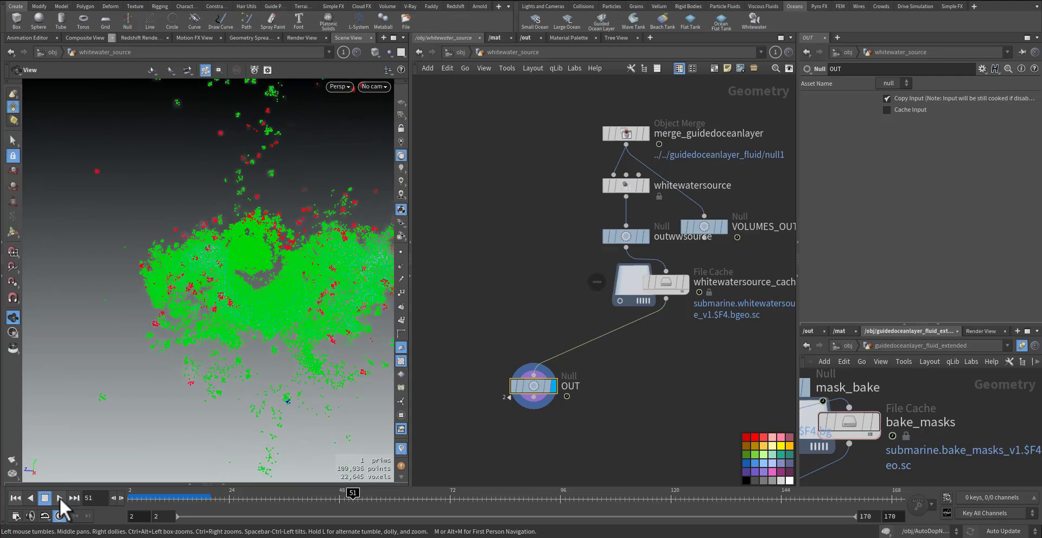
{"action": "left_click", "coordinate": [58, 498]}
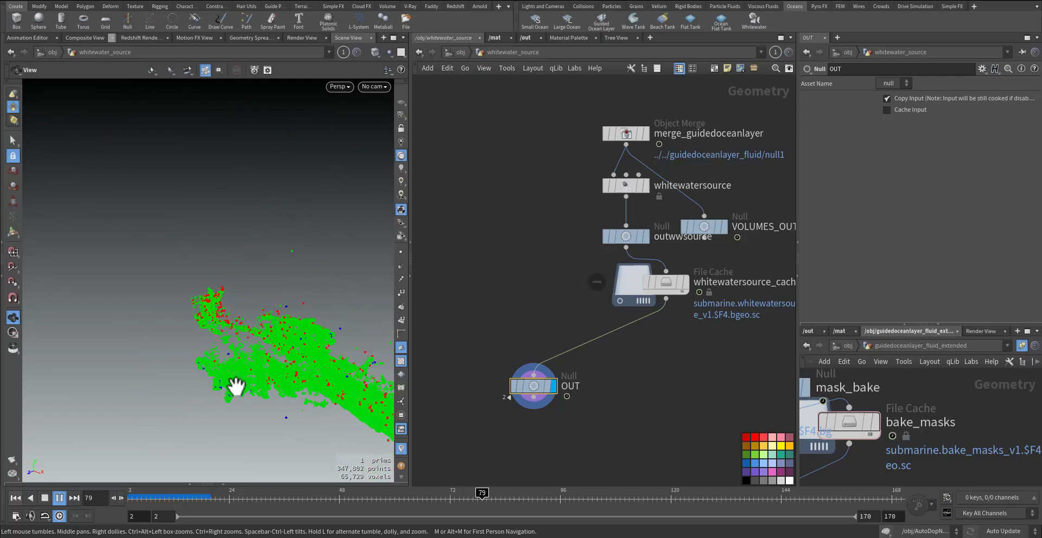
{"action": "left_click", "coordinate": [58, 498]}
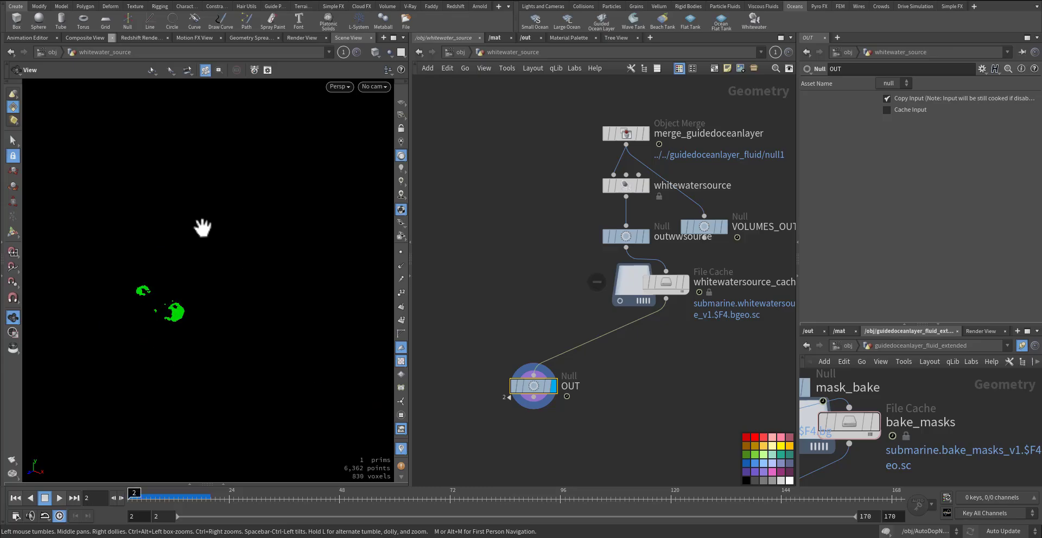
{"action": "left_click", "coordinate": [58, 498]}
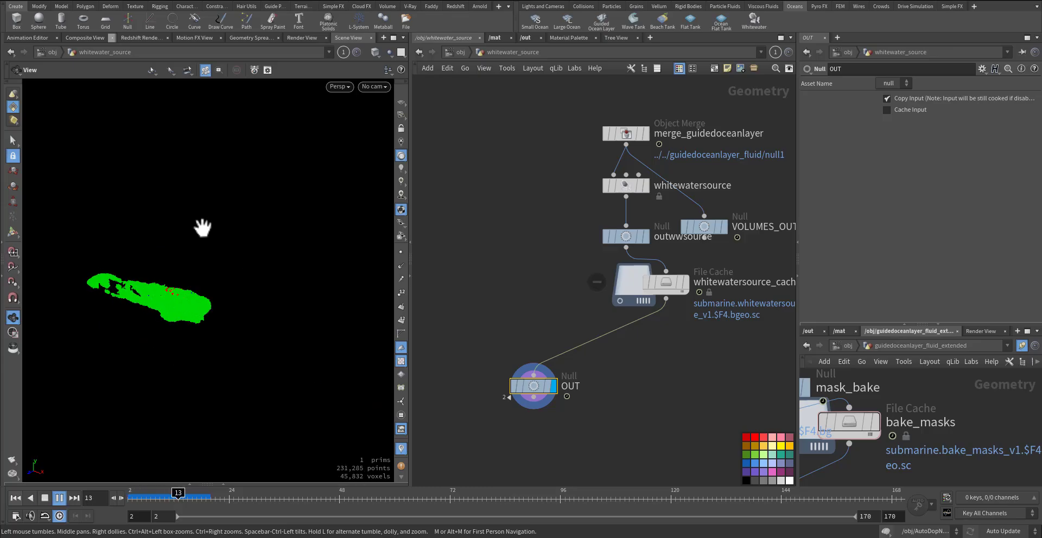
{"action": "left_click", "coordinate": [75, 498]}
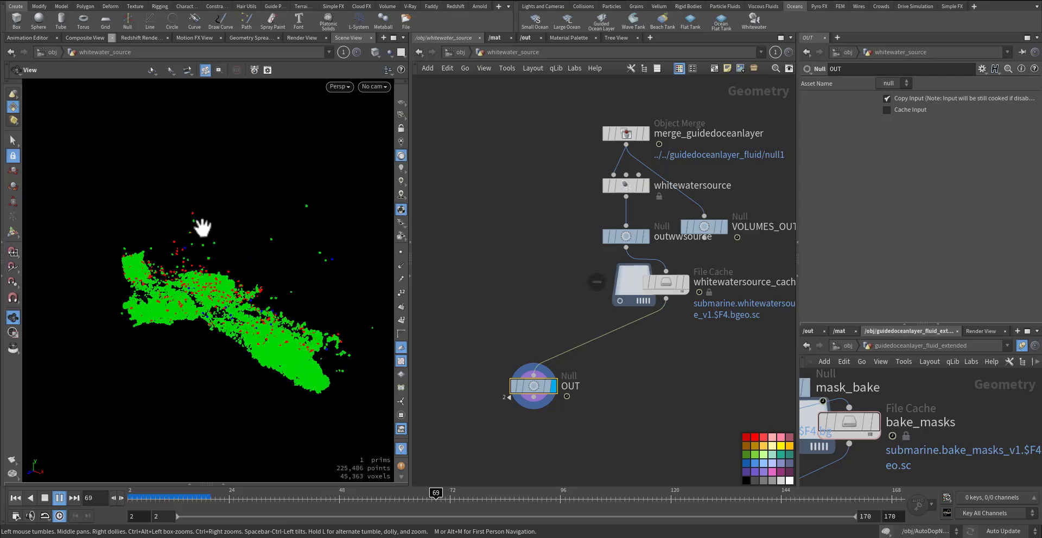
{"action": "left_click", "coordinate": [59, 498]}
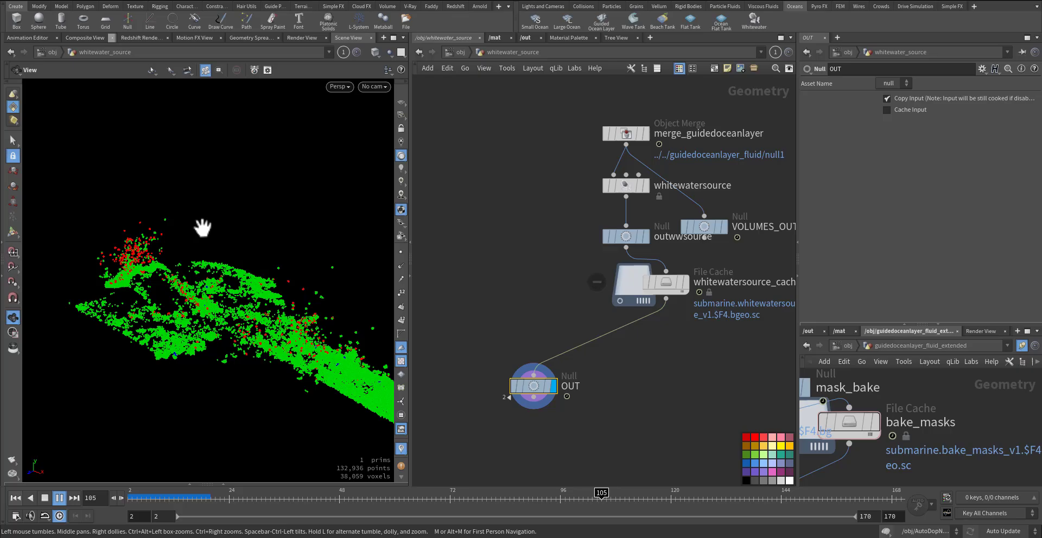
{"action": "left_click", "coordinate": [58, 497]}
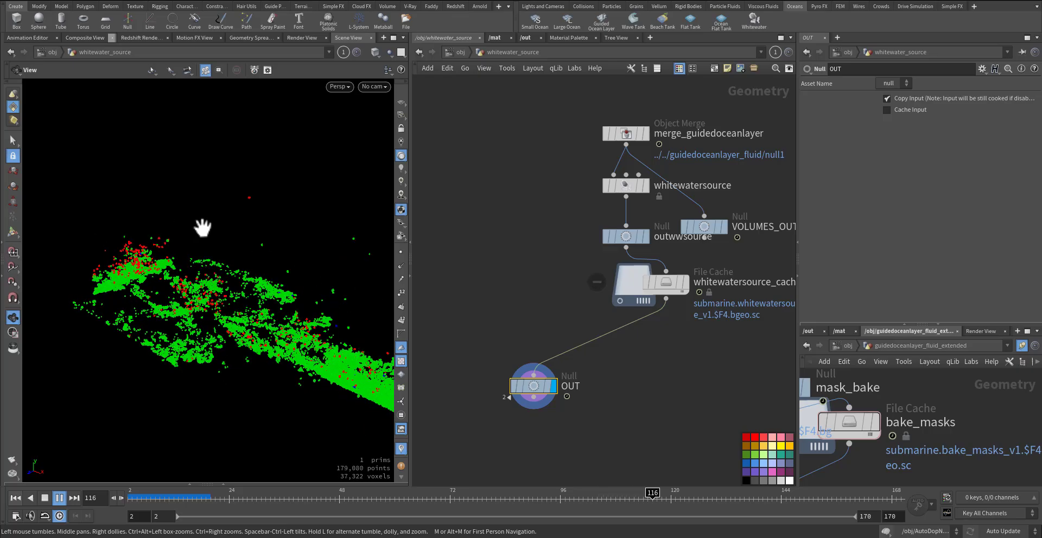
{"action": "left_click", "coordinate": [75, 498]}
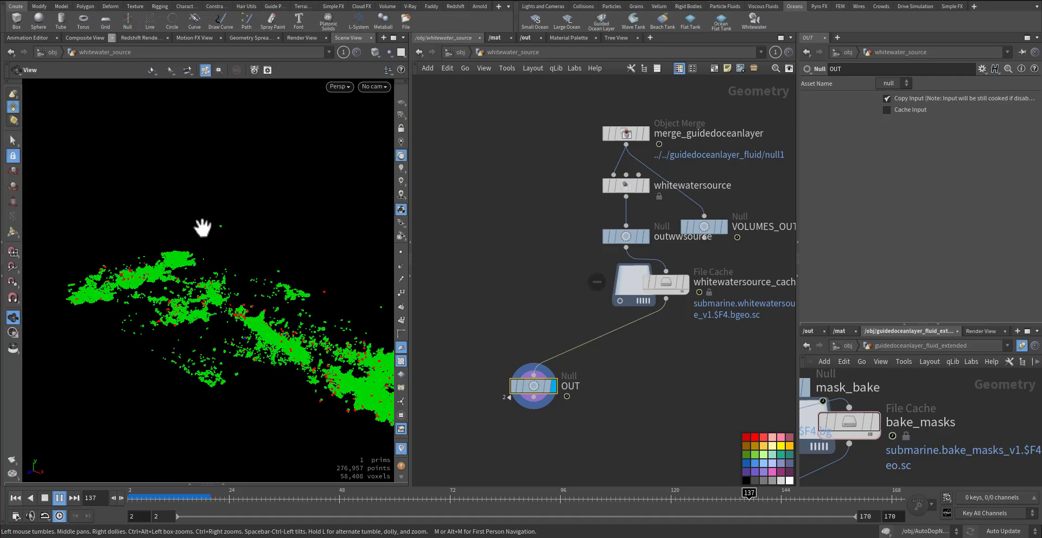
{"action": "left_click", "coordinate": [43, 498]}
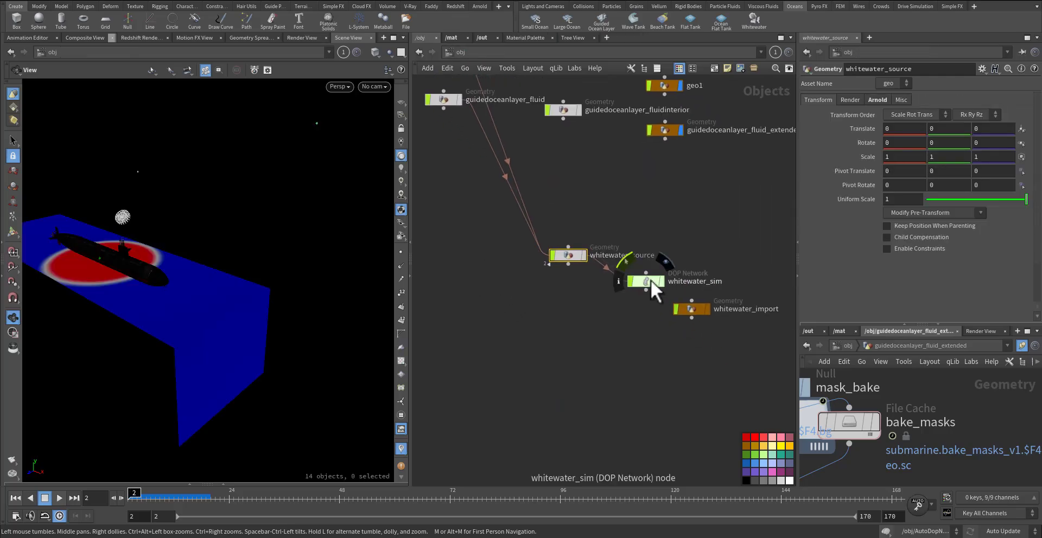
Dive into whitewater_sim and inspect the merge3 and geo1 static object nodes.
{"action": "double_click", "coordinate": [645, 281]}
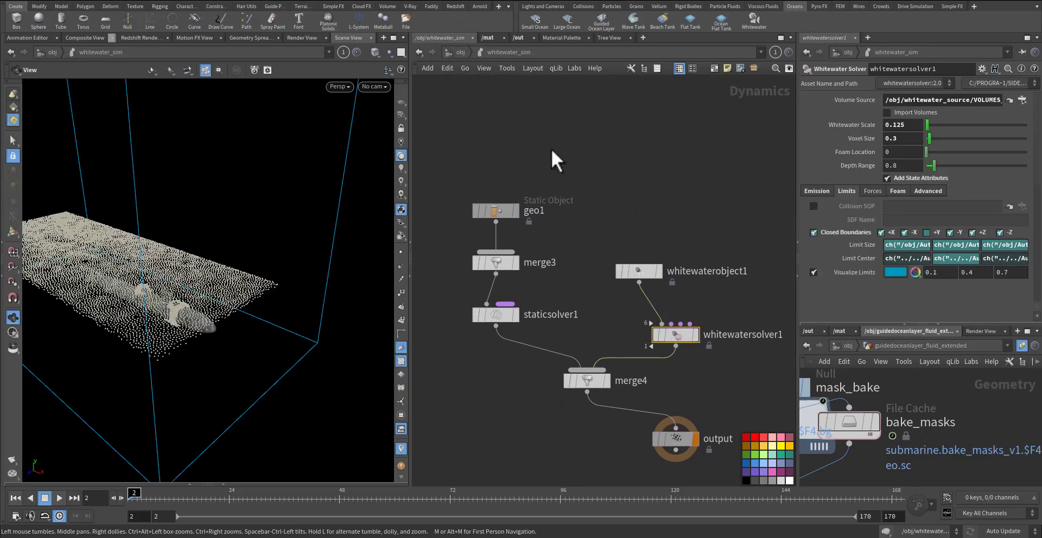
{"action": "left_click", "coordinate": [495, 263]}
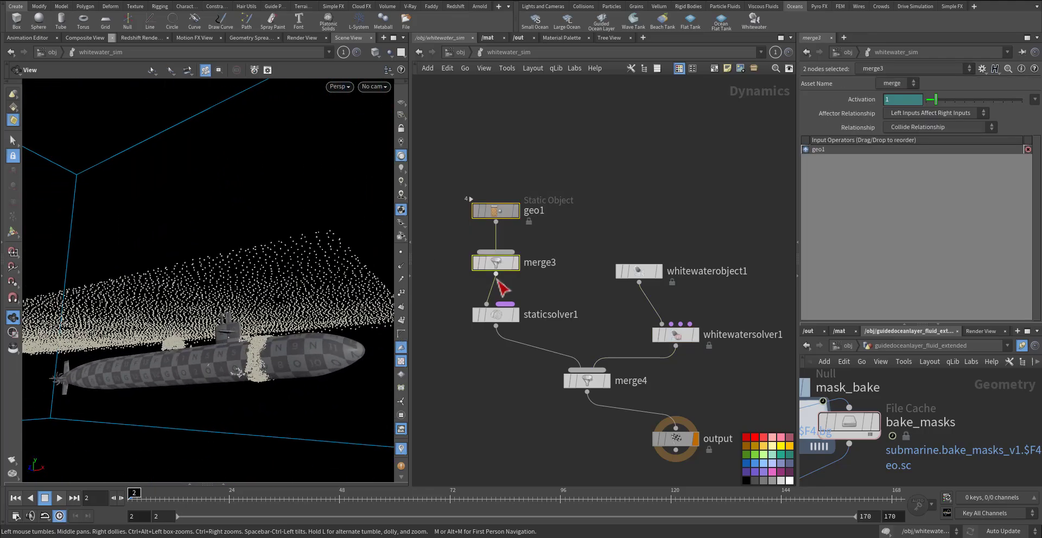
{"action": "left_click", "coordinate": [495, 211]}
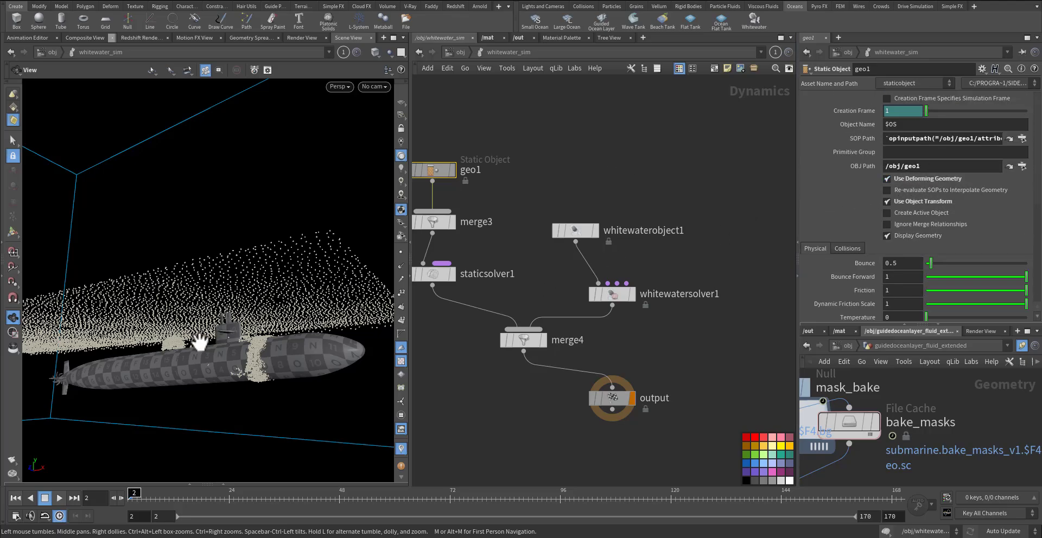
Inspect whitewaterobject1 with its Guides options, then whitewatersolver1.
{"action": "left_click", "coordinate": [572, 230]}
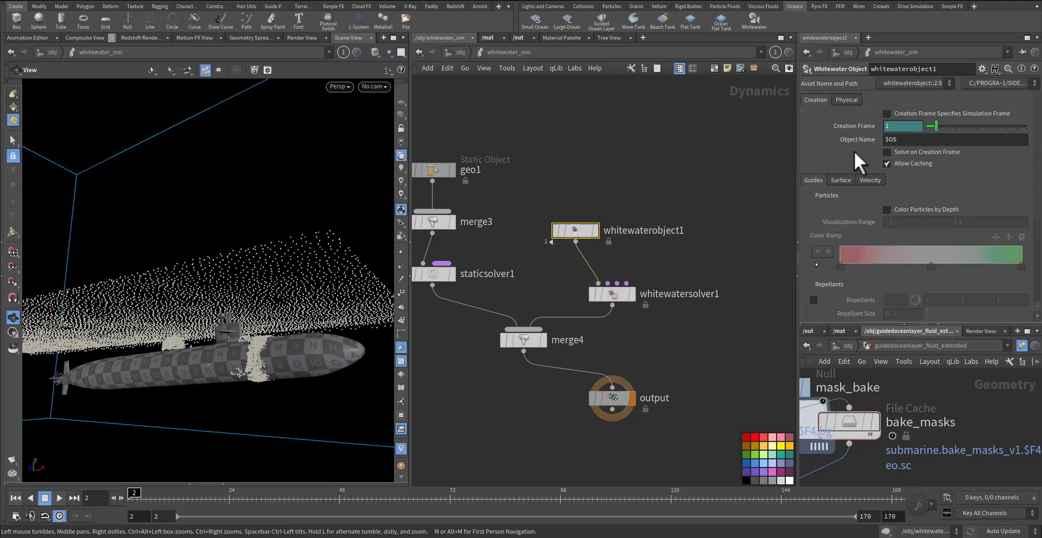
{"action": "left_click", "coordinate": [811, 179]}
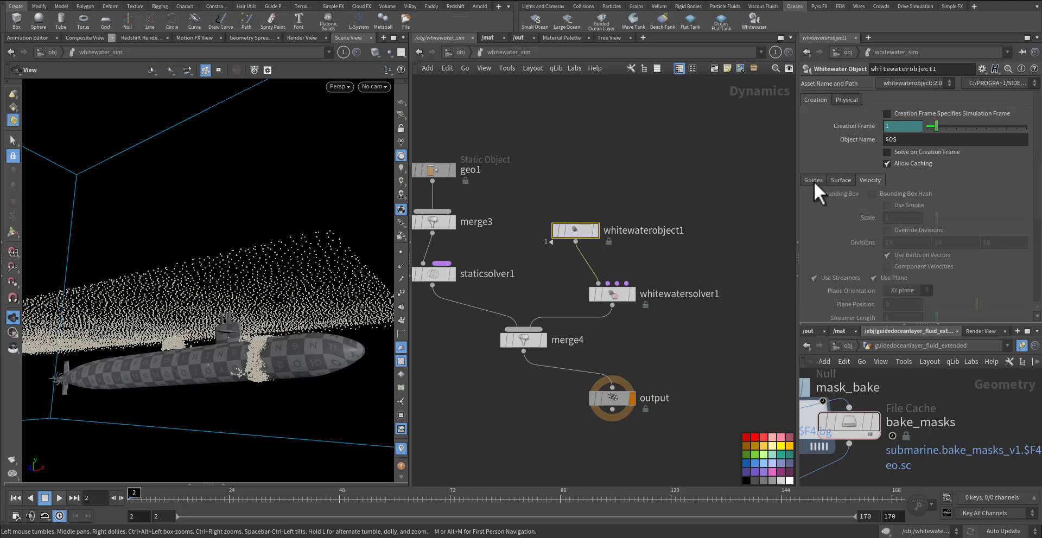
{"action": "left_click", "coordinate": [610, 294]}
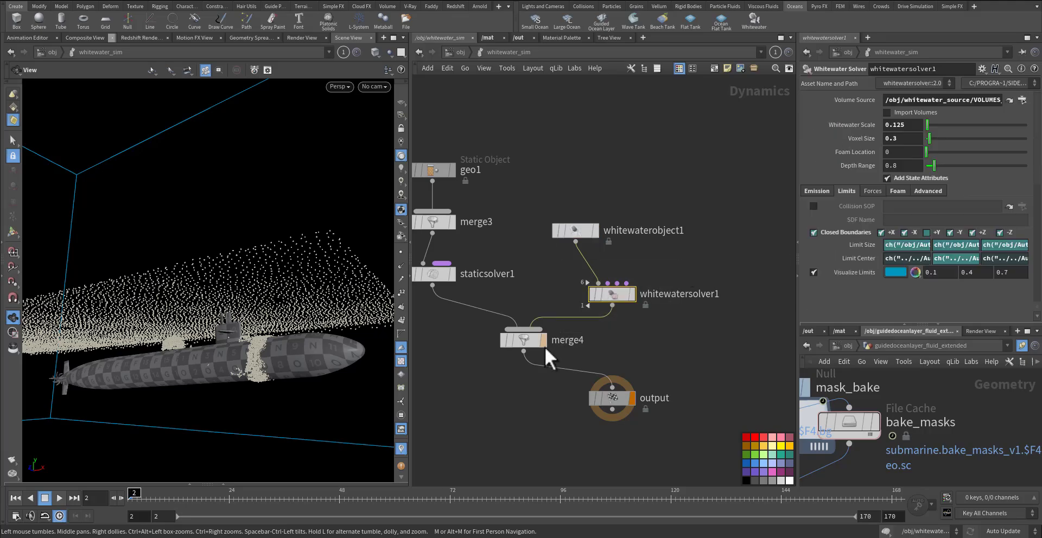
{"action": "mouse_move", "coordinate": [637, 313]}
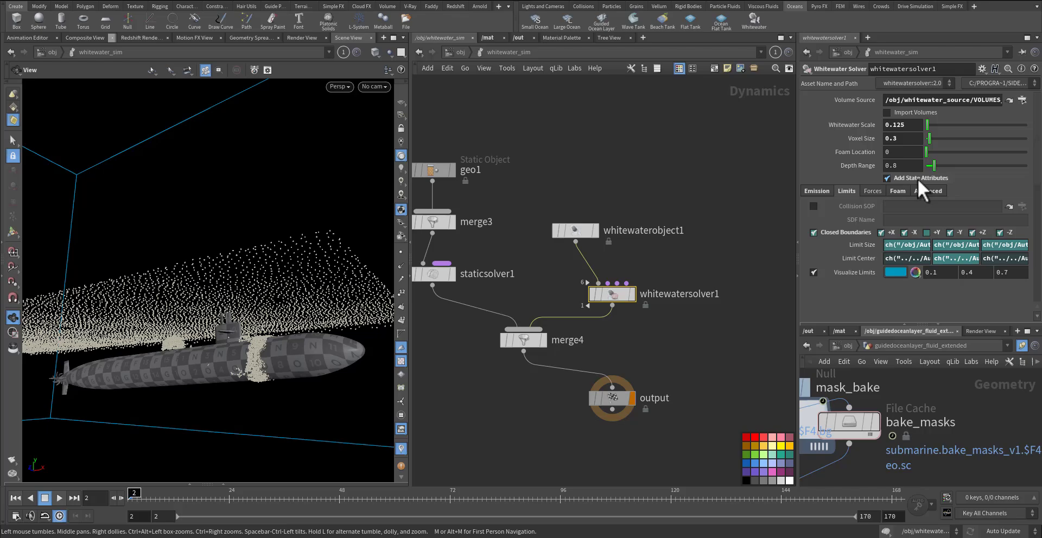
{"action": "mouse_move", "coordinate": [936, 185]}
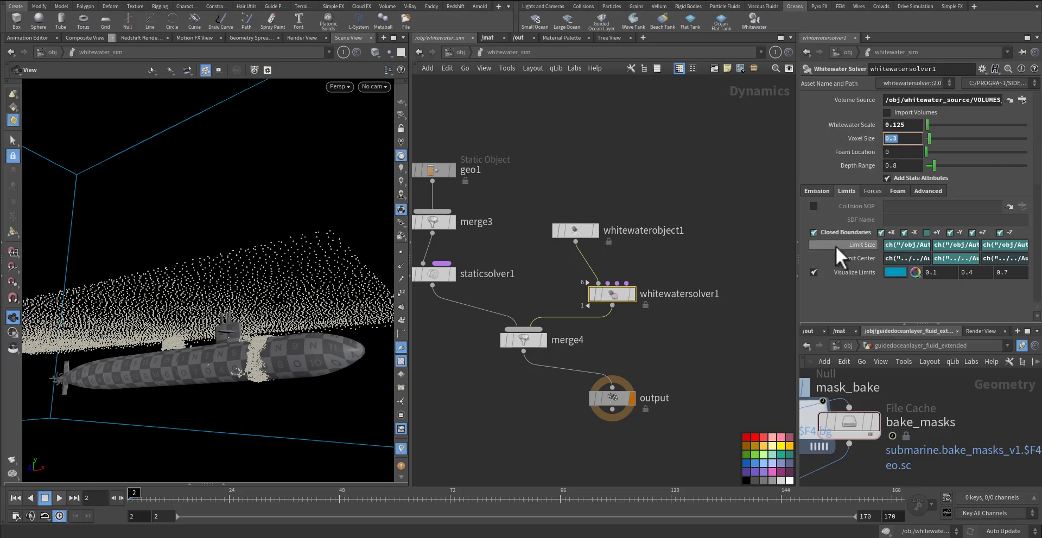
Review the solver's Emission values including velocity offset, then return to the Limits settings.
{"action": "left_click", "coordinate": [816, 191]}
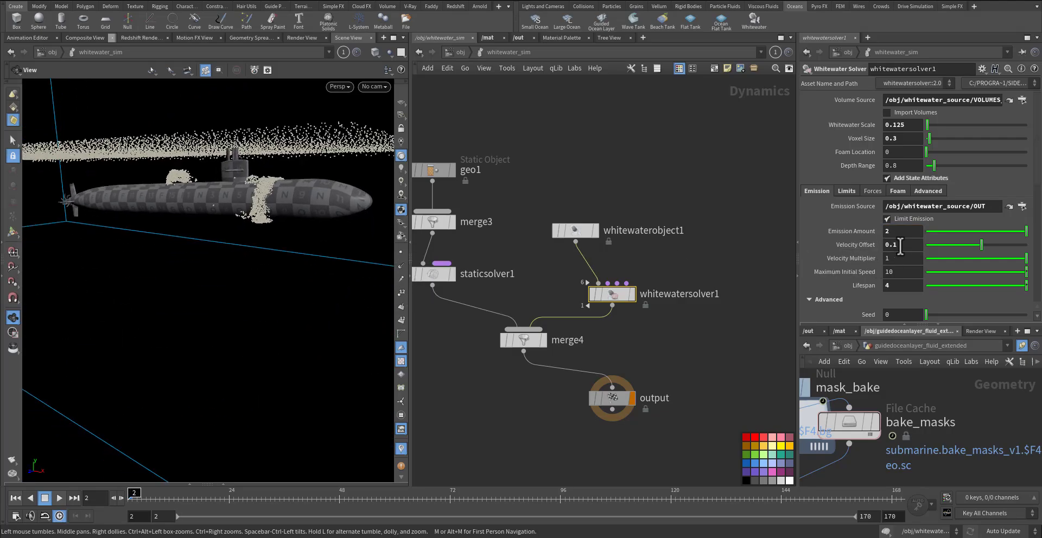
{"action": "triple_click", "coordinate": [901, 244]}
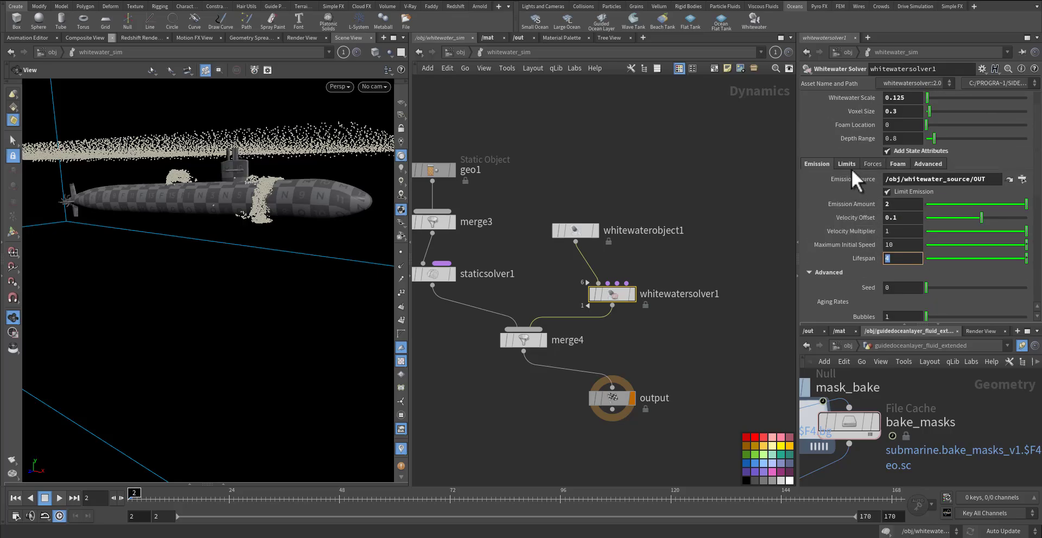
{"action": "left_click", "coordinate": [846, 164]}
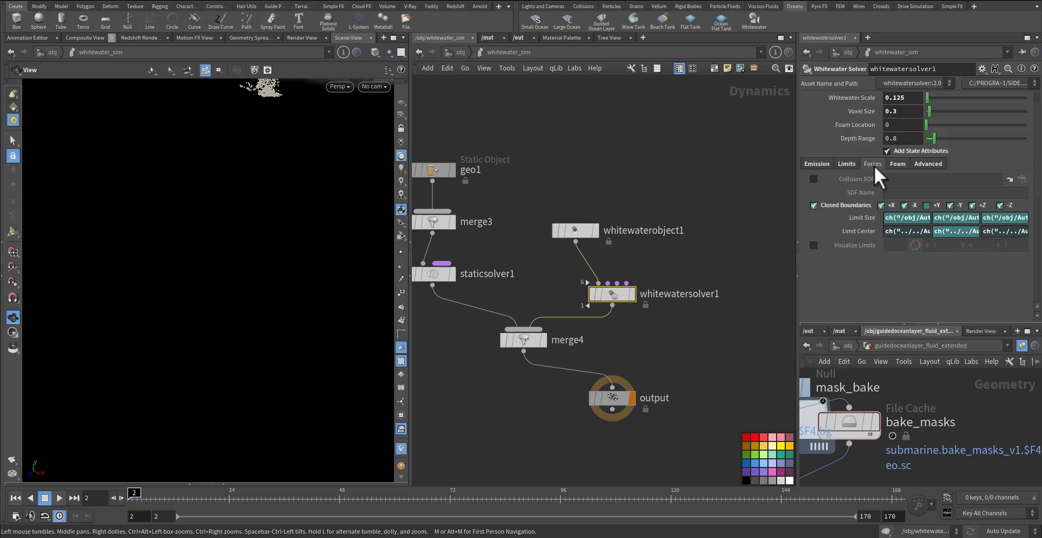
{"action": "left_click", "coordinate": [871, 164]}
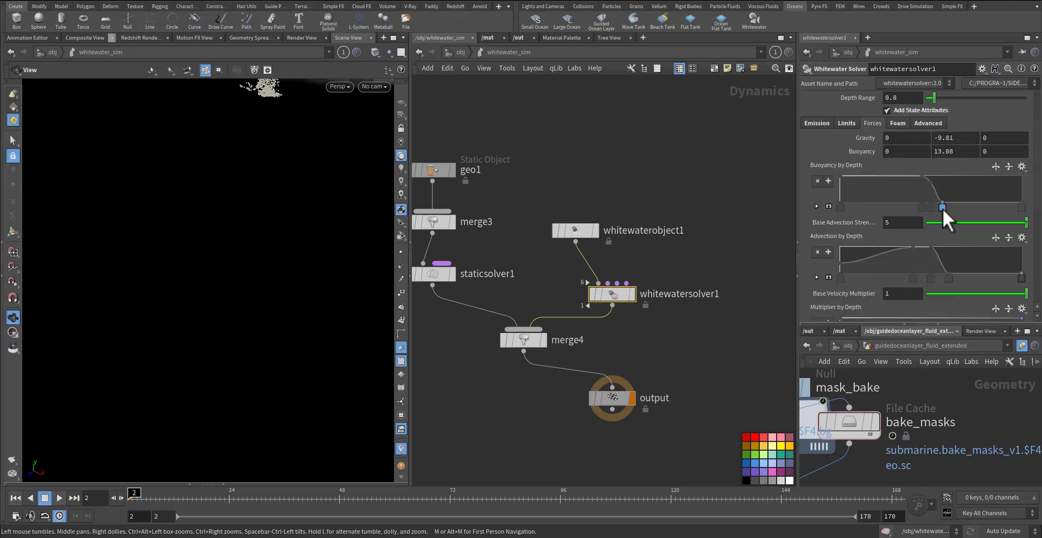
{"action": "scroll", "scroll_direction": "up", "scroll_amount": 3}
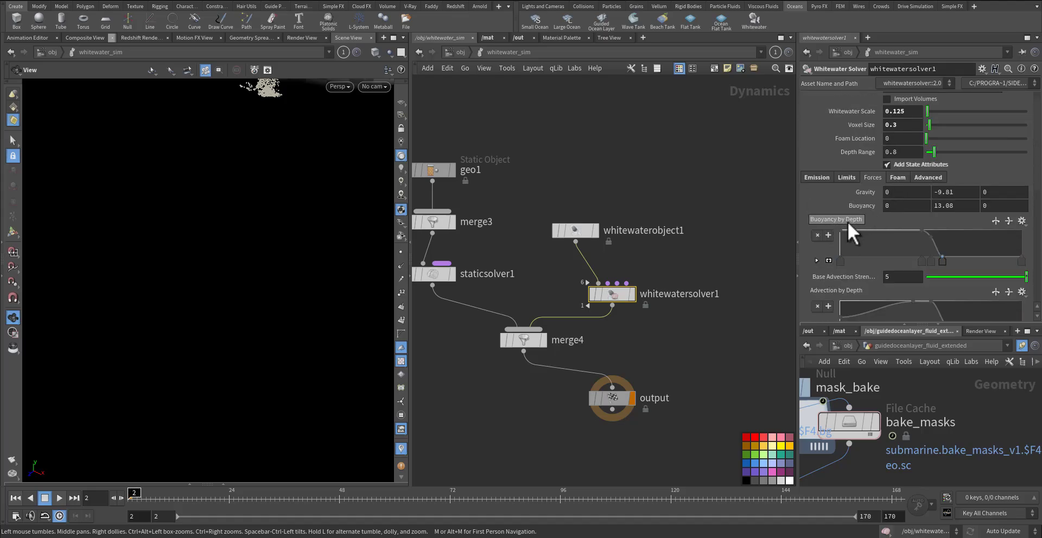
{"action": "mouse_move", "coordinate": [907, 193]}
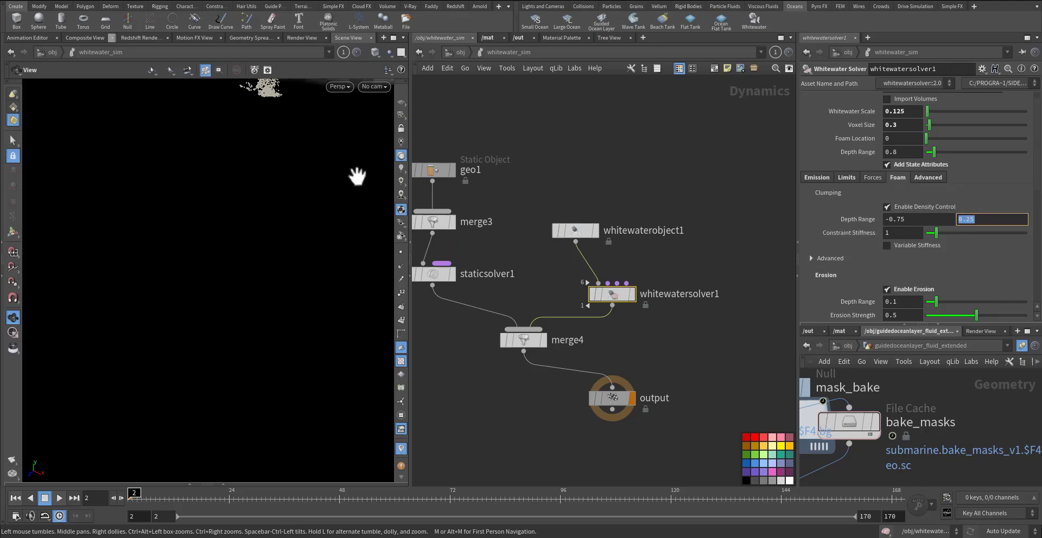
{"action": "mouse_move", "coordinate": [637, 212]}
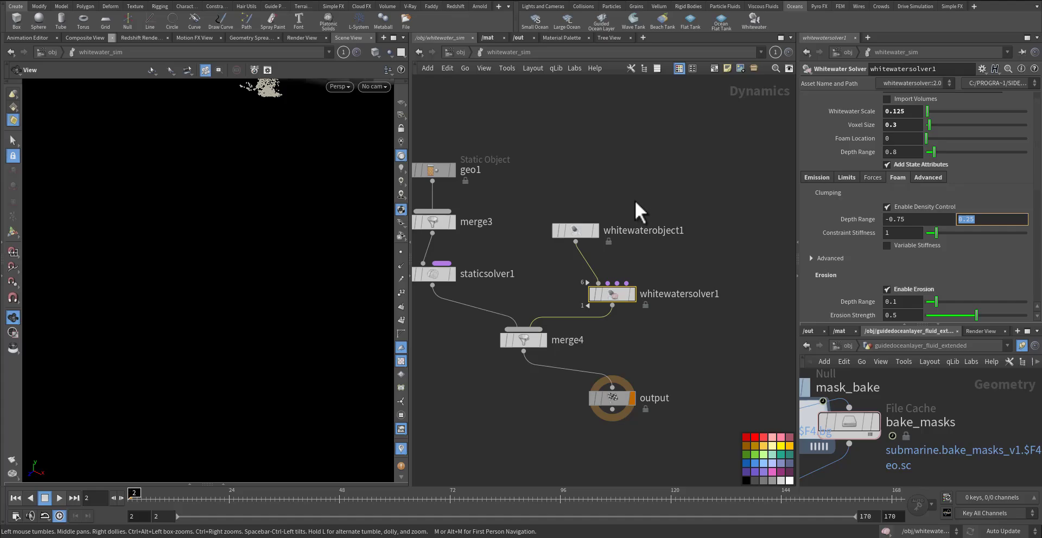
{"action": "scroll", "scroll_direction": "down", "scroll_amount": 3}
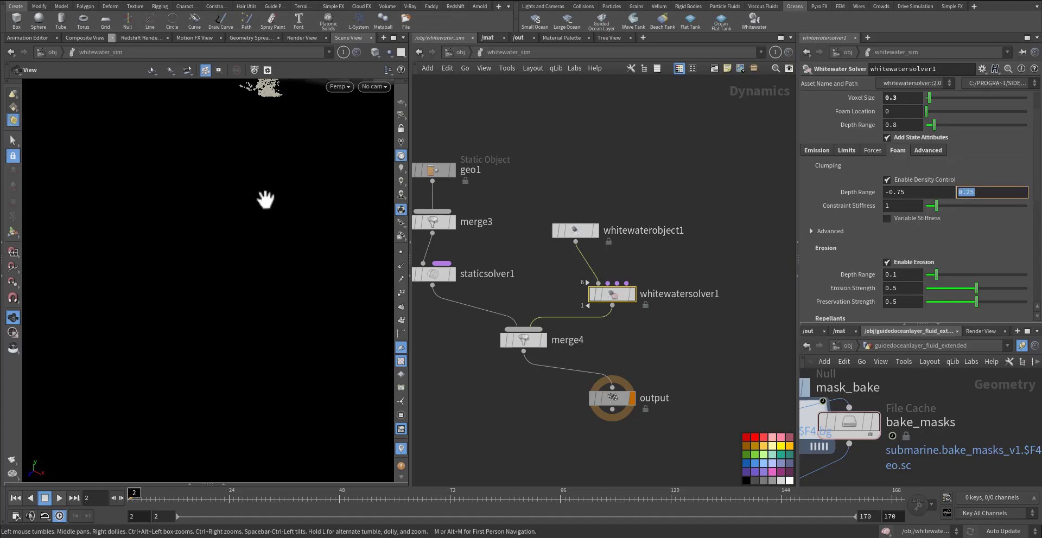
{"action": "mouse_move", "coordinate": [219, 277]}
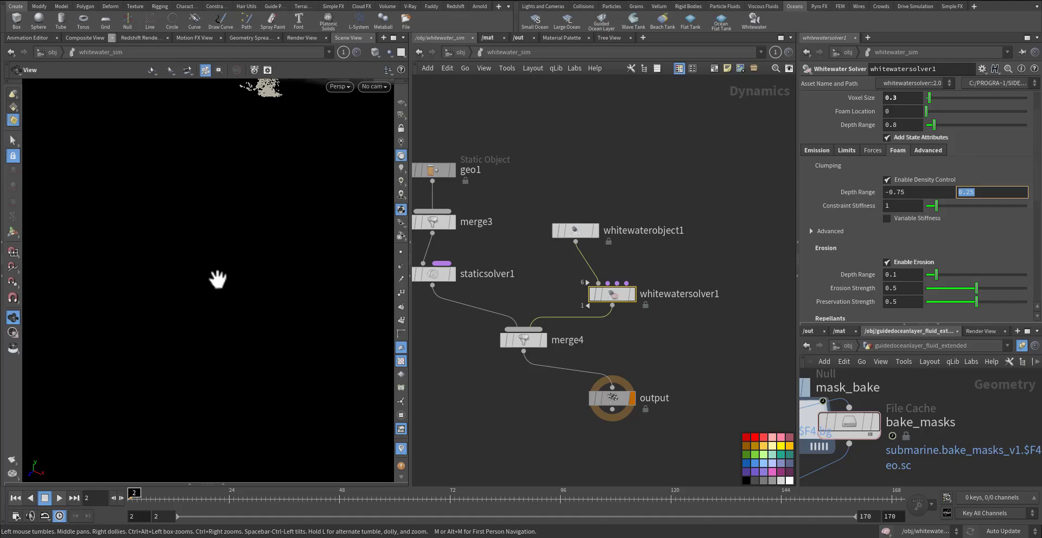
{"action": "scroll", "scroll_direction": "down", "scroll_amount": 3}
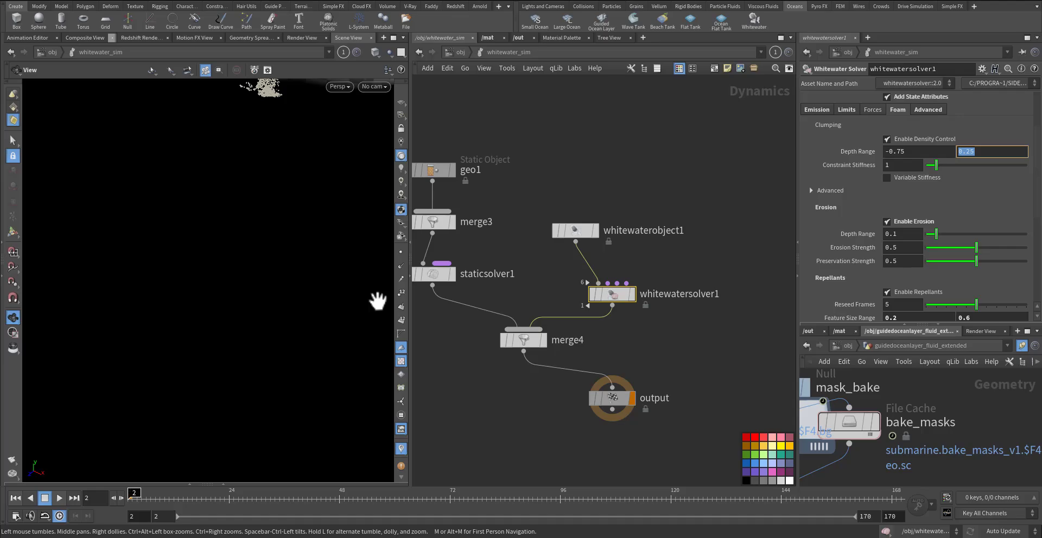
{"action": "mouse_move", "coordinate": [364, 248]}
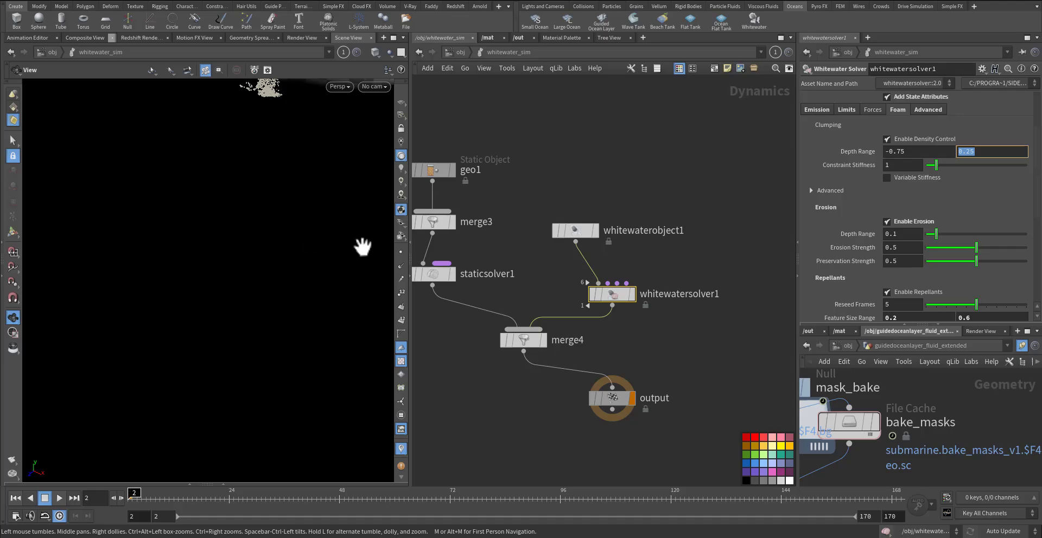
{"action": "scroll", "scroll_direction": "down", "scroll_amount": 3}
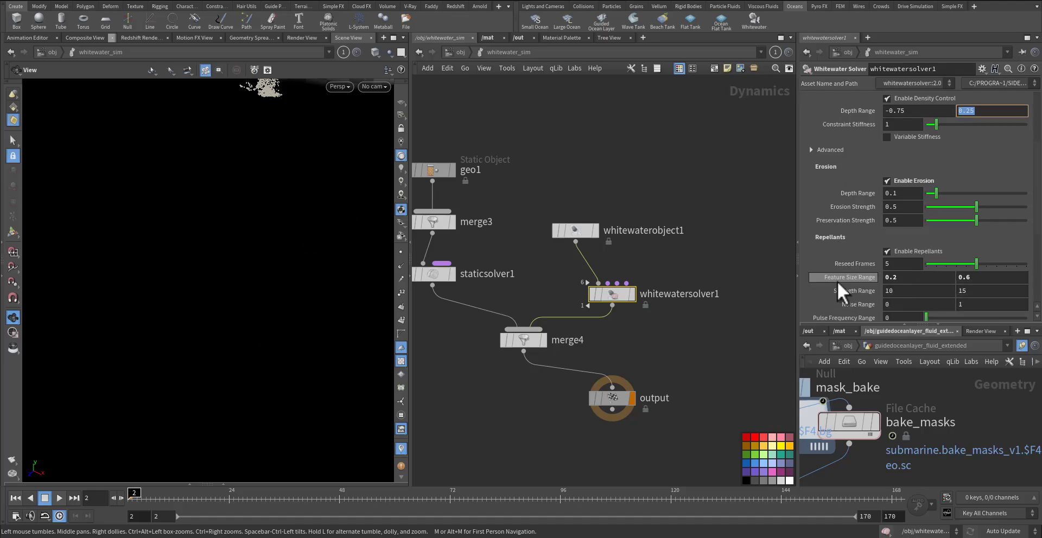
{"action": "scroll", "scroll_direction": "down", "scroll_amount": 3}
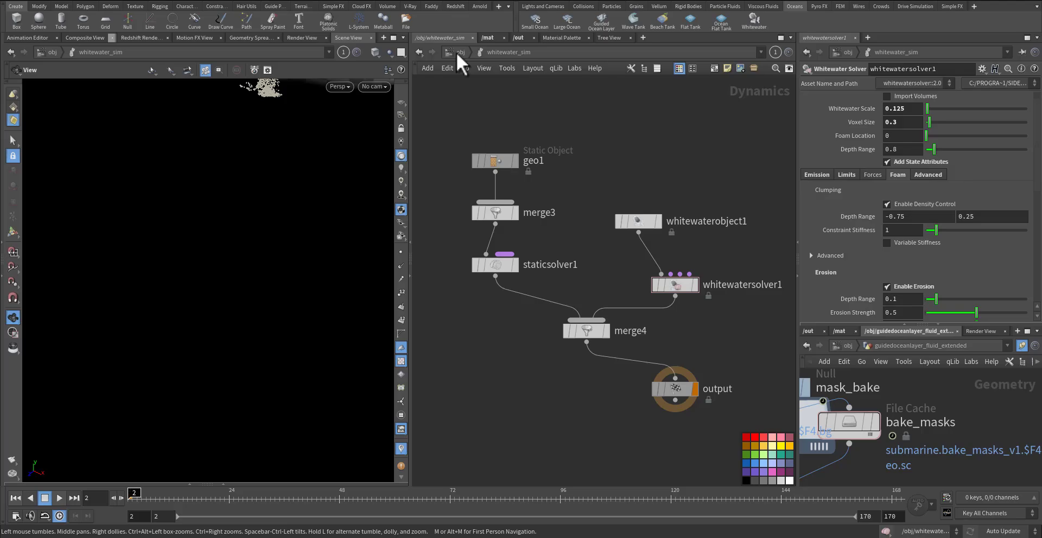
Switch to the Miro Houdini WhiteBoard showing the white water node diagram.
{"action": "left_click", "coordinate": [459, 52]}
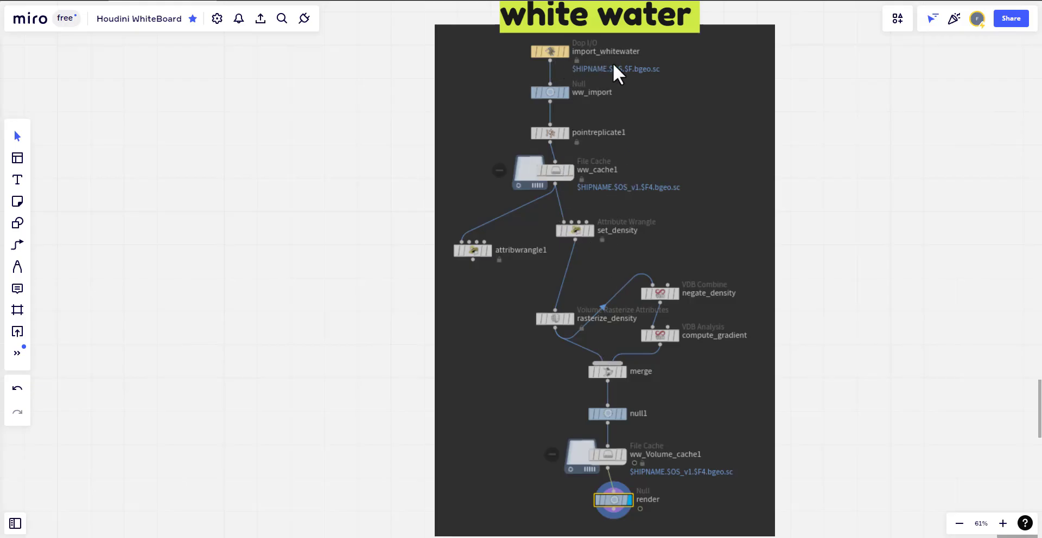
{"action": "mouse_move", "coordinate": [525, 100]}
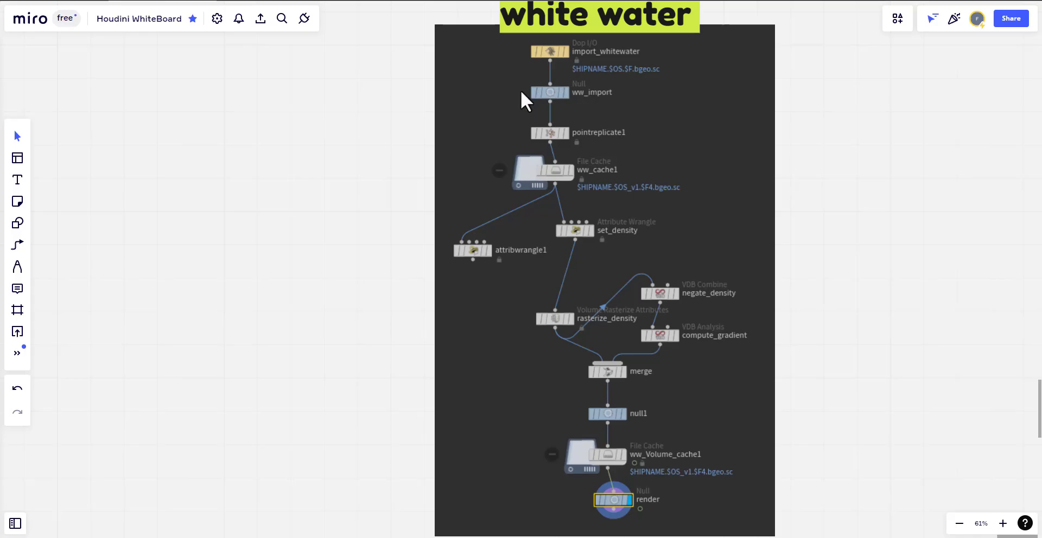
{"action": "mouse_move", "coordinate": [553, 129]}
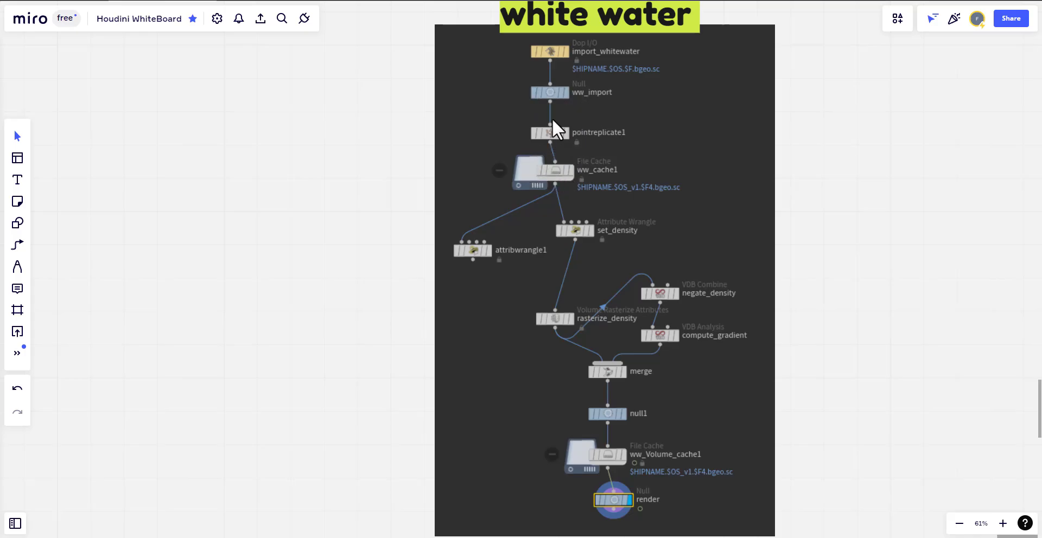
{"action": "mouse_move", "coordinate": [579, 140]}
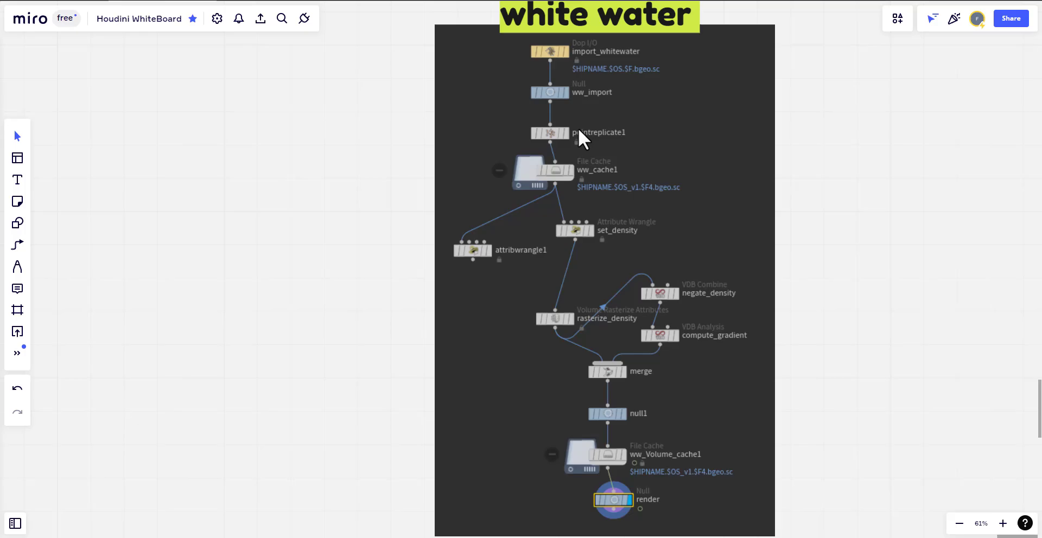
{"action": "mouse_move", "coordinate": [587, 144]}
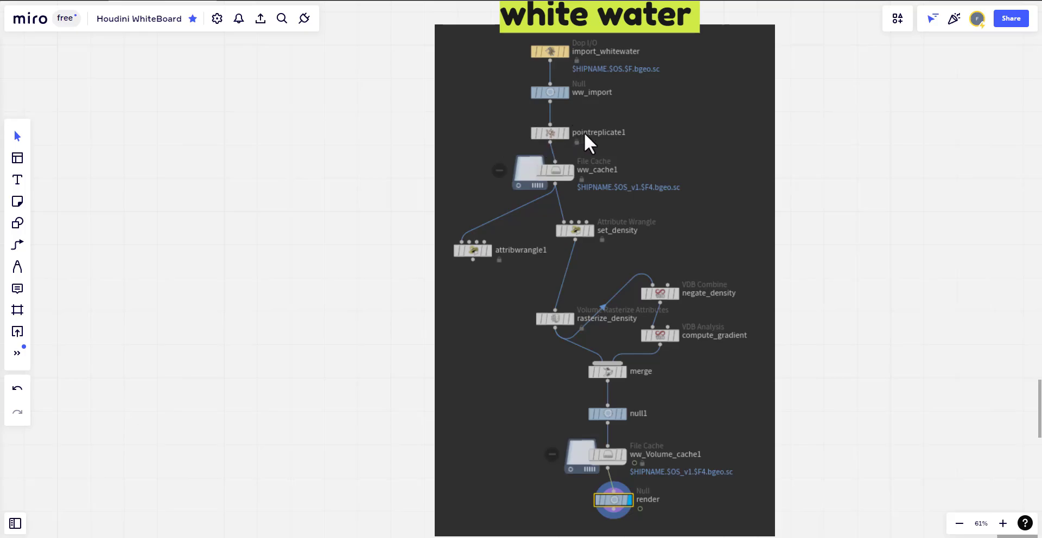
{"action": "mouse_move", "coordinate": [595, 176]}
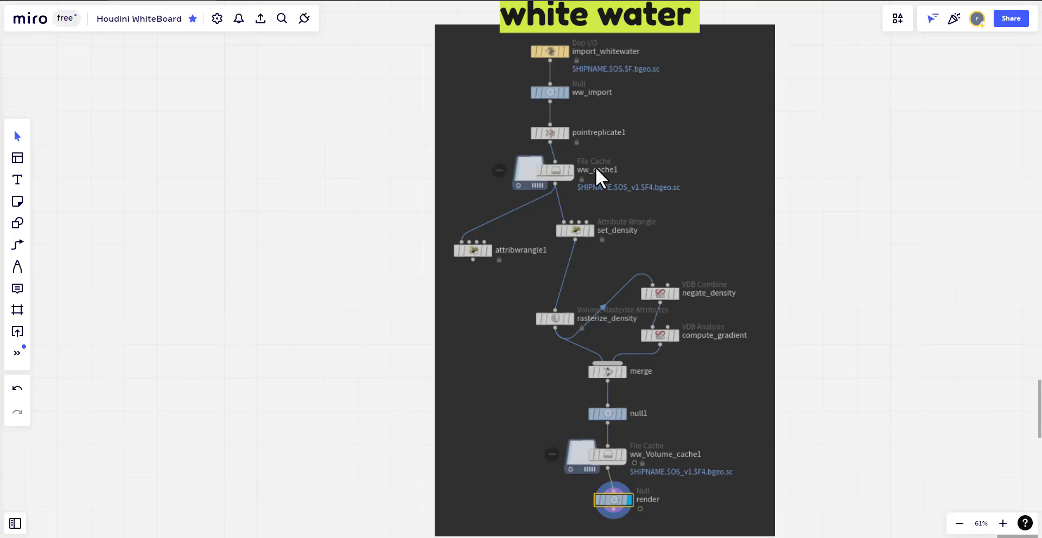
{"action": "mouse_move", "coordinate": [575, 204]}
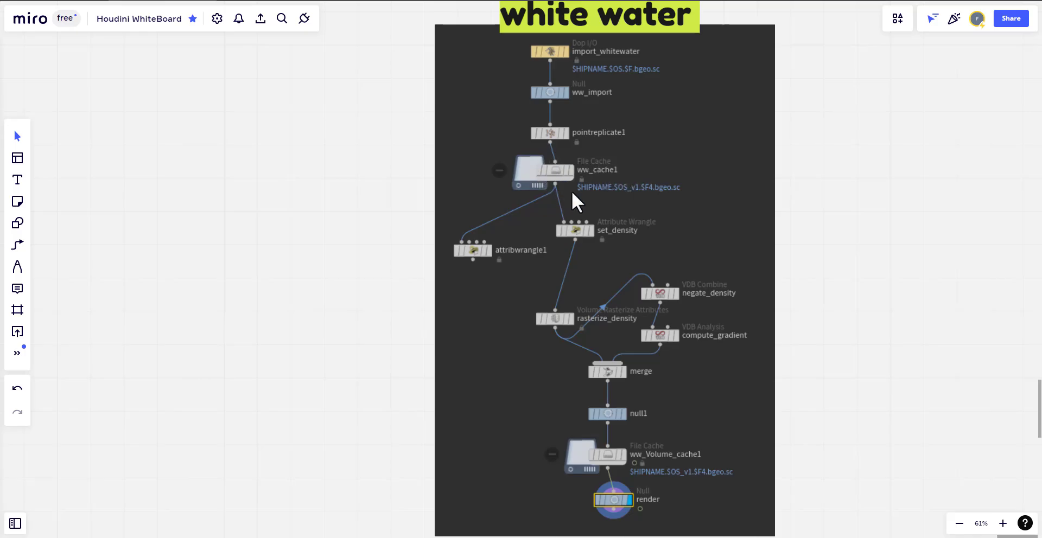
{"action": "mouse_move", "coordinate": [475, 263]}
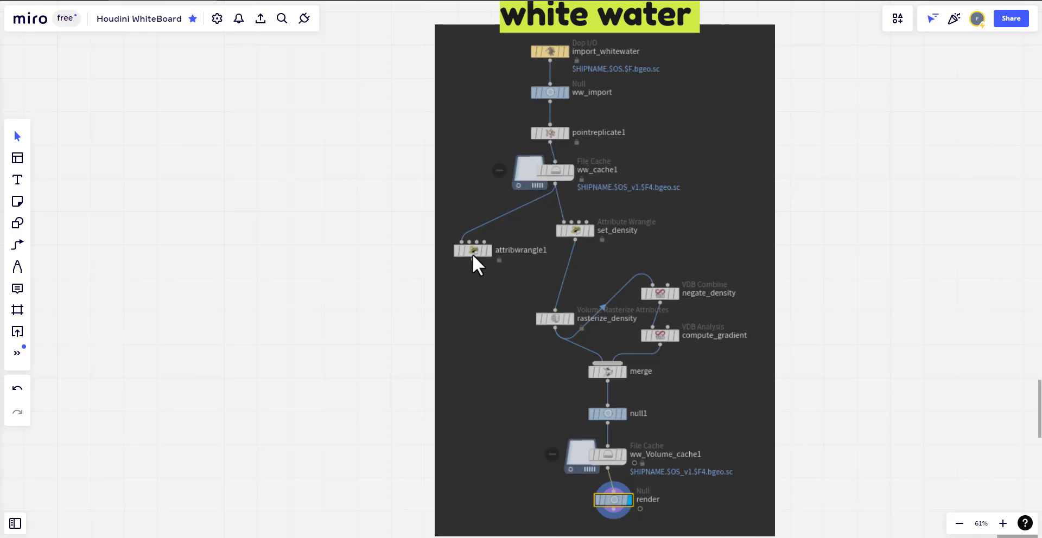
{"action": "mouse_move", "coordinate": [584, 254]}
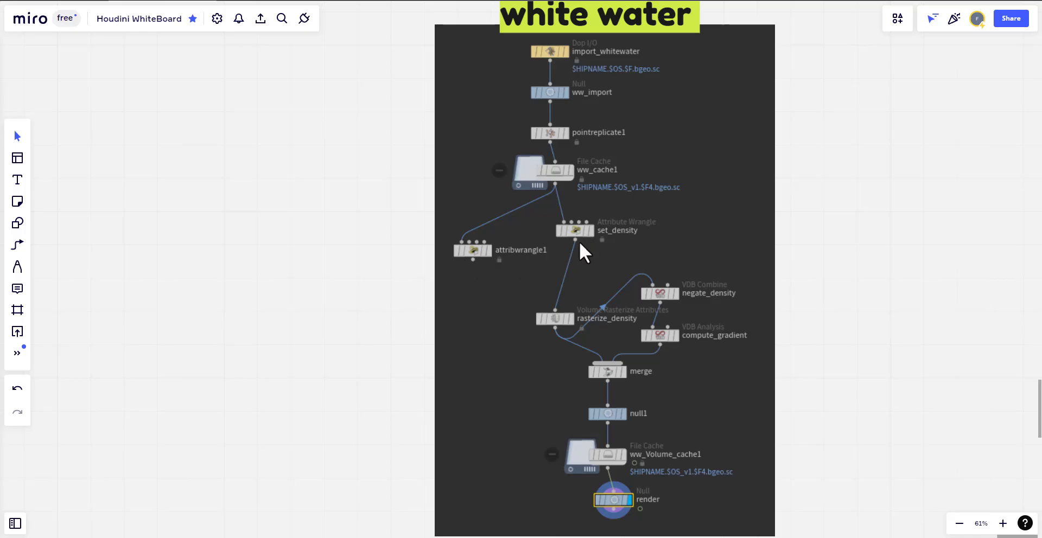
{"action": "mouse_move", "coordinate": [587, 356]}
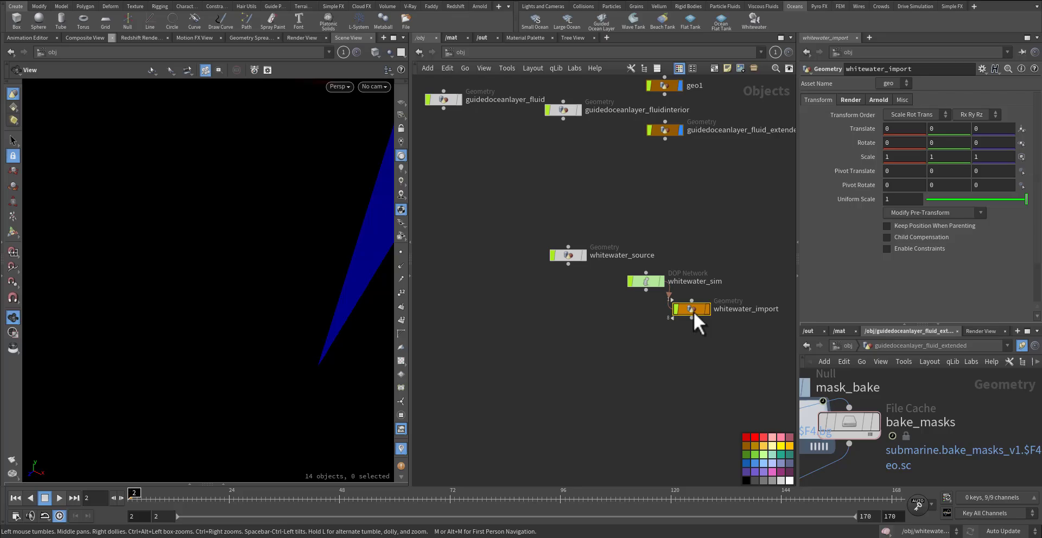
Dive into whitewater_import and select ww_cache1, then pointreplicate1.
{"action": "double_click", "coordinate": [691, 310]}
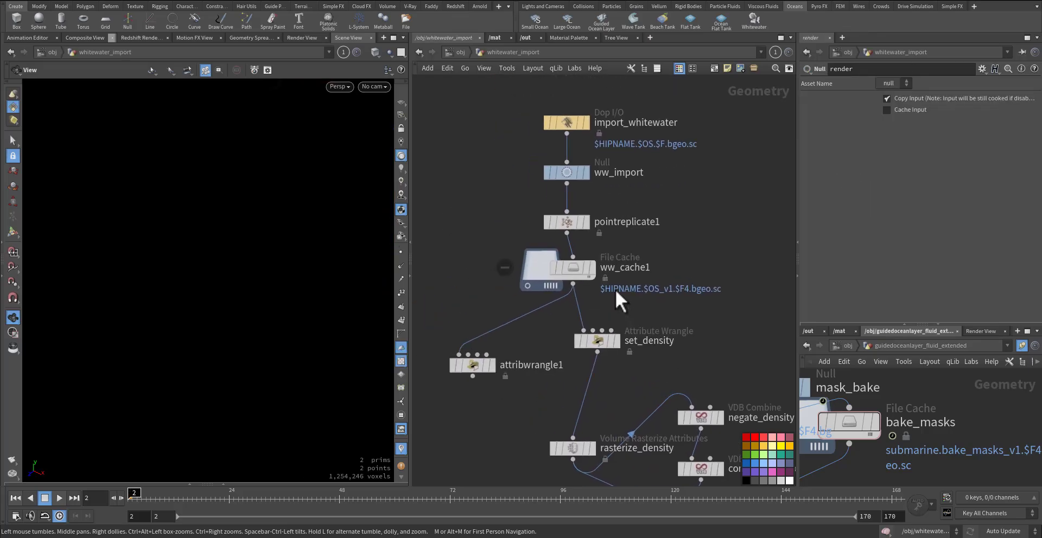
{"action": "left_click", "coordinate": [567, 267]}
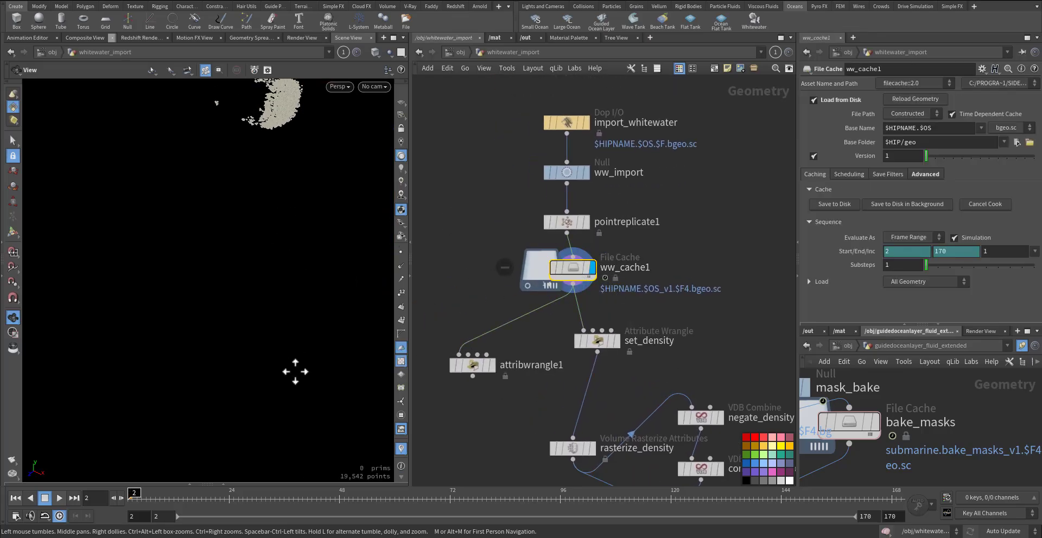
{"action": "left_click", "coordinate": [565, 222]}
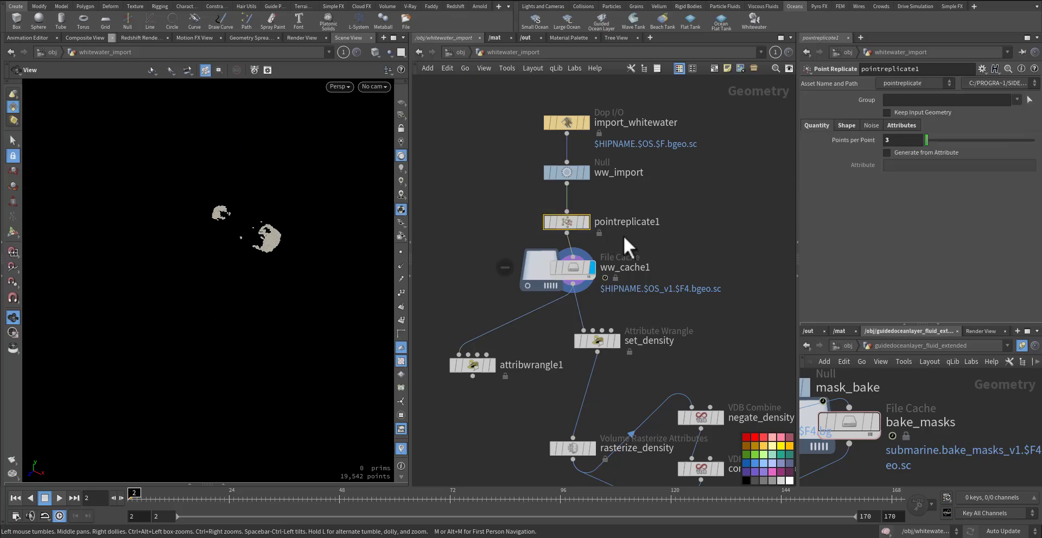
Review pointreplicate1's points per point value, Shape and Attributes settings.
{"action": "left_click", "coordinate": [904, 140]}
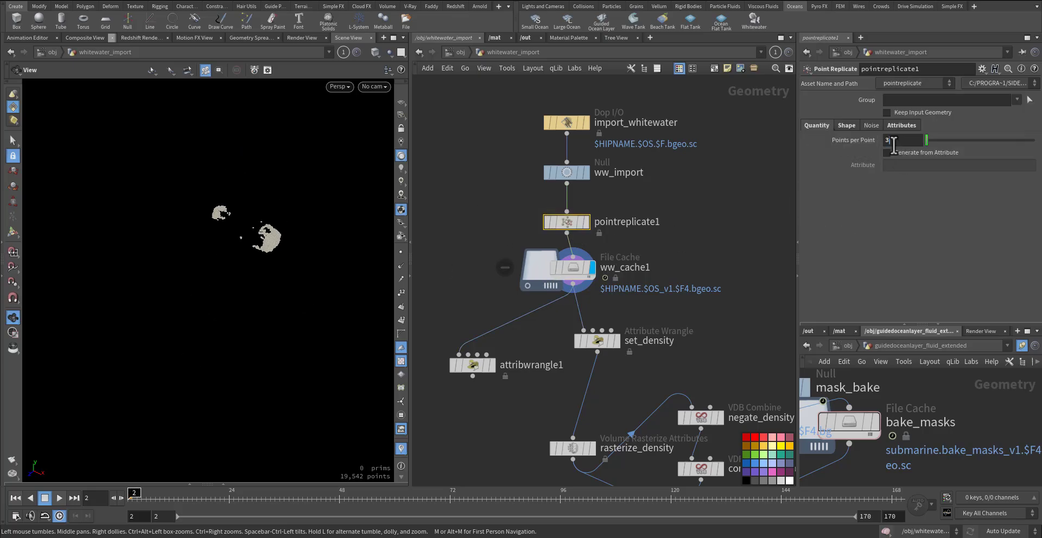
{"action": "left_click", "coordinate": [845, 125]}
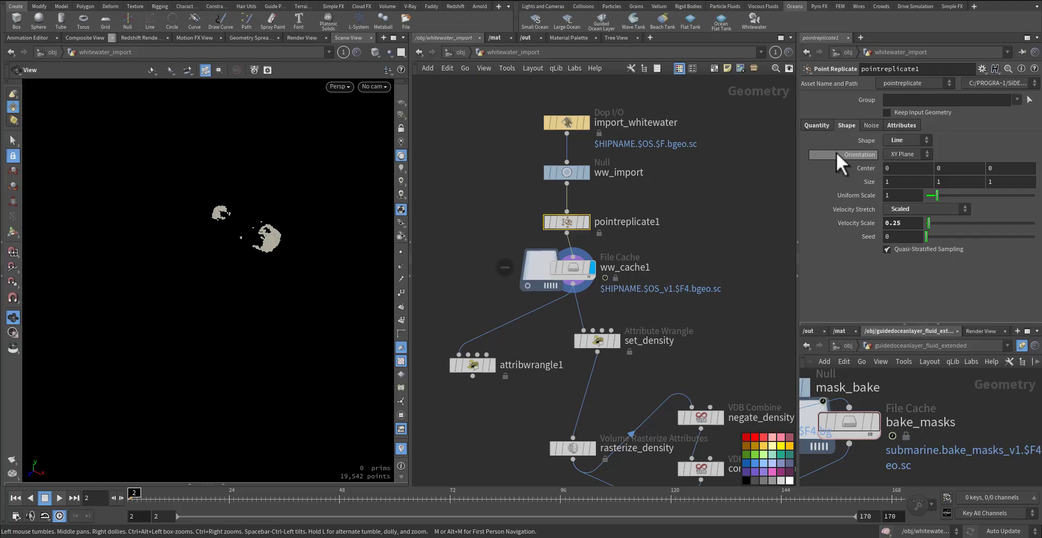
{"action": "mouse_move", "coordinate": [901, 226]}
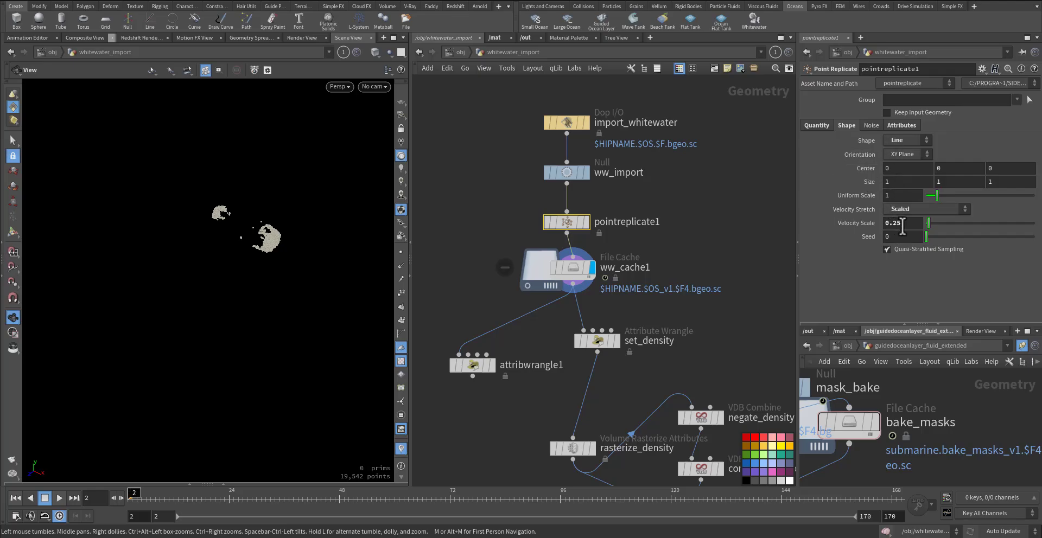
{"action": "left_click", "coordinate": [900, 124]}
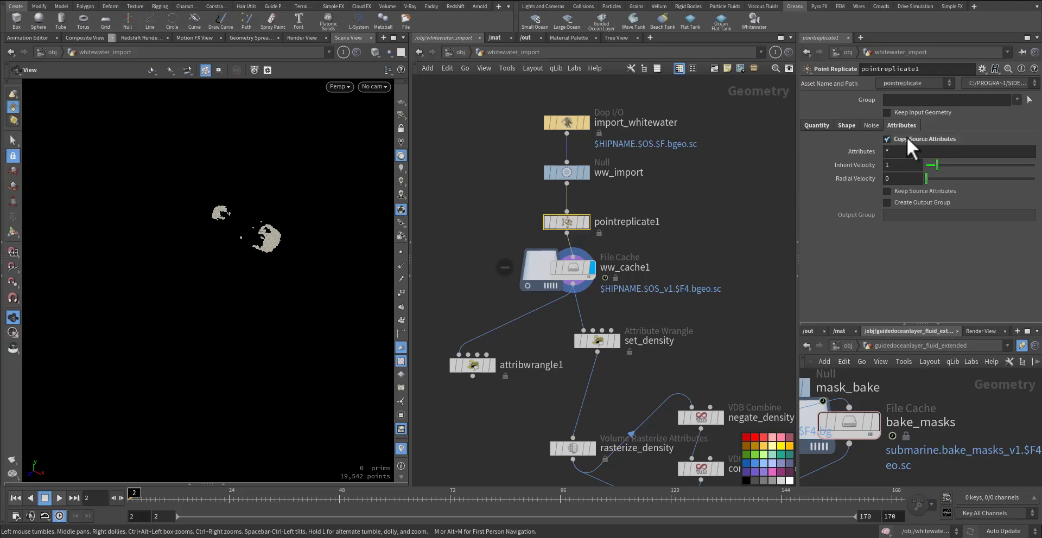
{"action": "mouse_move", "coordinate": [935, 150]}
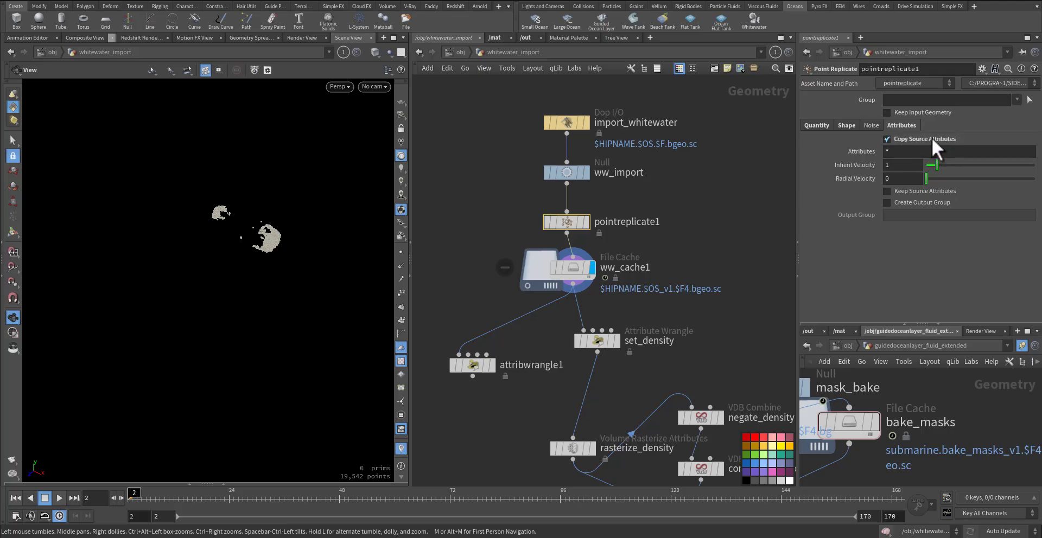
{"action": "mouse_move", "coordinate": [485, 382]}
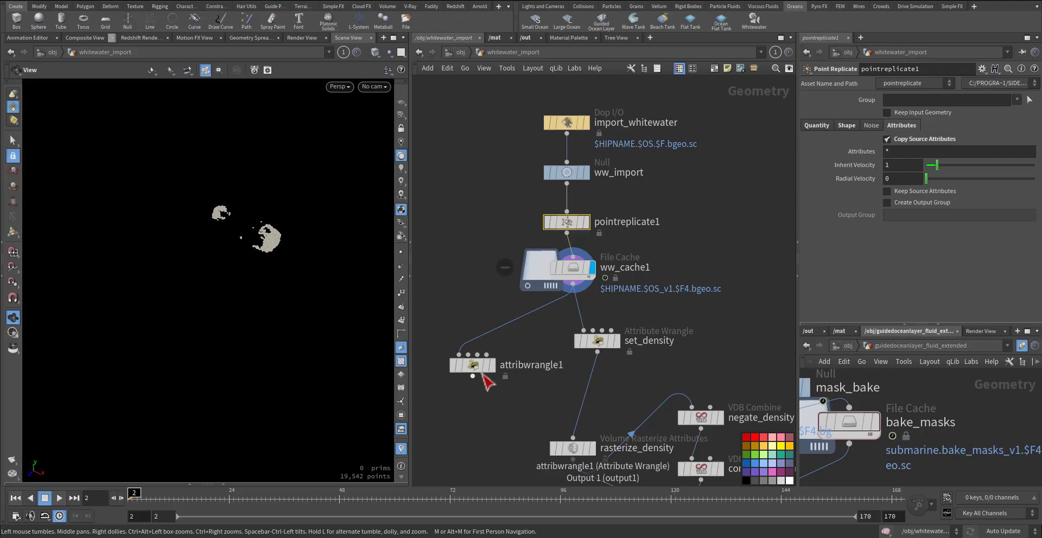
{"action": "left_click", "coordinate": [472, 364]}
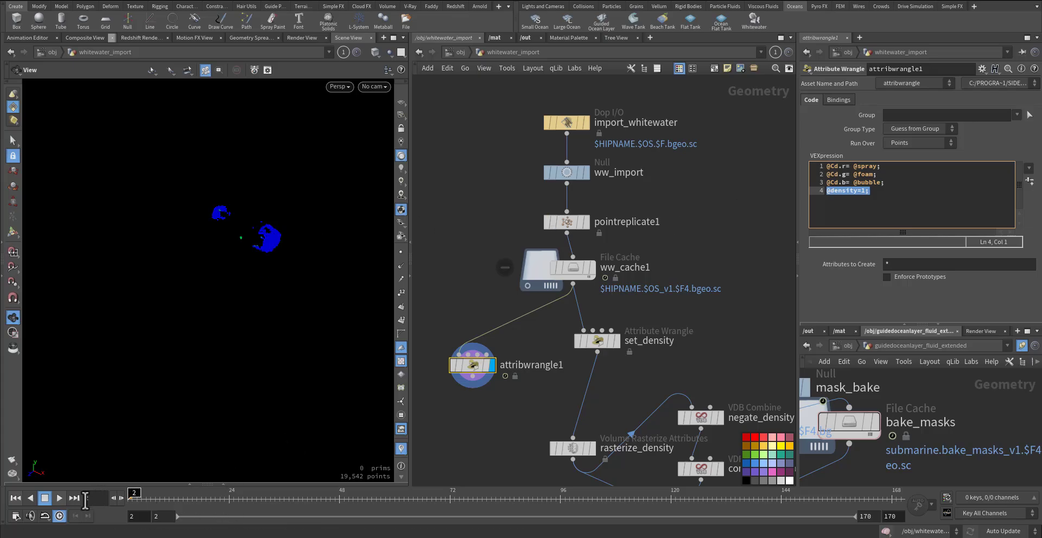
{"action": "left_click", "coordinate": [58, 498]}
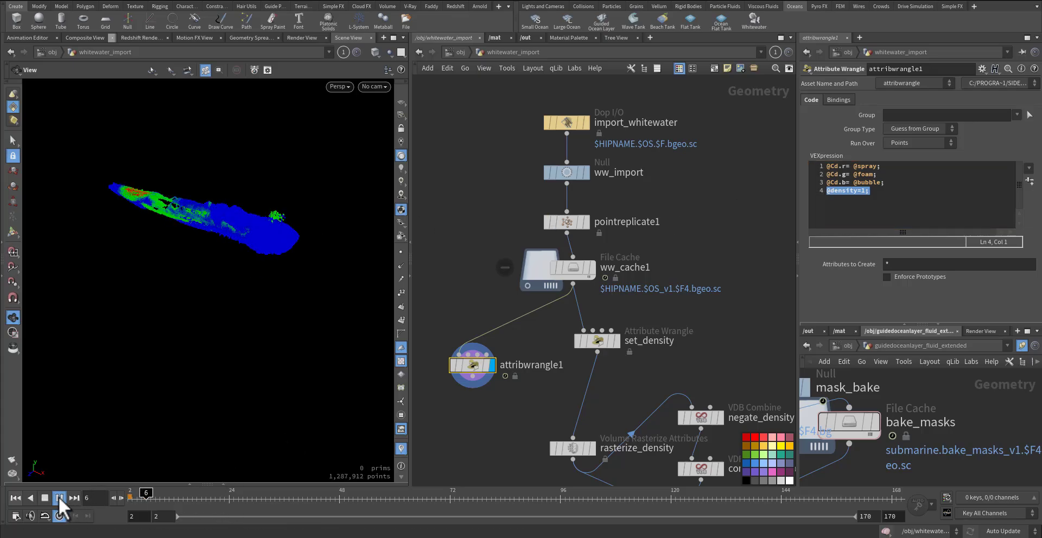
{"action": "left_click", "coordinate": [59, 498]}
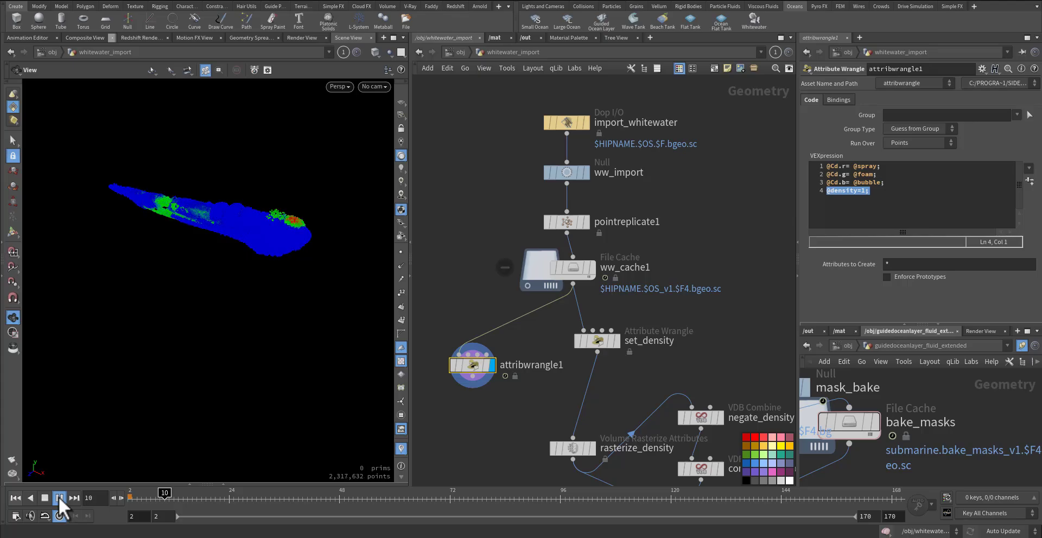
{"action": "left_click", "coordinate": [59, 498]}
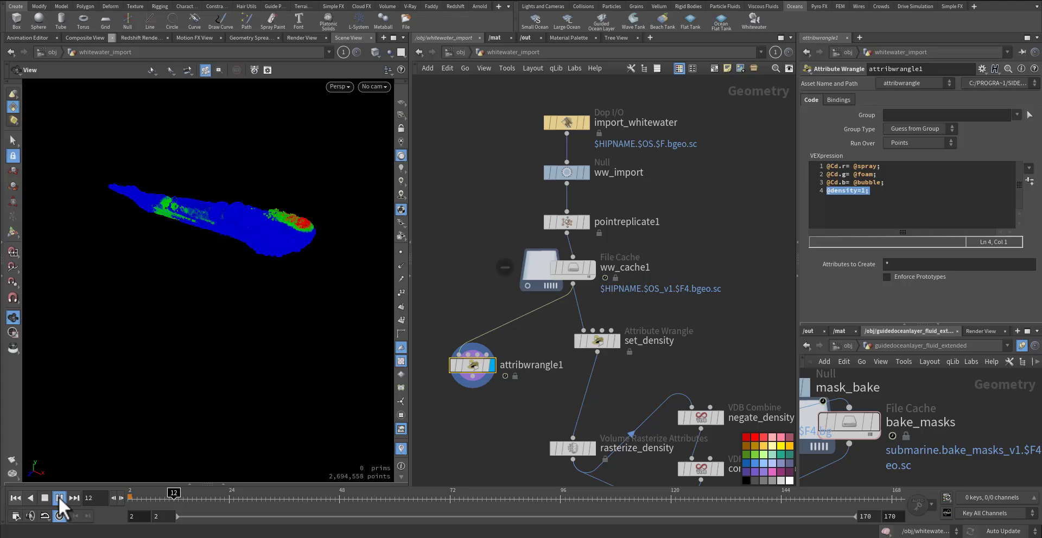
{"action": "left_click", "coordinate": [58, 498]}
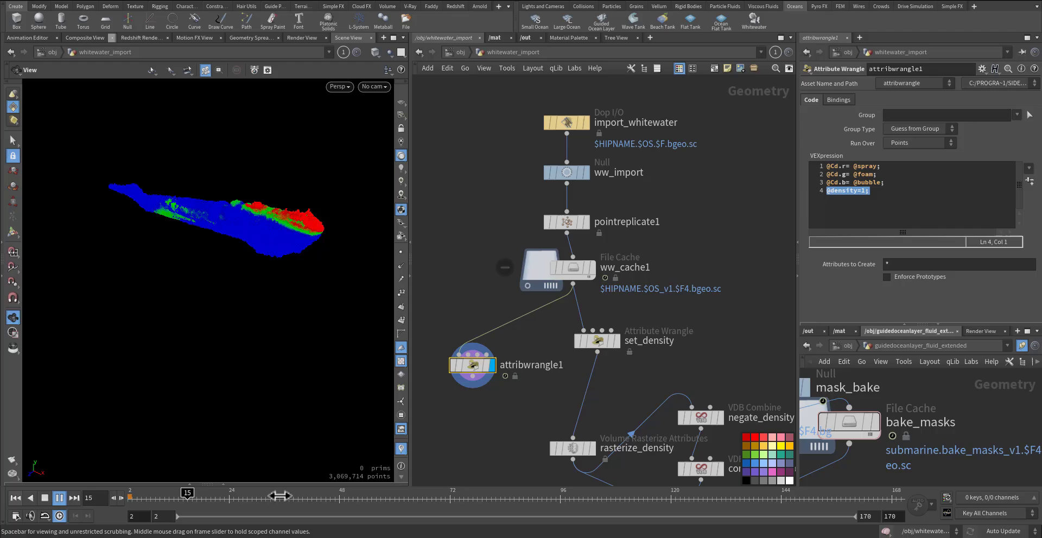
{"action": "left_click", "coordinate": [58, 498]}
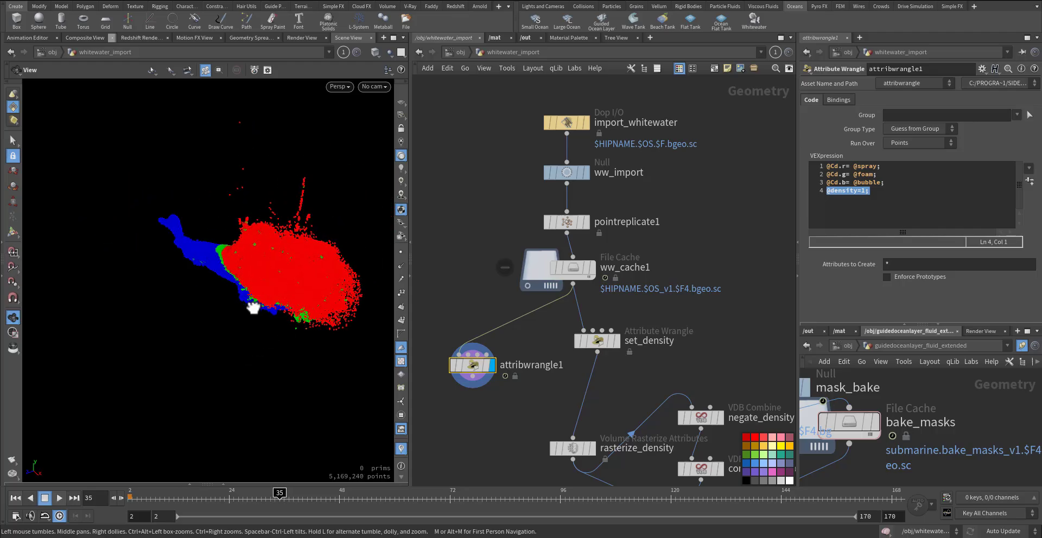
{"action": "left_click_drag", "start_coordinate": [253, 310], "coordinate": [122, 325]}
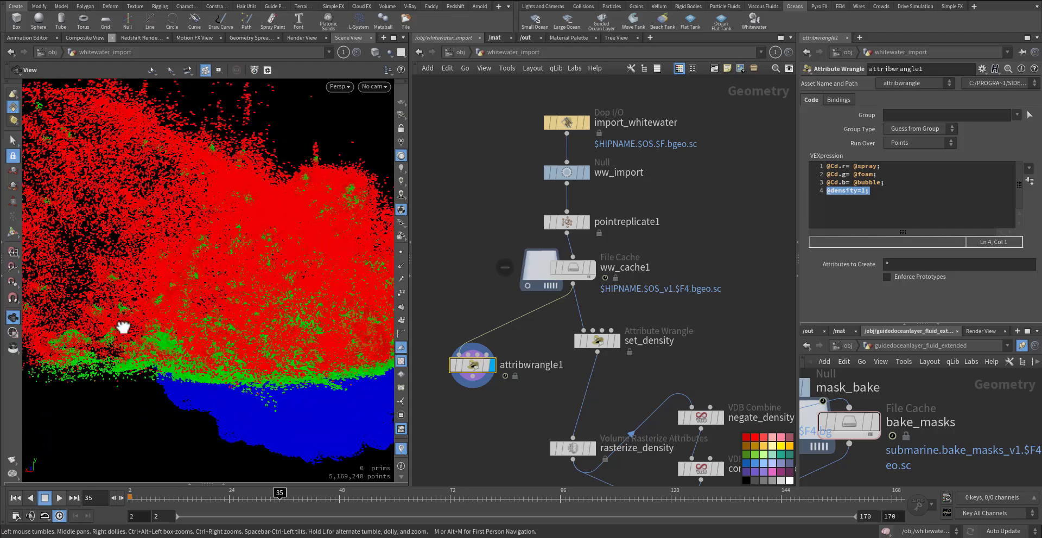
{"action": "left_click_drag", "start_coordinate": [123, 325], "coordinate": [317, 333]}
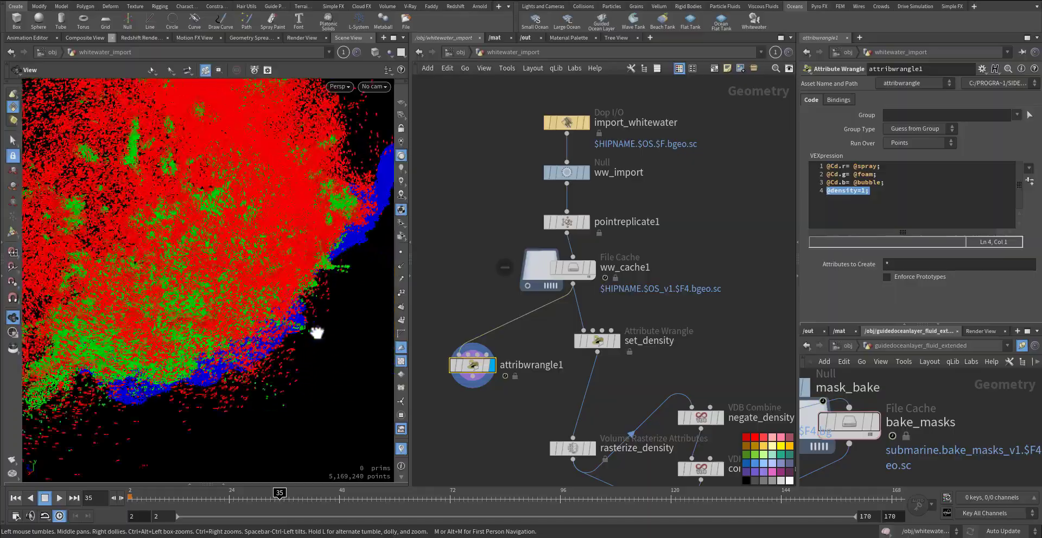
{"action": "left_click_drag", "start_coordinate": [317, 332], "coordinate": [313, 351]}
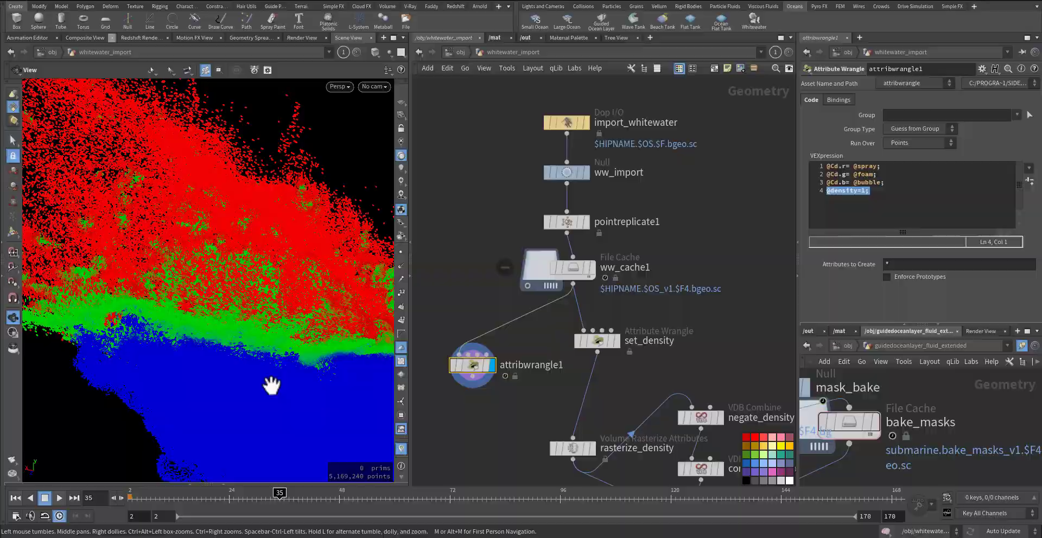
{"action": "left_click_drag", "start_coordinate": [272, 386], "coordinate": [345, 378]}
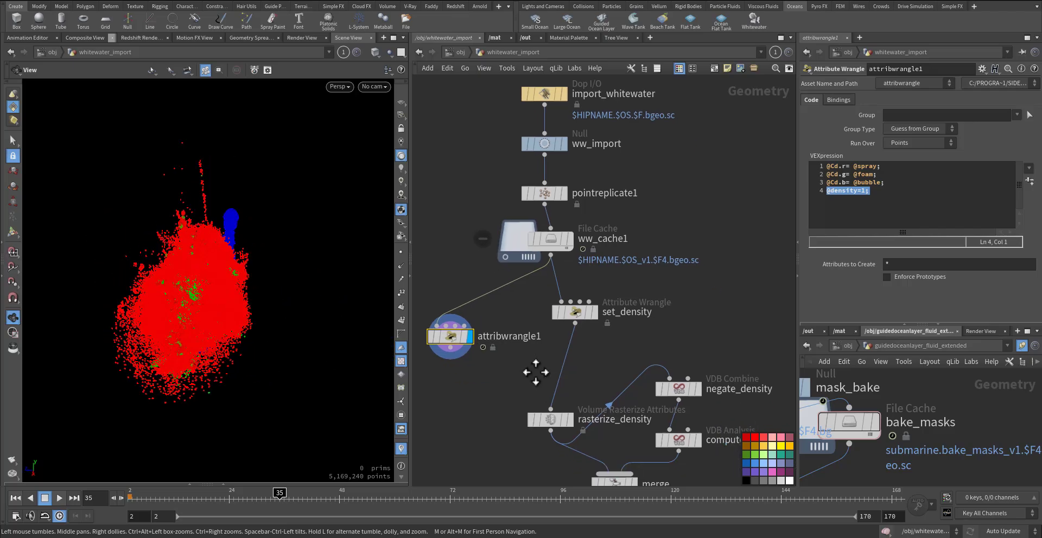
Review set_density's age and depth ramps, then select rasterize_density with voxel size 0.05.
{"action": "left_click", "coordinate": [572, 310]}
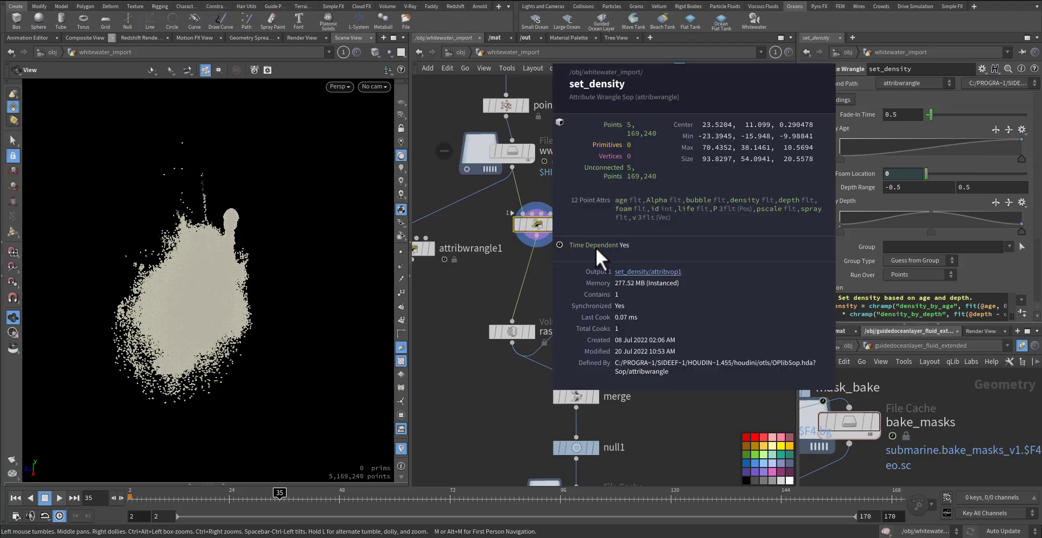
{"action": "mouse_move", "coordinate": [761, 216]}
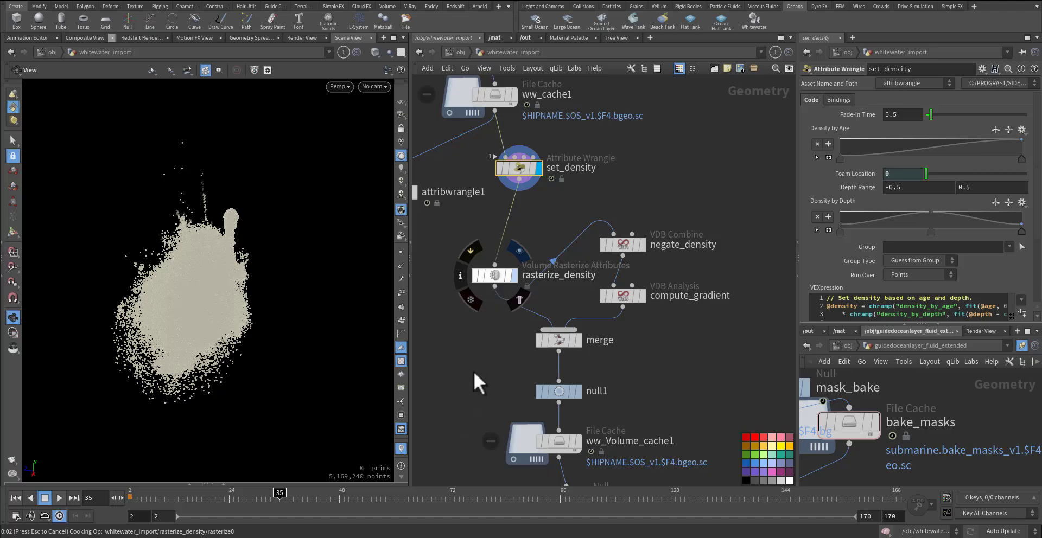
{"action": "left_click", "coordinate": [494, 259]}
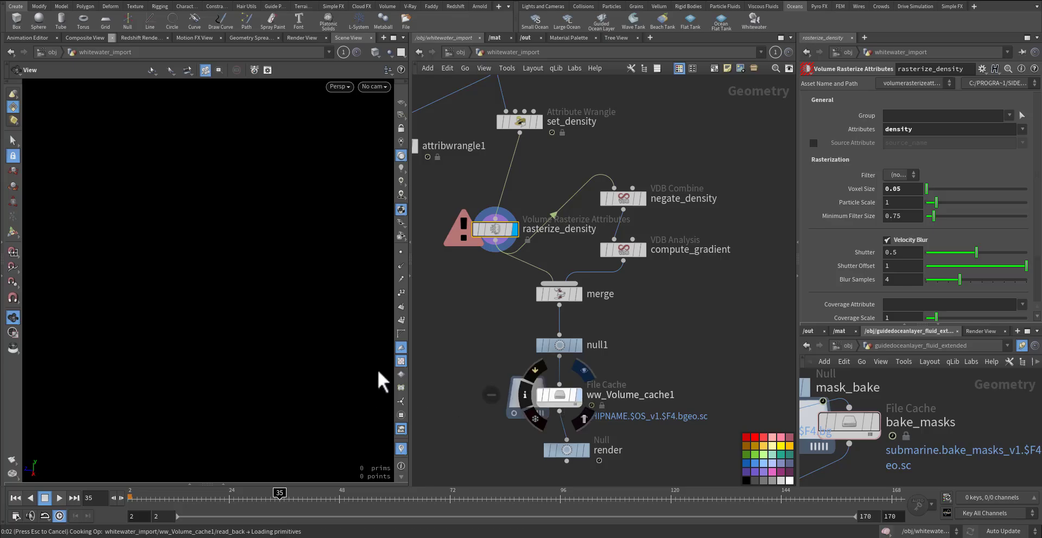
{"action": "mouse_move", "coordinate": [481, 366]}
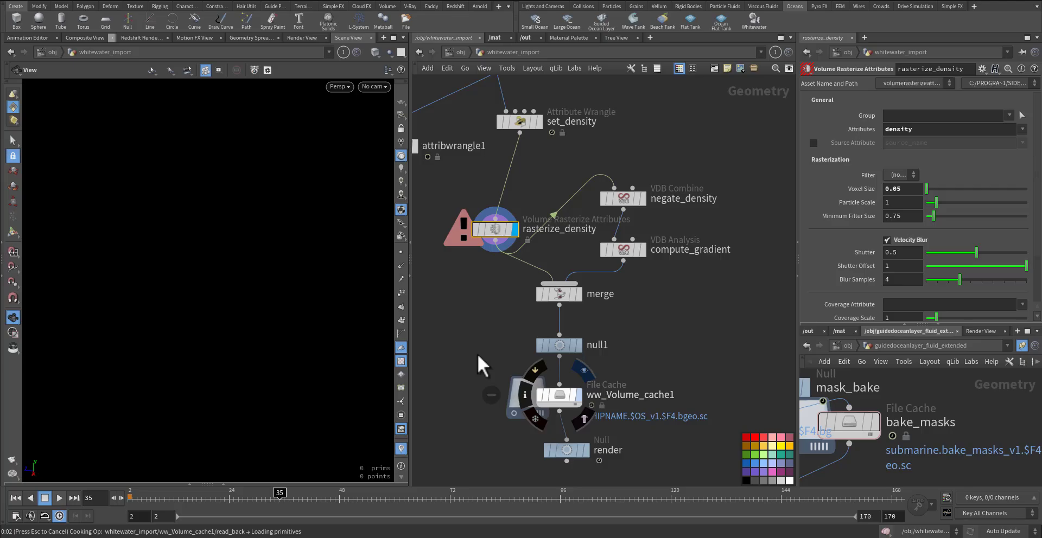
Display ww_Volume_cache1 and add bubble, spray and foam to rasterize_density's attributes.
{"action": "left_click", "coordinate": [560, 394]}
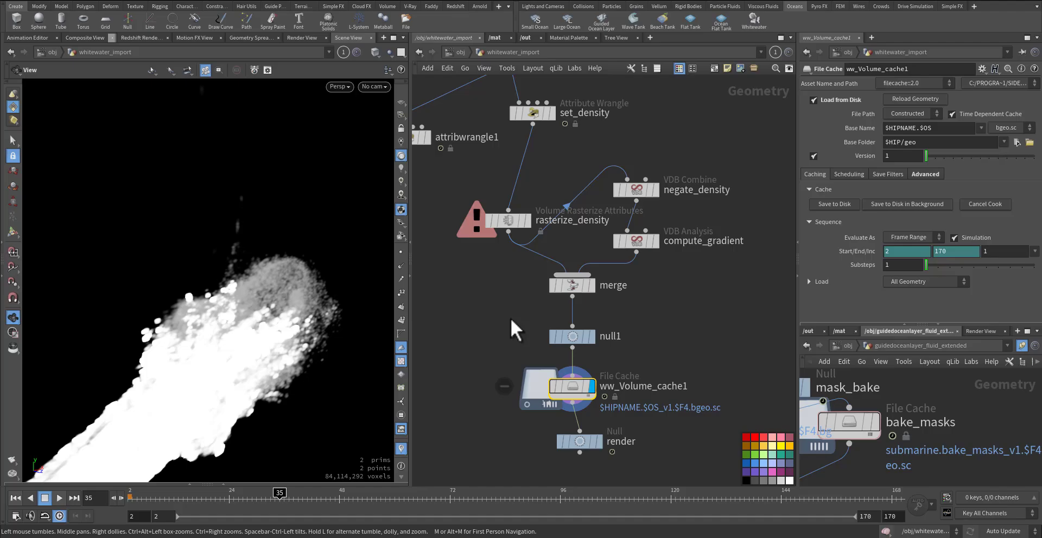
{"action": "left_click", "coordinate": [506, 220]}
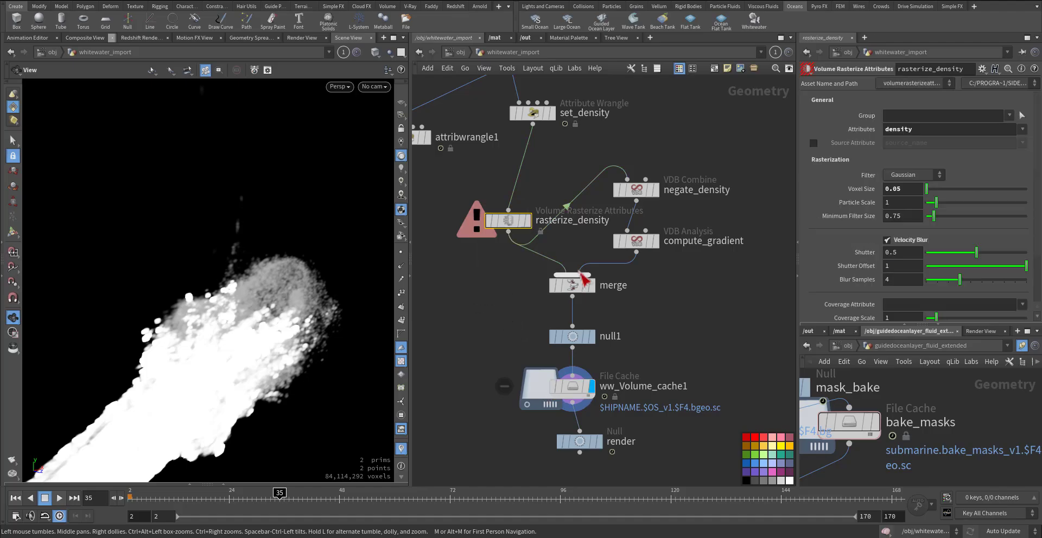
{"action": "triple_click", "coordinate": [898, 188]}
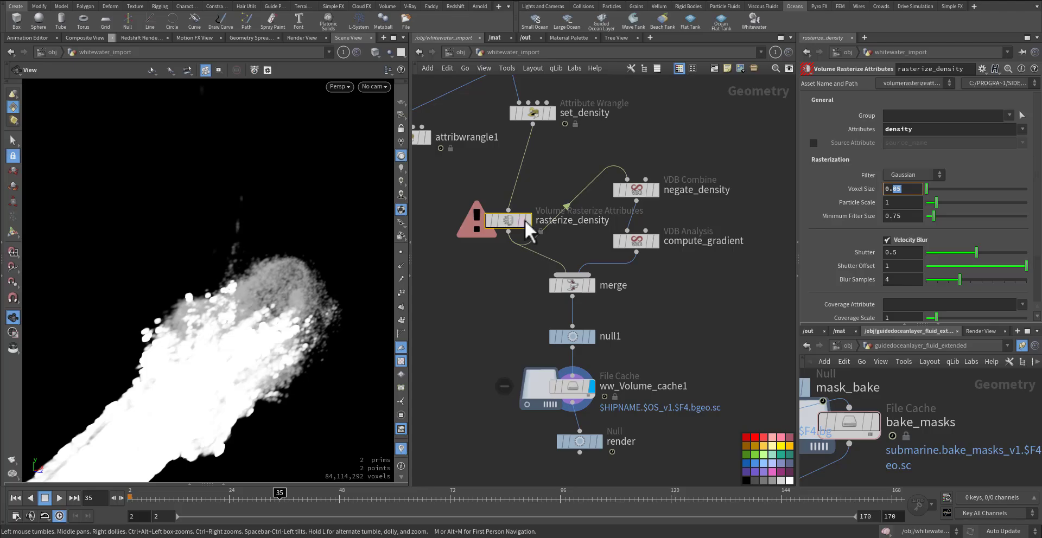
{"action": "mouse_move", "coordinate": [1026, 140]}
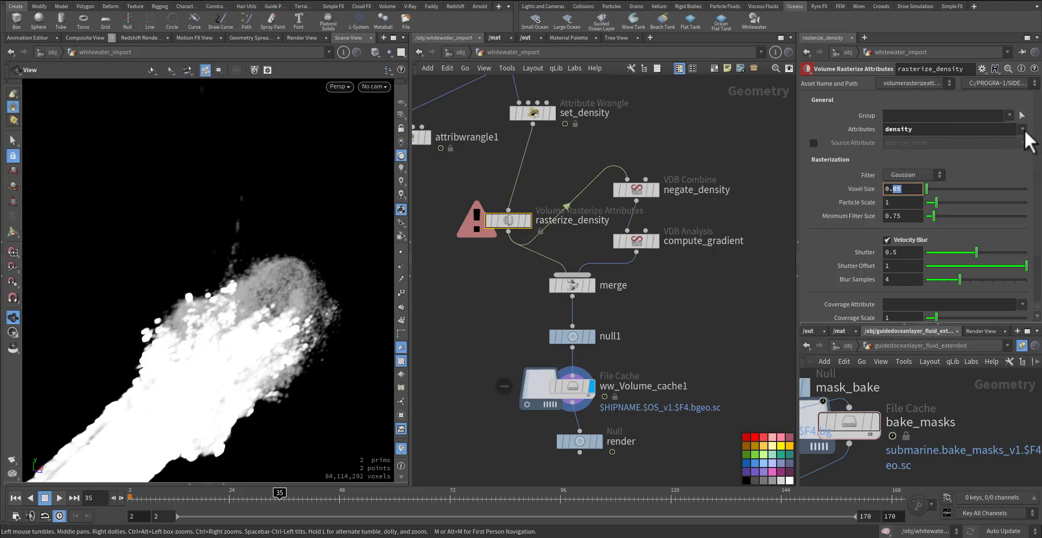
{"action": "left_click", "coordinate": [1022, 129]}
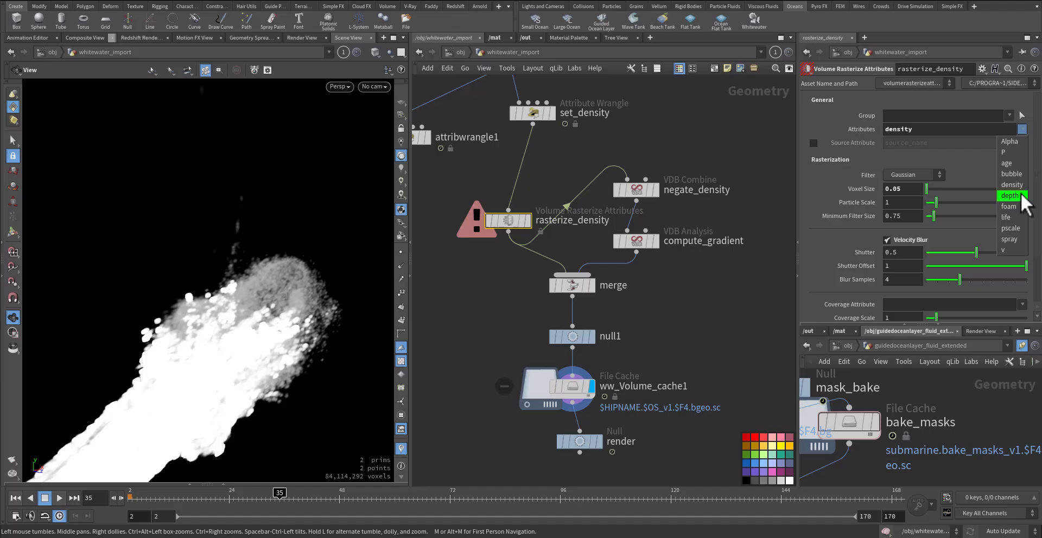
{"action": "left_click", "coordinate": [1011, 174]}
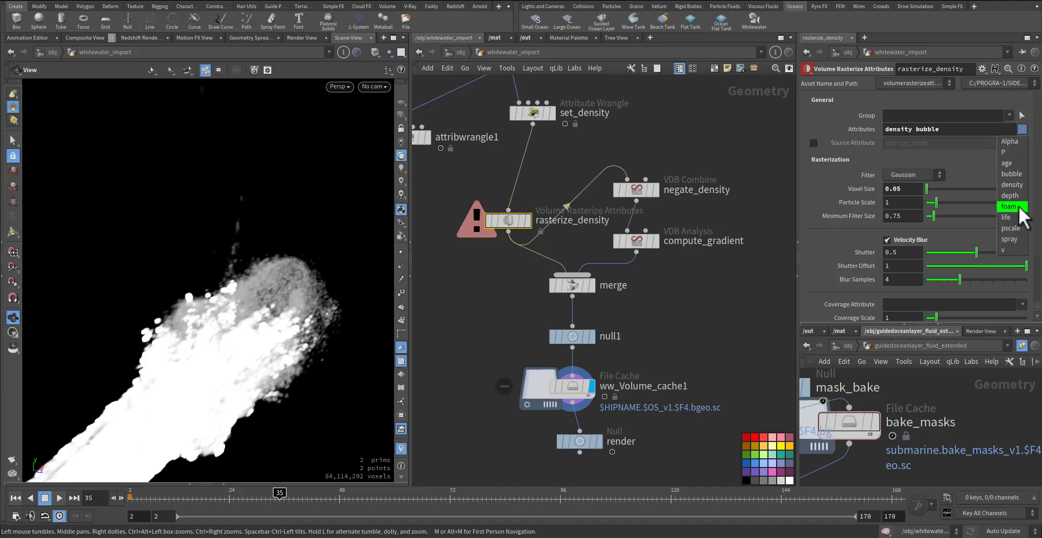
{"action": "left_click", "coordinate": [1010, 238]}
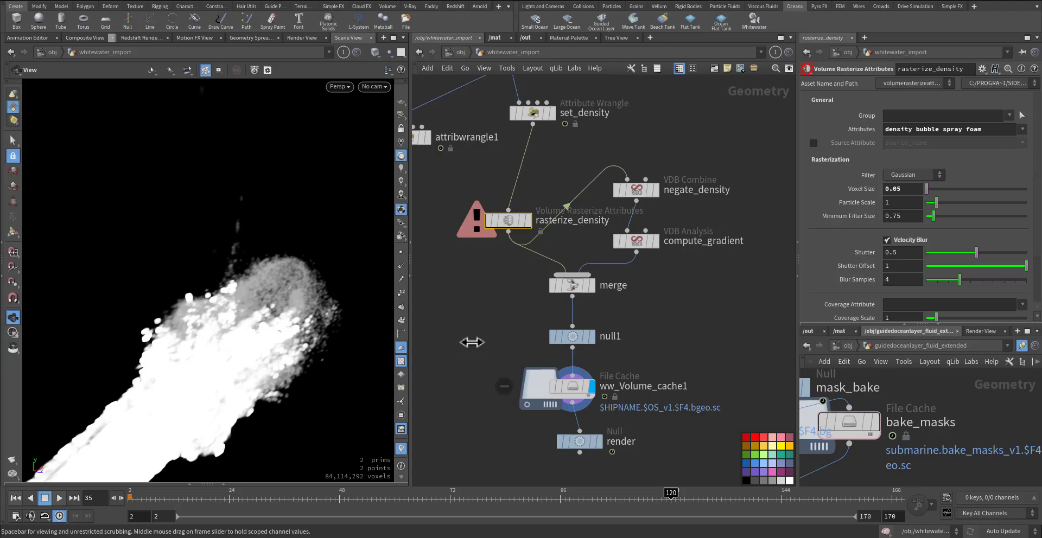
{"action": "mouse_move", "coordinate": [508, 320]}
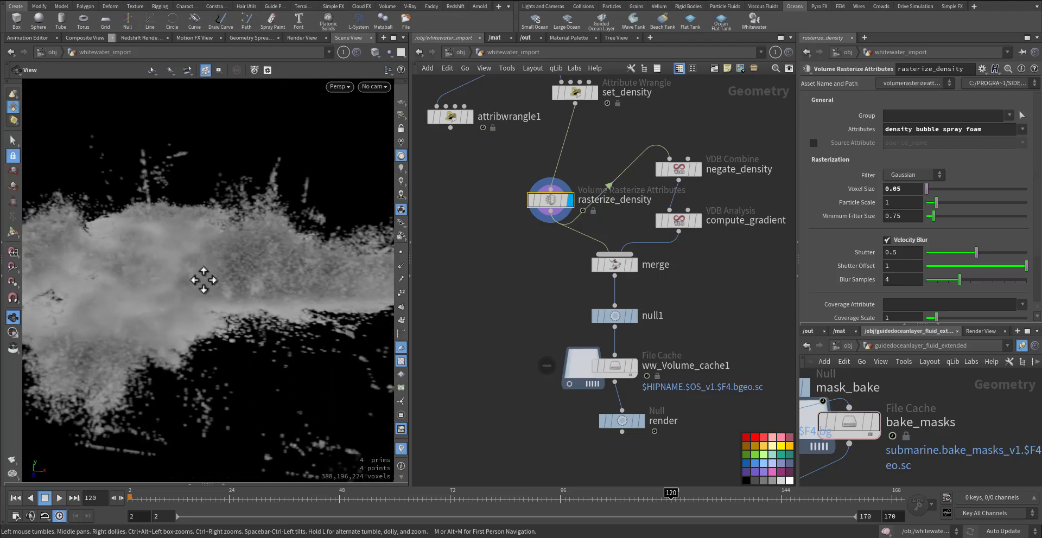
Orbit the Scene View to inspect the grey-smoke whitewater volume at frame 120.
{"action": "left_click_drag", "start_coordinate": [204, 279], "coordinate": [321, 261]}
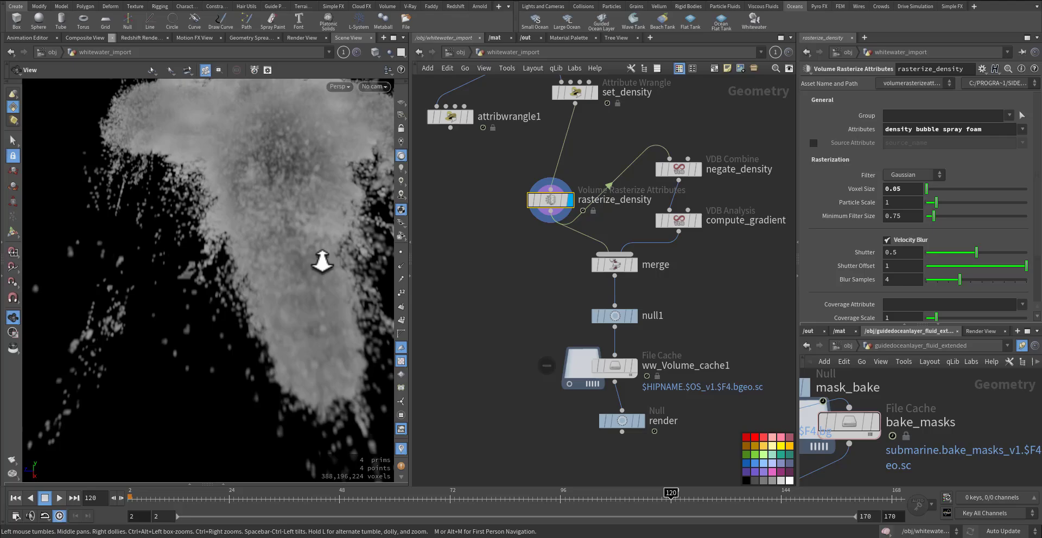
{"action": "left_click_drag", "start_coordinate": [323, 263], "coordinate": [179, 266]}
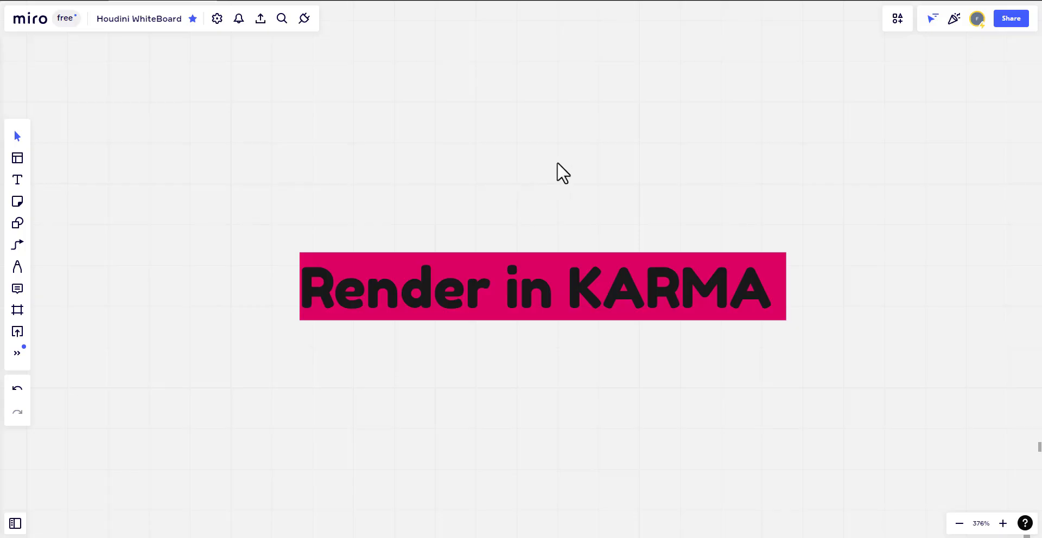
{"action": "mouse_move", "coordinate": [636, 334]}
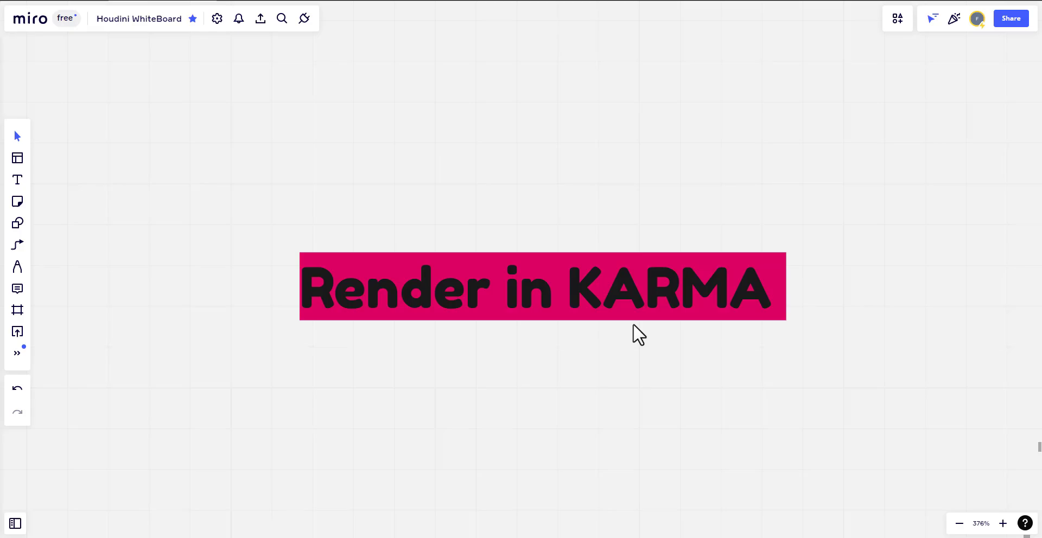
{"action": "mouse_move", "coordinate": [456, 469]}
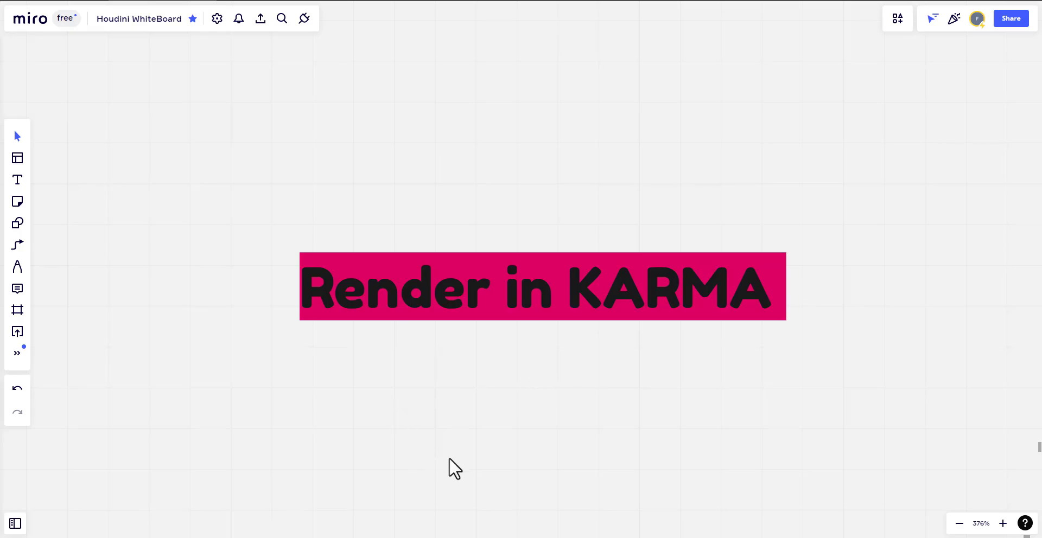
{"action": "mouse_move", "coordinate": [573, 441]}
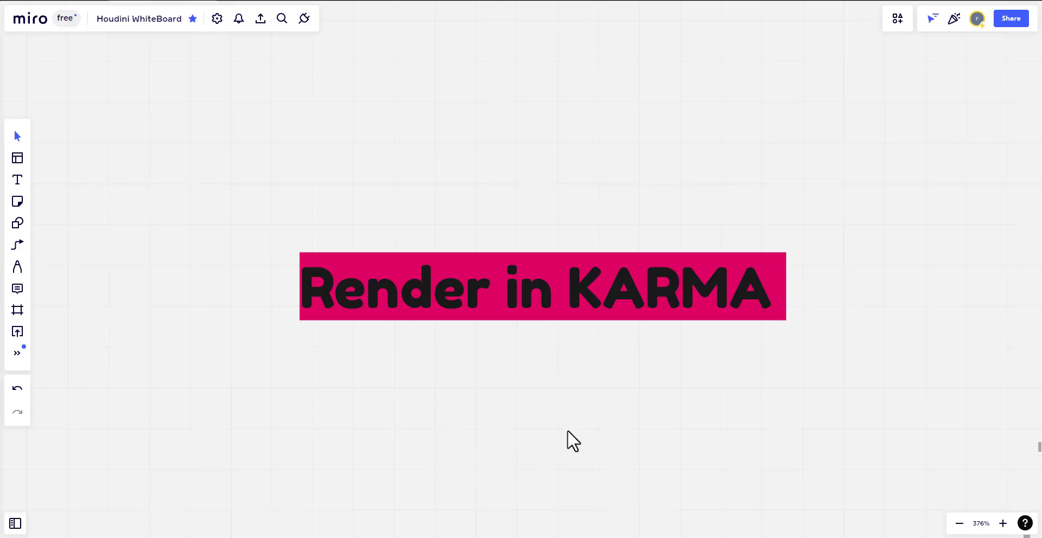
{"action": "mouse_move", "coordinate": [753, 347]}
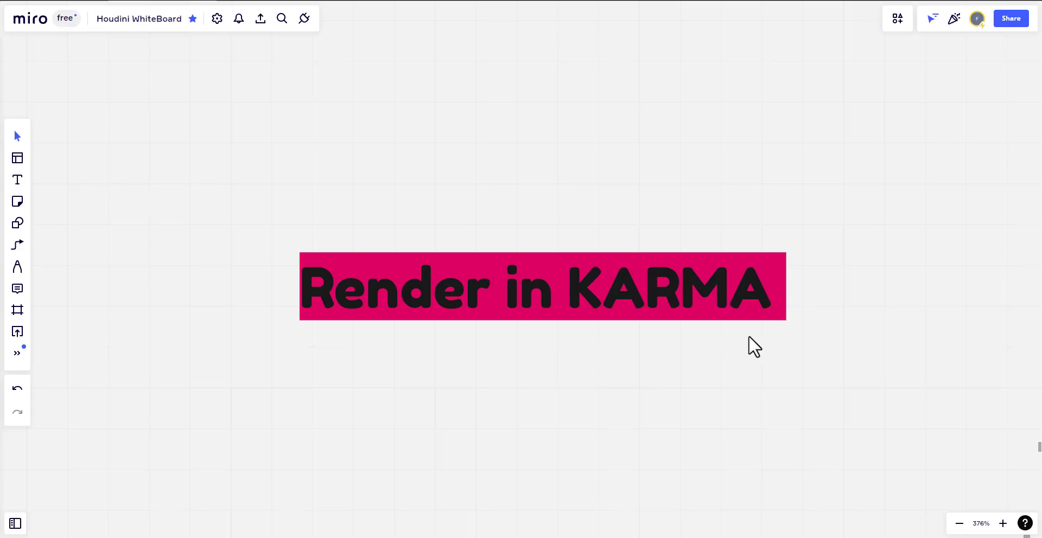
{"action": "mouse_move", "coordinate": [707, 368]}
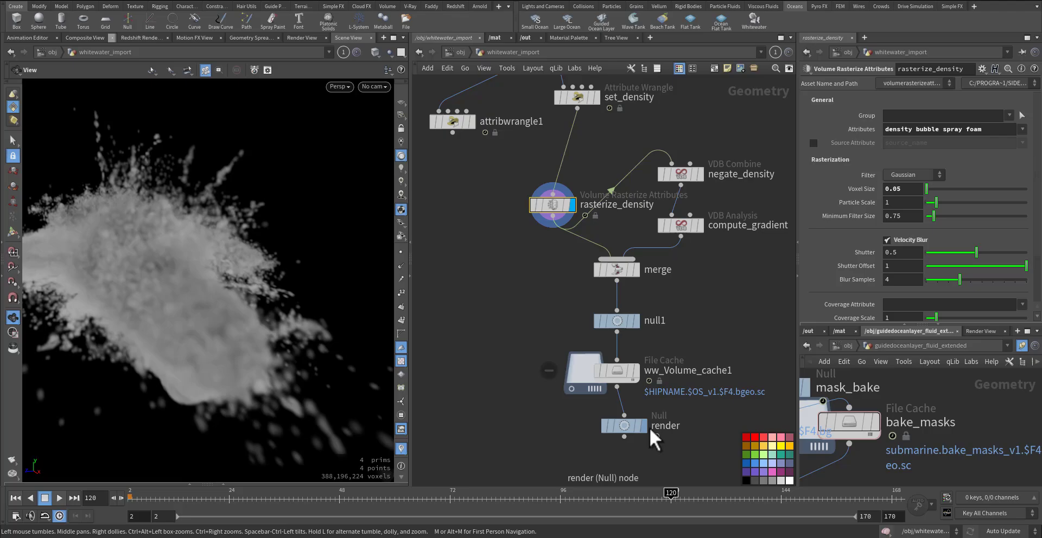
At /obj check envlight1 and distantlight1, then switch the network editor to /out.
{"action": "left_click", "coordinate": [622, 425]}
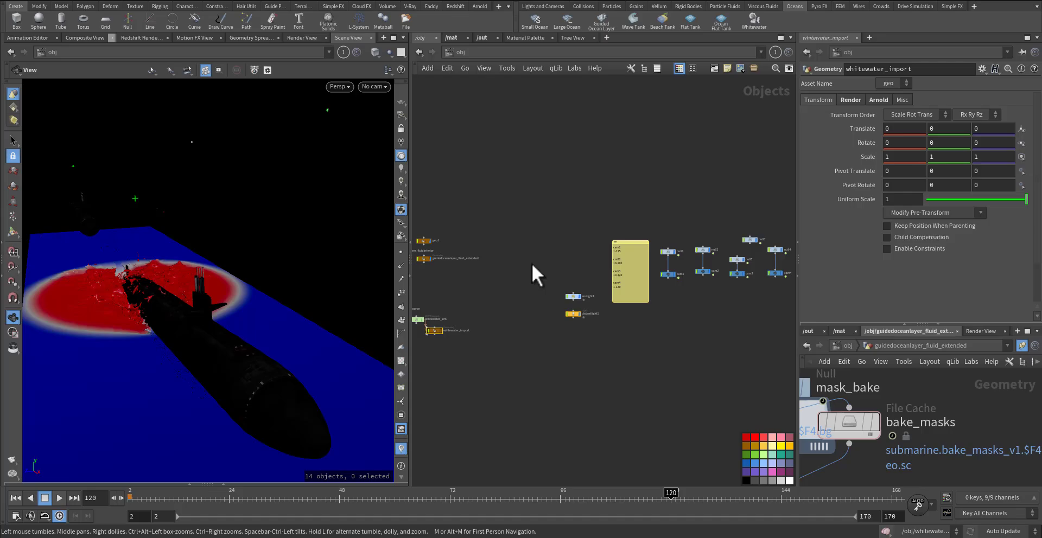
{"action": "left_click", "coordinate": [554, 271]}
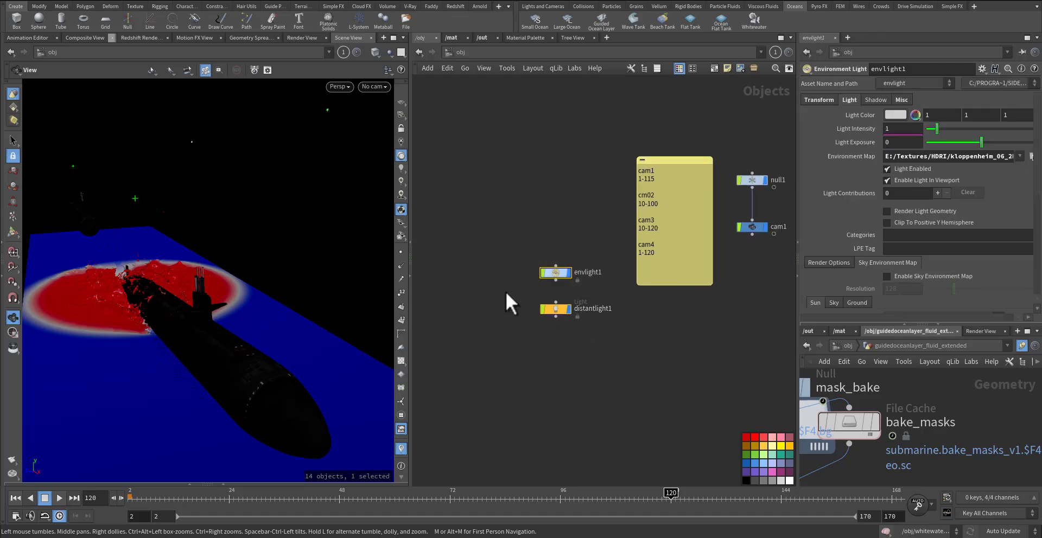
{"action": "left_click", "coordinate": [555, 308]}
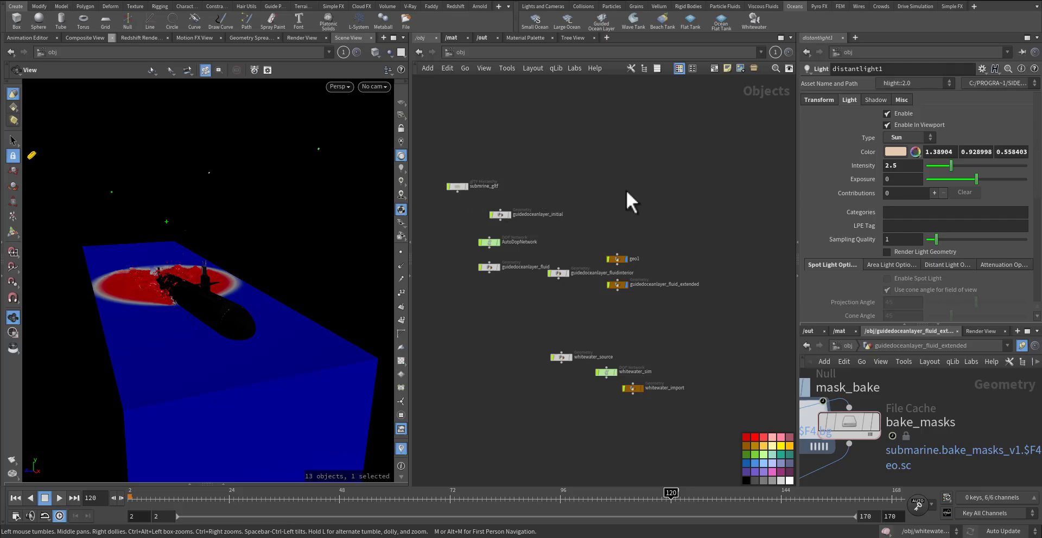
{"action": "left_click", "coordinate": [480, 37]}
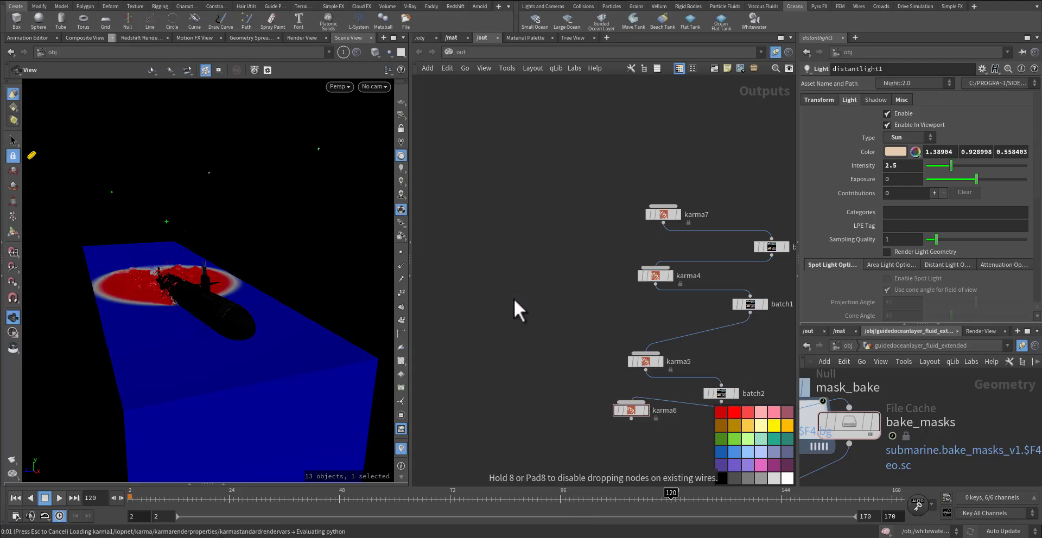
From karma1 launch a Karma preview through cam1, then switch the viewer back to Houdini GL.
{"action": "left_click", "coordinate": [511, 297]}
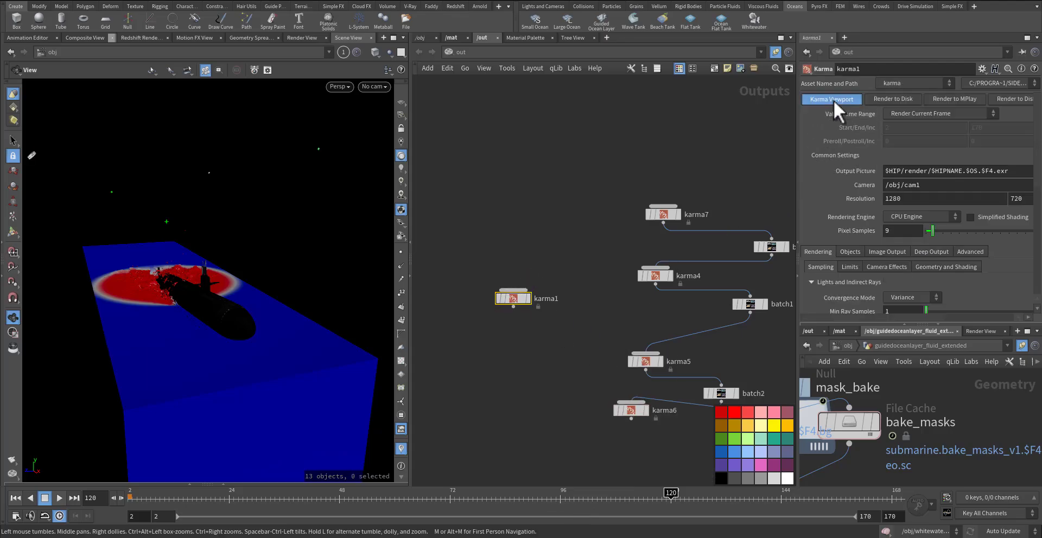
{"action": "left_click", "coordinate": [830, 99]}
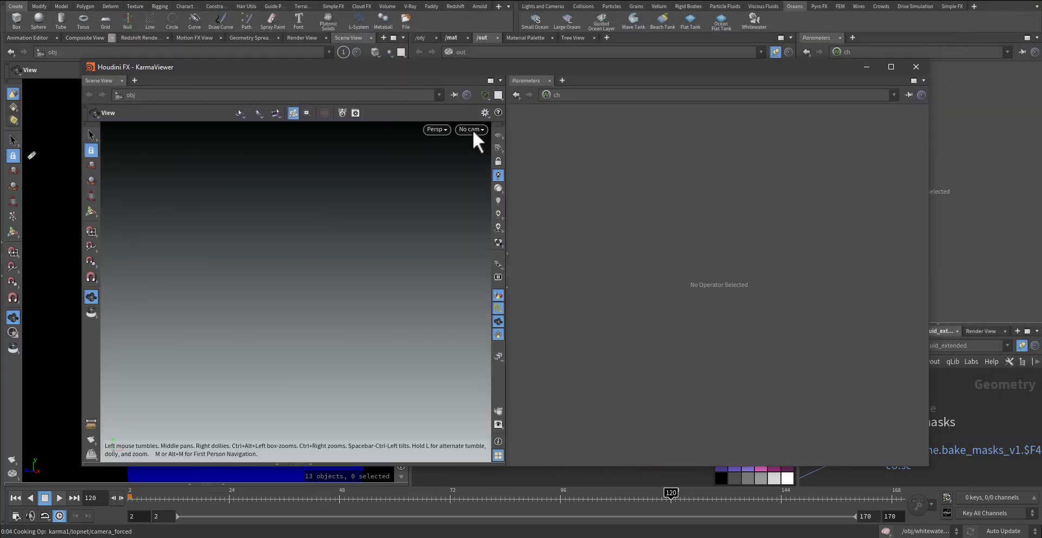
{"action": "mouse_move", "coordinate": [458, 172]}
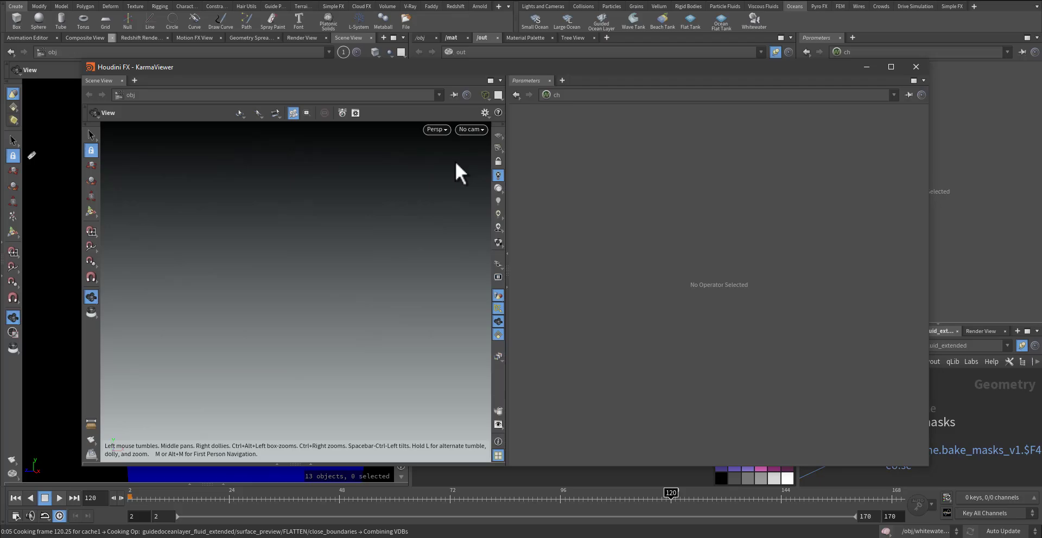
{"action": "left_click", "coordinate": [470, 129]}
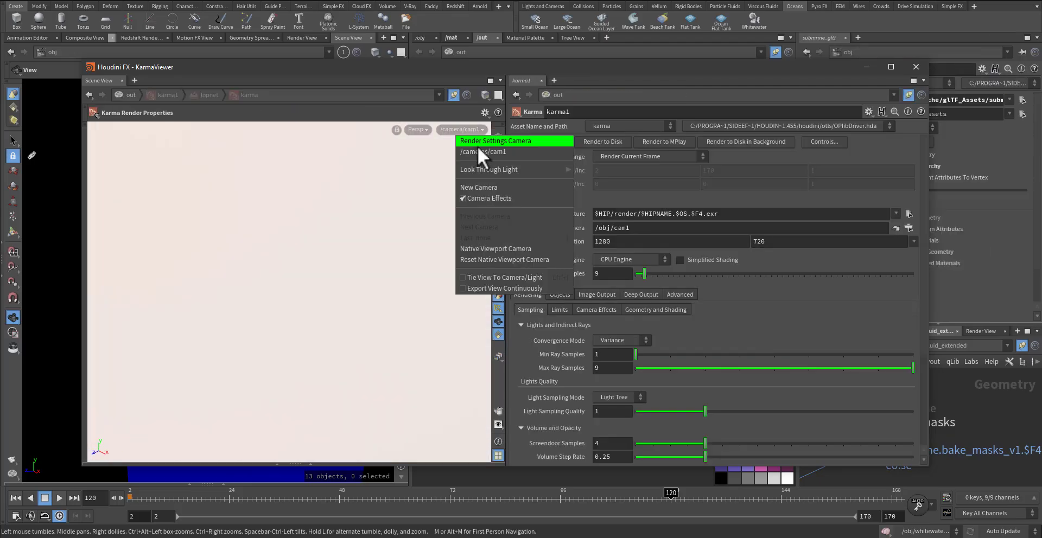
{"action": "left_click", "coordinate": [485, 152]}
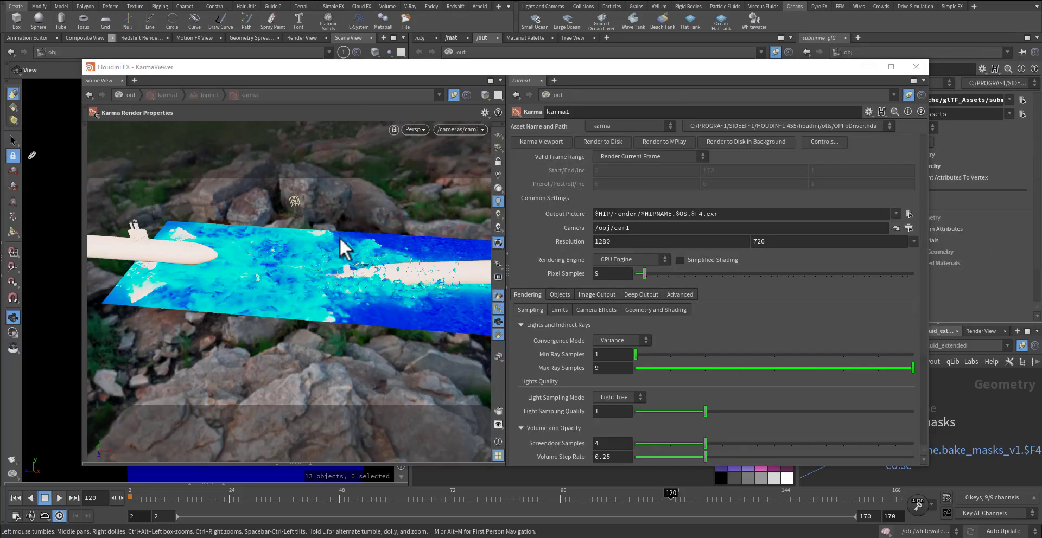
{"action": "mouse_move", "coordinate": [412, 276]}
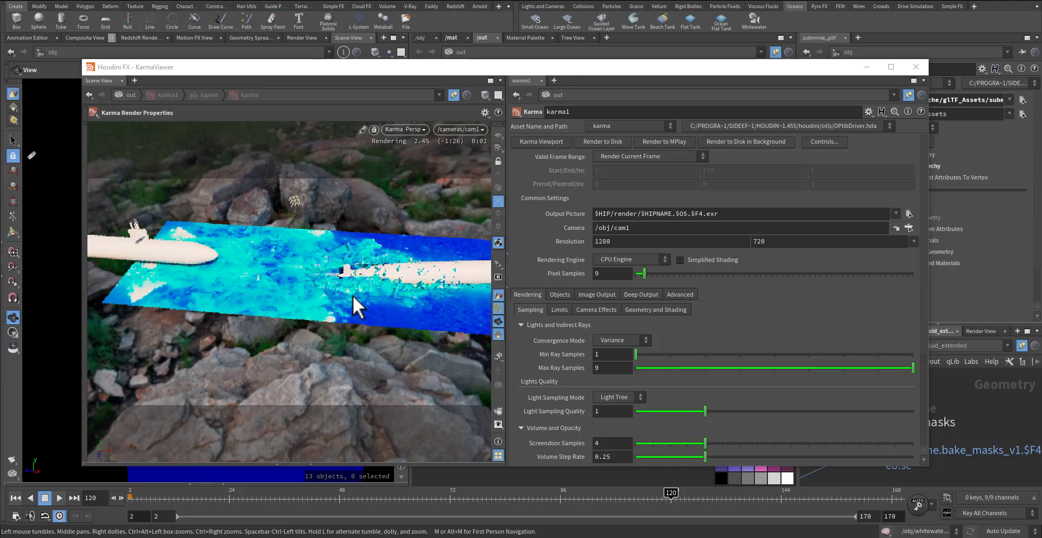
{"action": "mouse_move", "coordinate": [372, 285]}
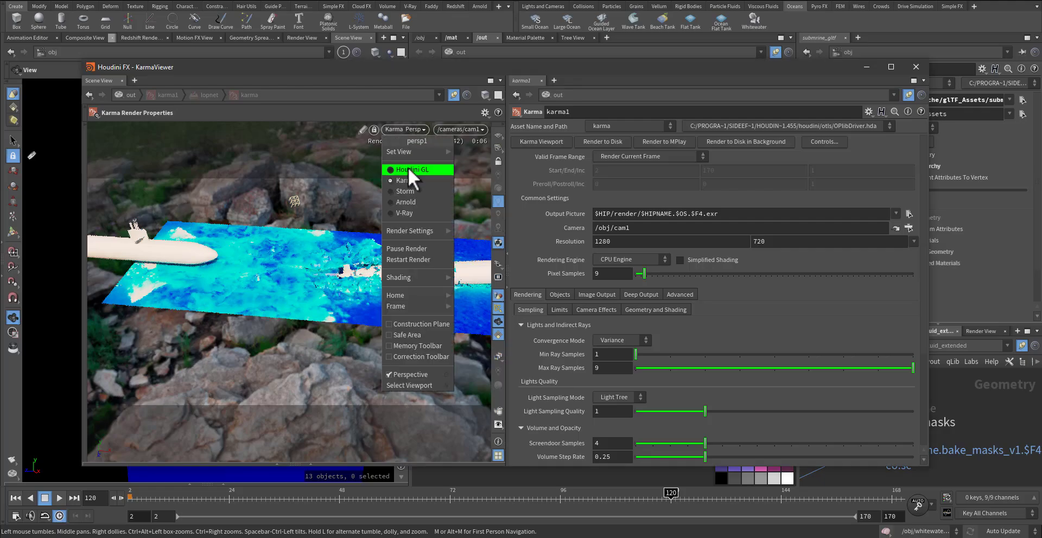
{"action": "left_click", "coordinate": [413, 169]}
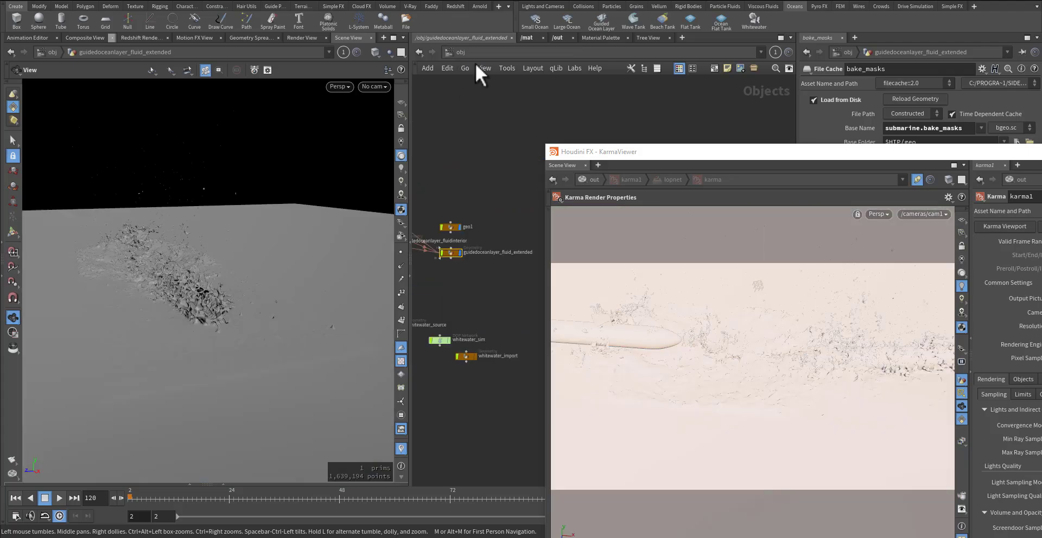
Re-render the spray around the submarine with Karma, then close the viewer window.
{"action": "left_click", "coordinate": [507, 155]}
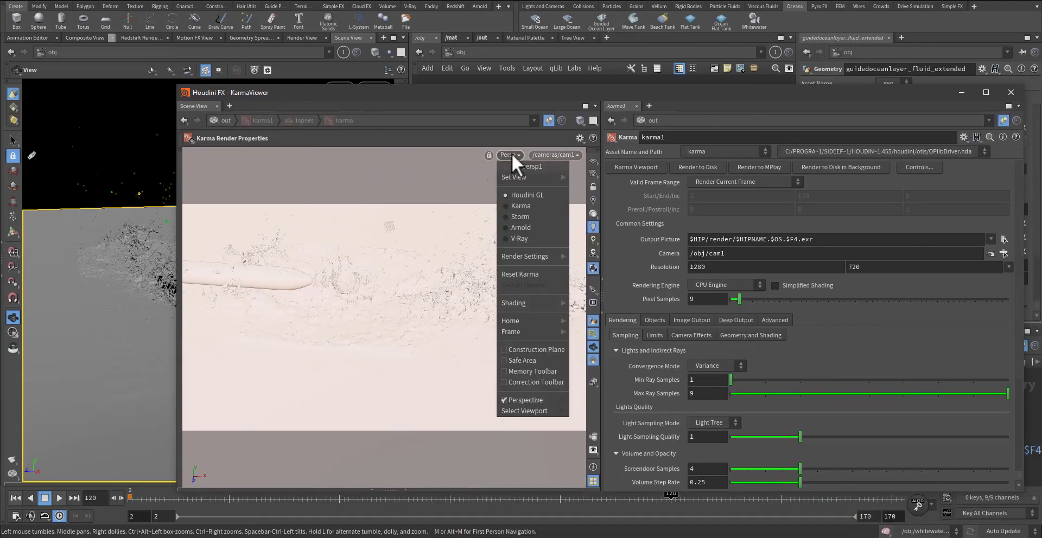
{"action": "left_click", "coordinate": [520, 205]}
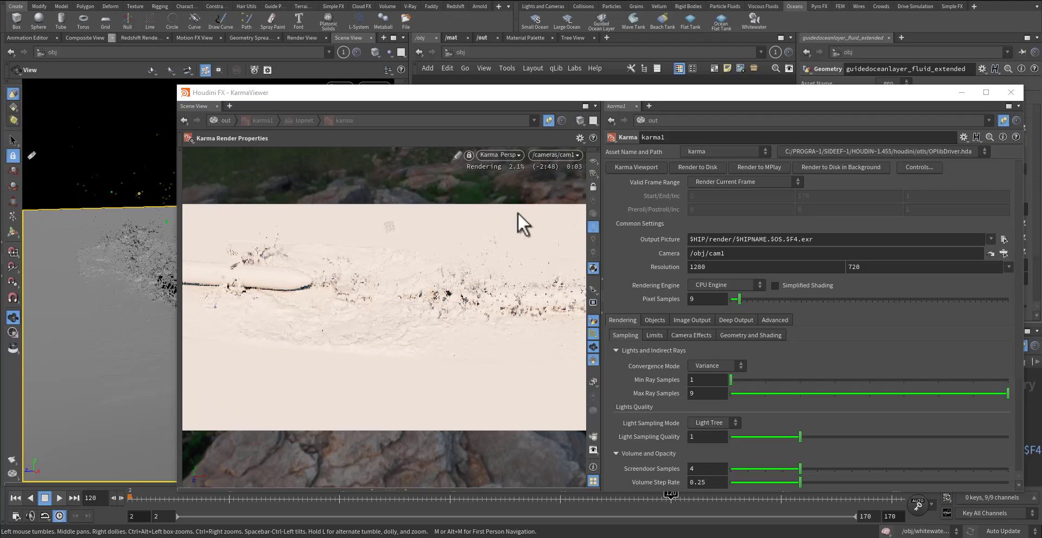
{"action": "mouse_move", "coordinate": [385, 292]}
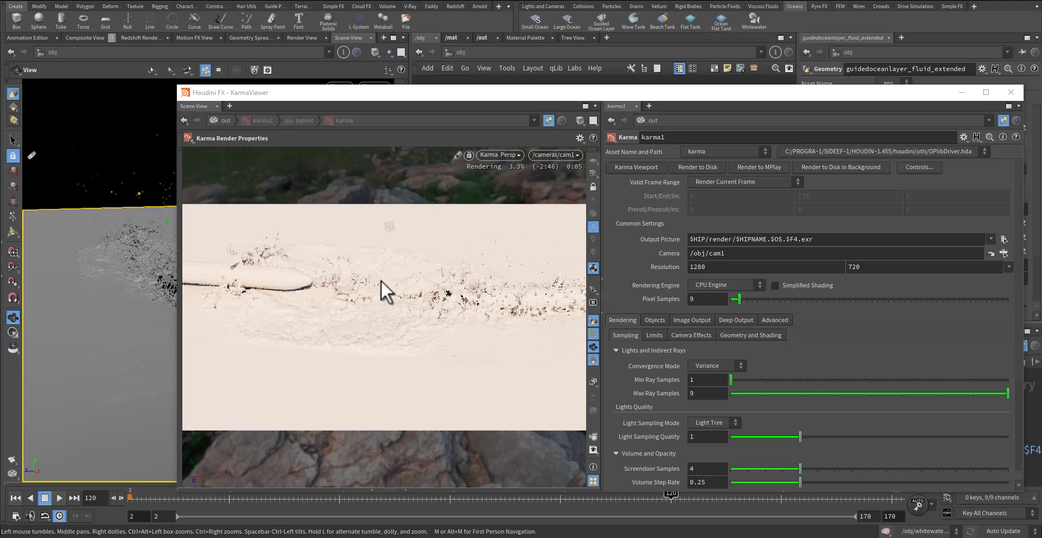
{"action": "mouse_move", "coordinate": [645, 165]}
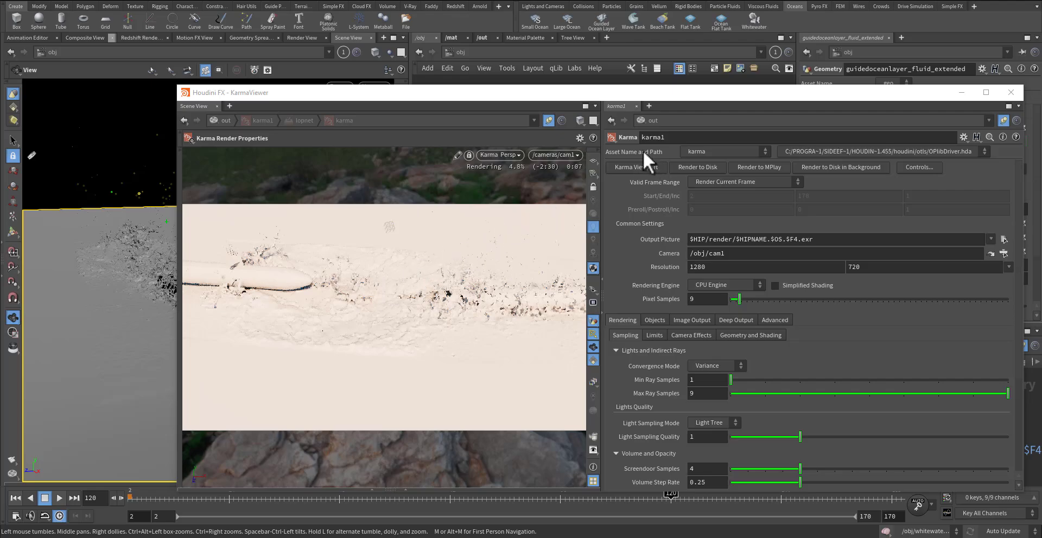
{"action": "mouse_move", "coordinate": [1010, 92]}
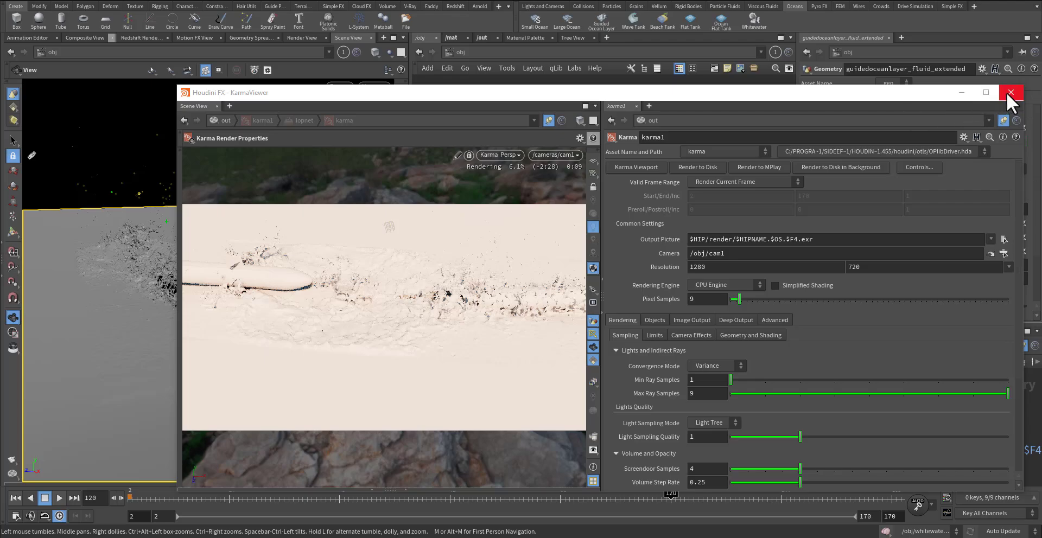
{"action": "left_click", "coordinate": [1010, 92]}
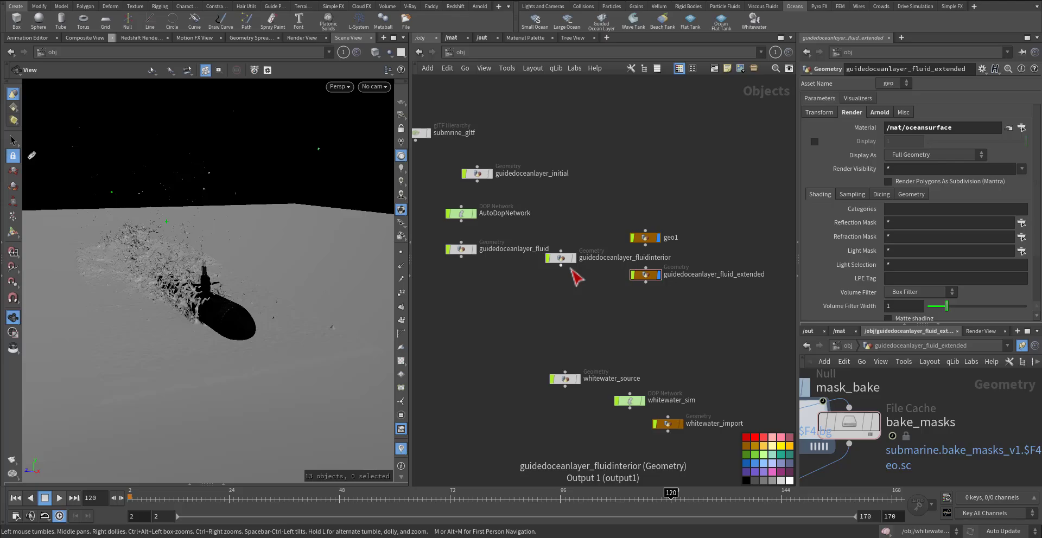
{"action": "mouse_move", "coordinate": [525, 207]}
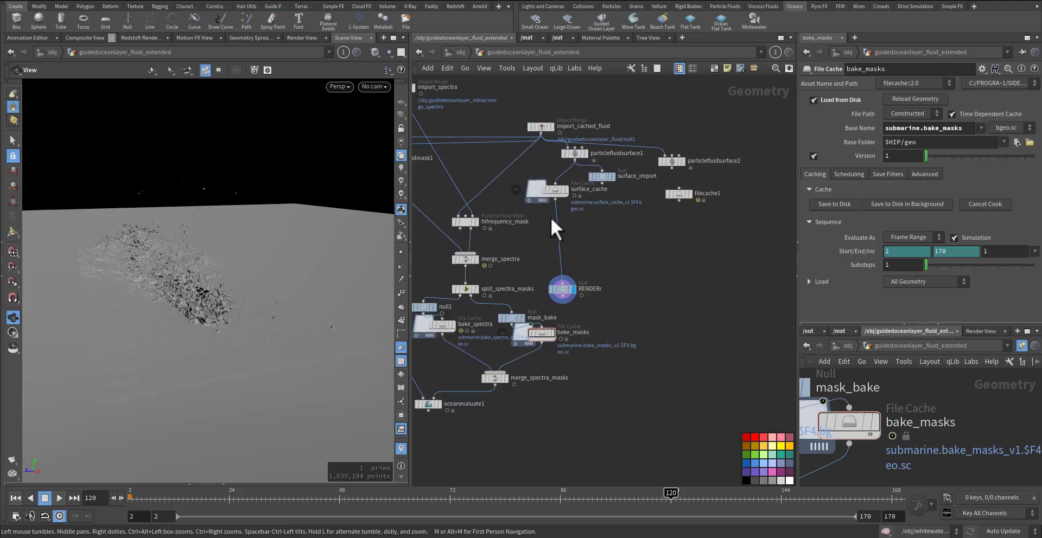
Back at /obj check the oceansurface material path, then launch a new floating KarmaViewer.
{"action": "left_click", "coordinate": [561, 289]}
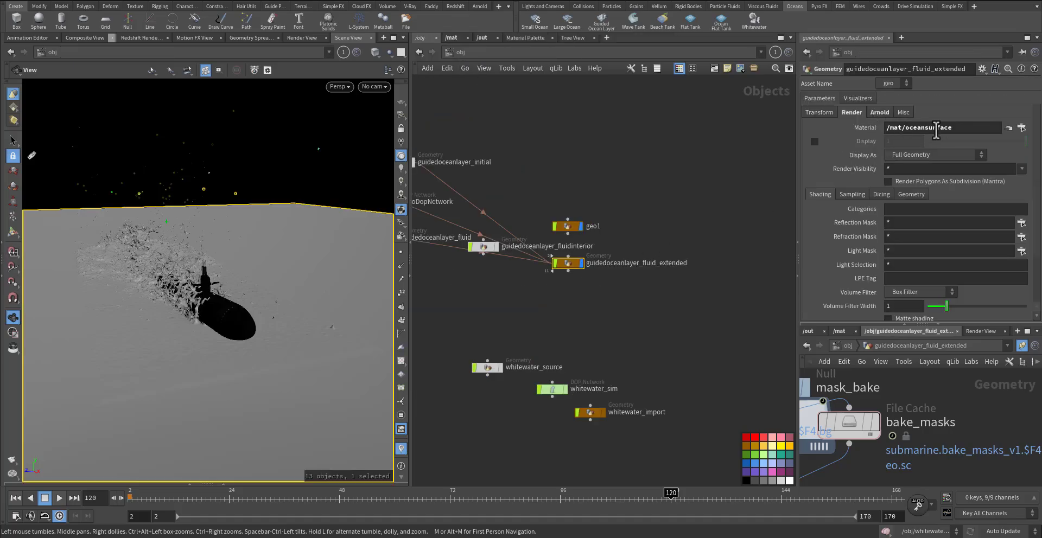
{"action": "triple_click", "coordinate": [936, 128]}
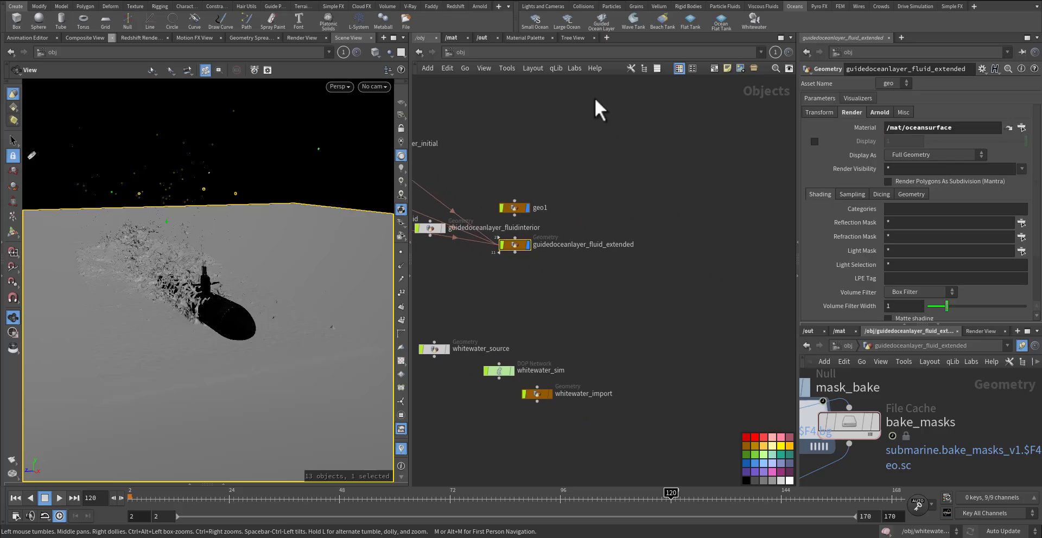
{"action": "left_click", "coordinate": [480, 37]}
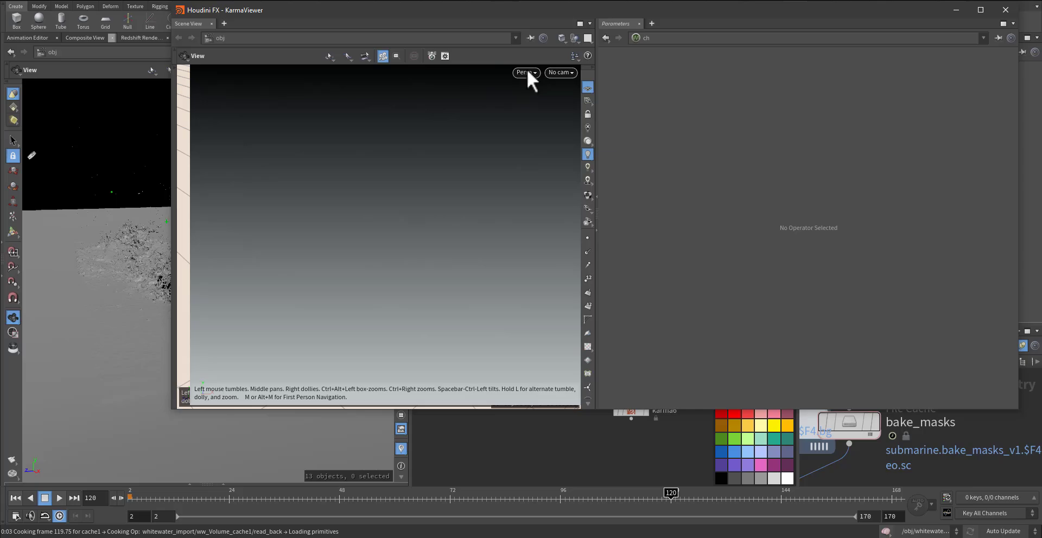
{"action": "mouse_move", "coordinate": [480, 93]}
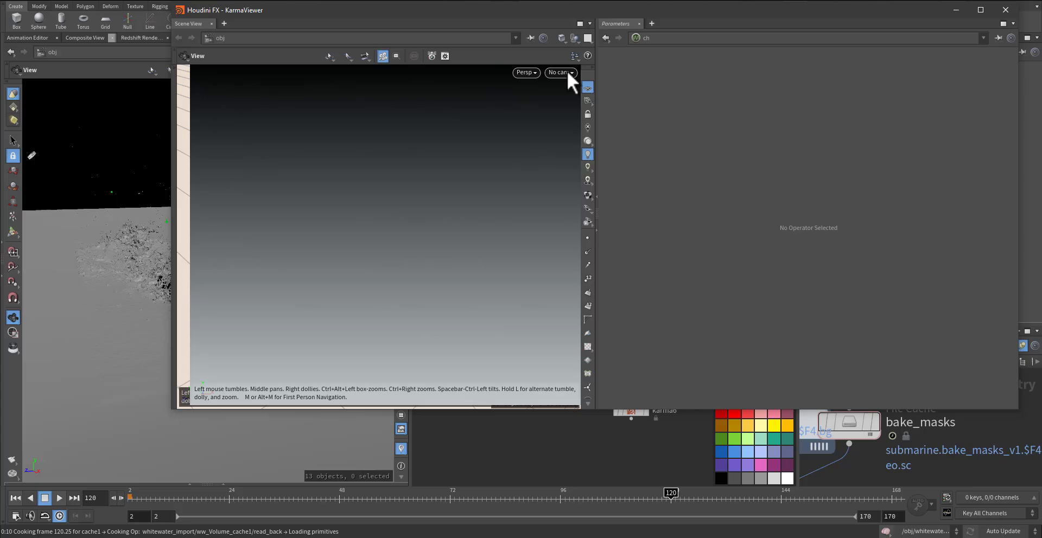
Look through /cameras/cam3, render the overhead wake with Karma, then close the viewer.
{"action": "left_click", "coordinate": [558, 73]}
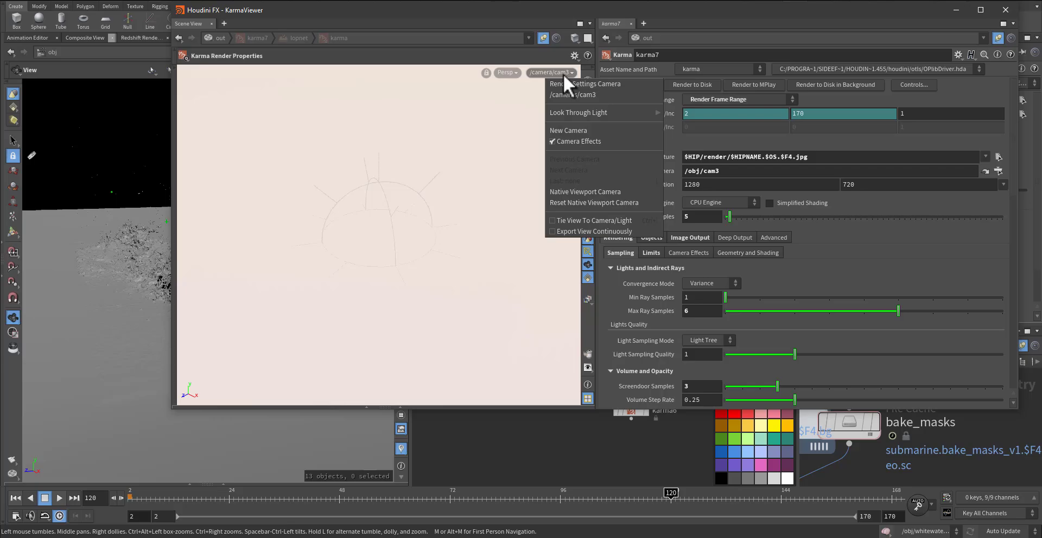
{"action": "mouse_move", "coordinate": [573, 94]}
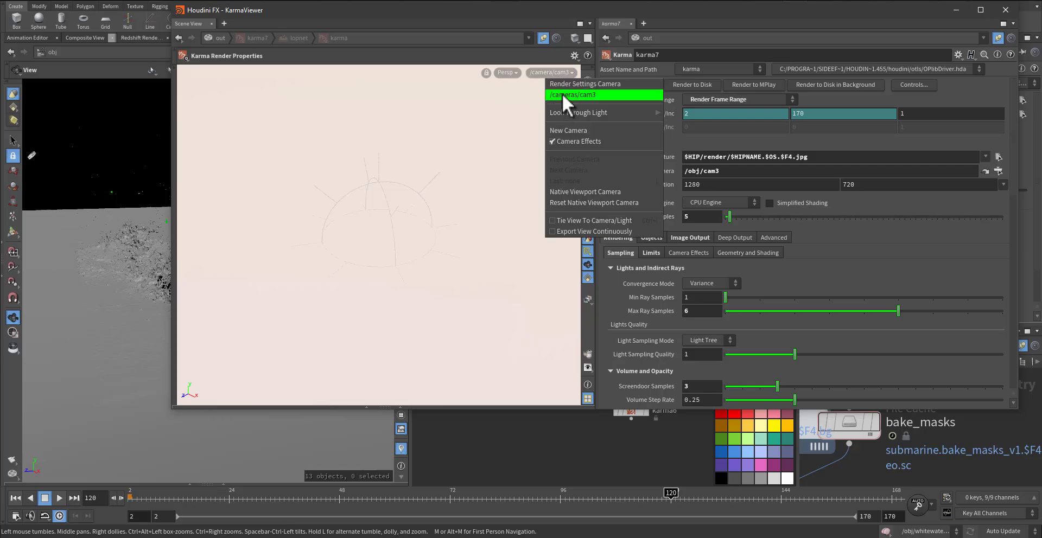
{"action": "left_click", "coordinate": [504, 73]}
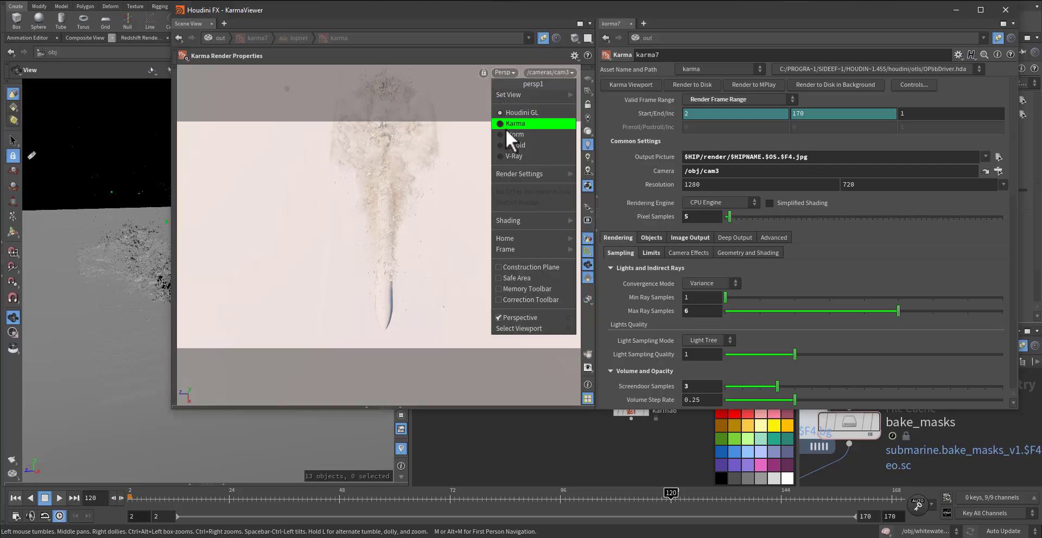
{"action": "left_click", "coordinate": [515, 123]}
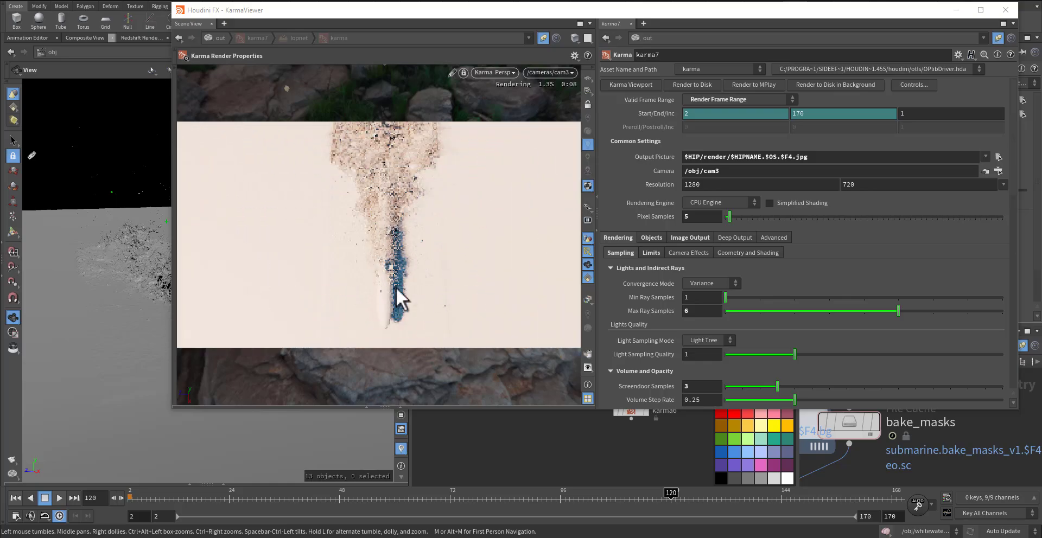
{"action": "mouse_move", "coordinate": [409, 259]}
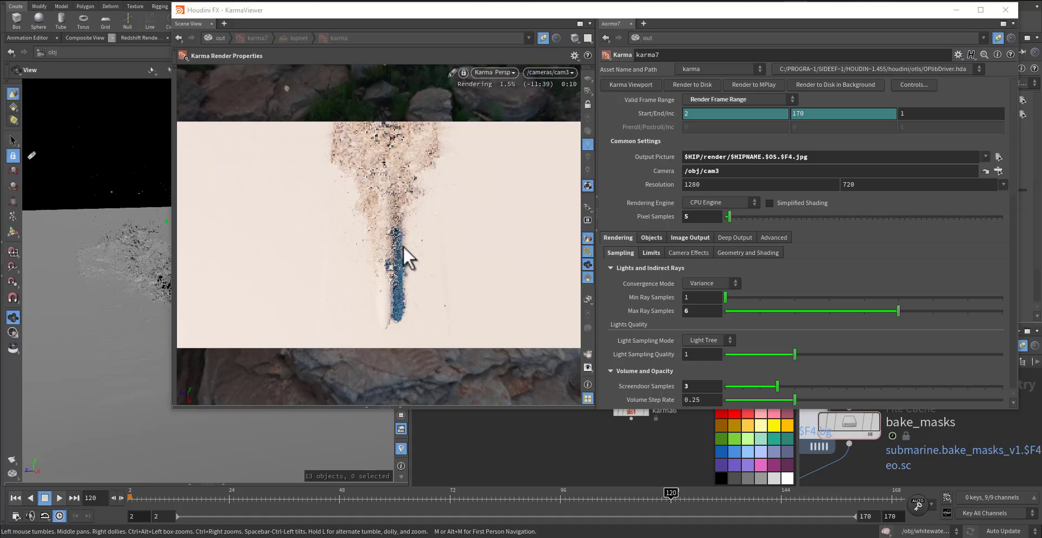
{"action": "mouse_move", "coordinate": [1004, 10]}
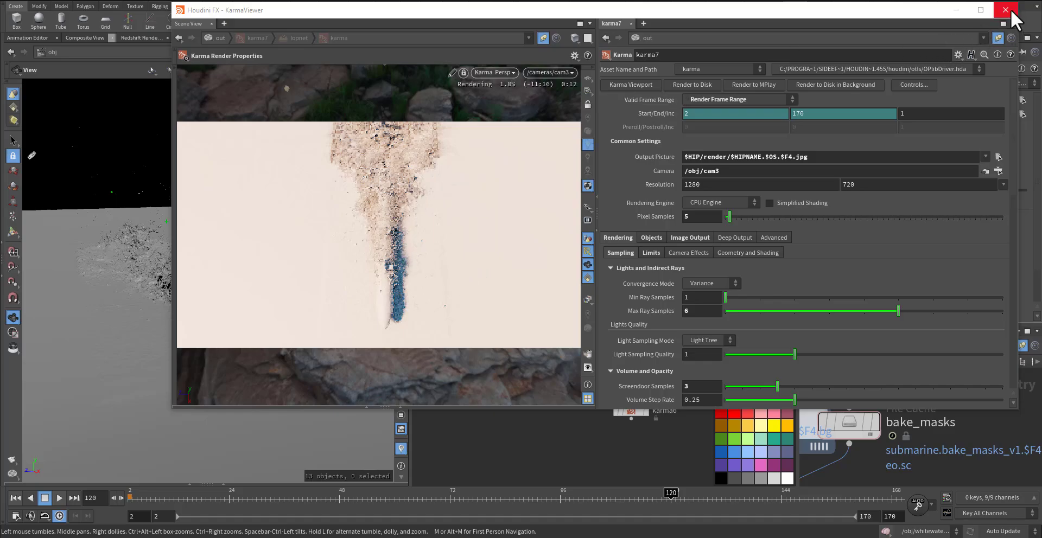
{"action": "left_click", "coordinate": [1005, 9]}
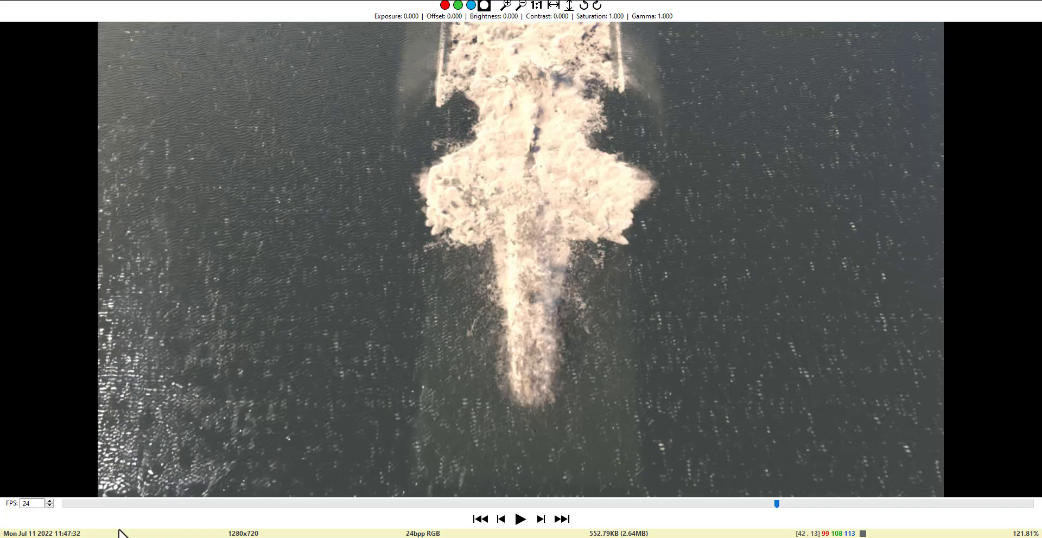
Play and pause through the rendered whitewater clips on the viewer's transport bar.
{"action": "left_click", "coordinate": [519, 518]}
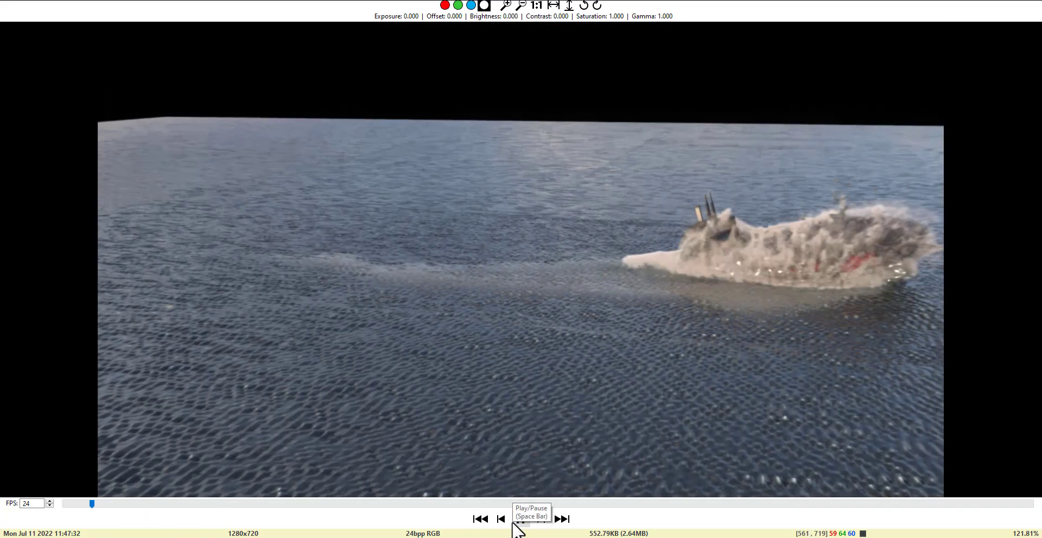
{"action": "left_click", "coordinate": [516, 518]}
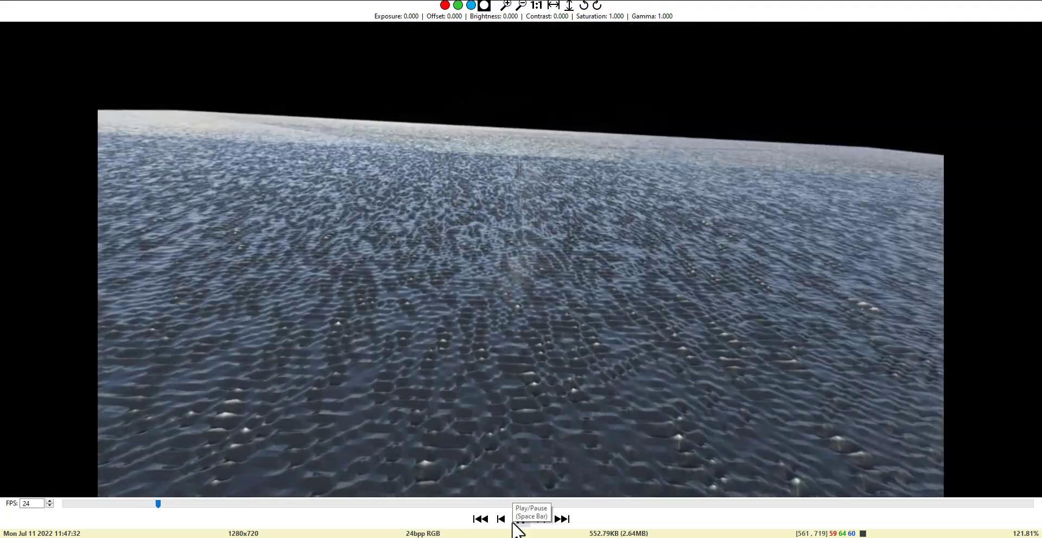
{"action": "left_click", "coordinate": [516, 519]}
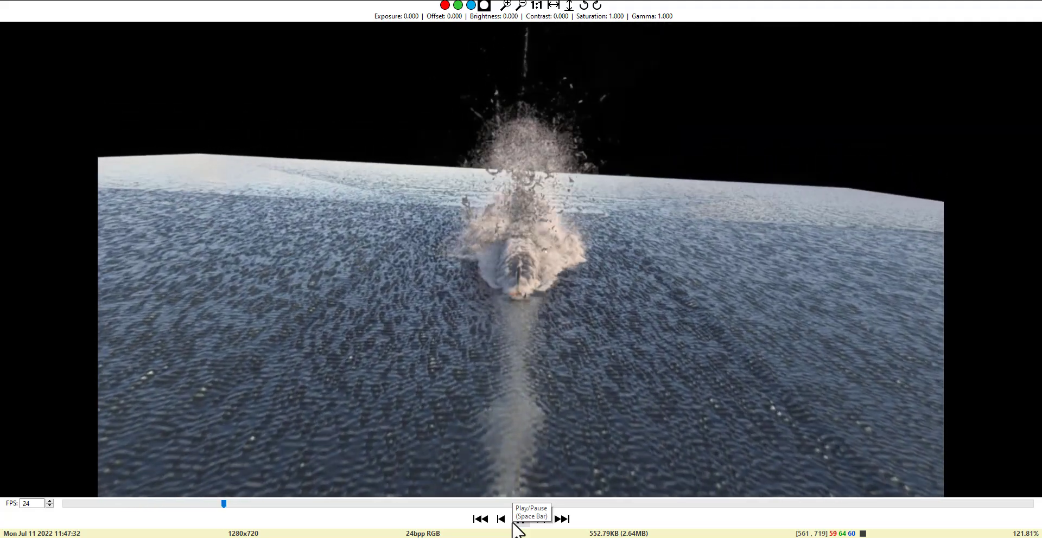
{"action": "left_click", "coordinate": [520, 518]}
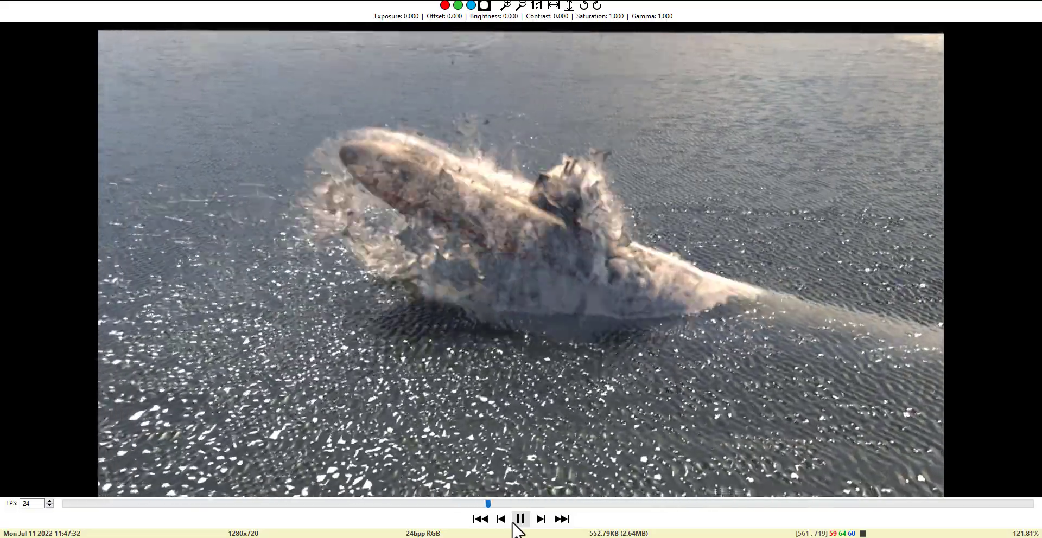
{"action": "left_click", "coordinate": [520, 518]}
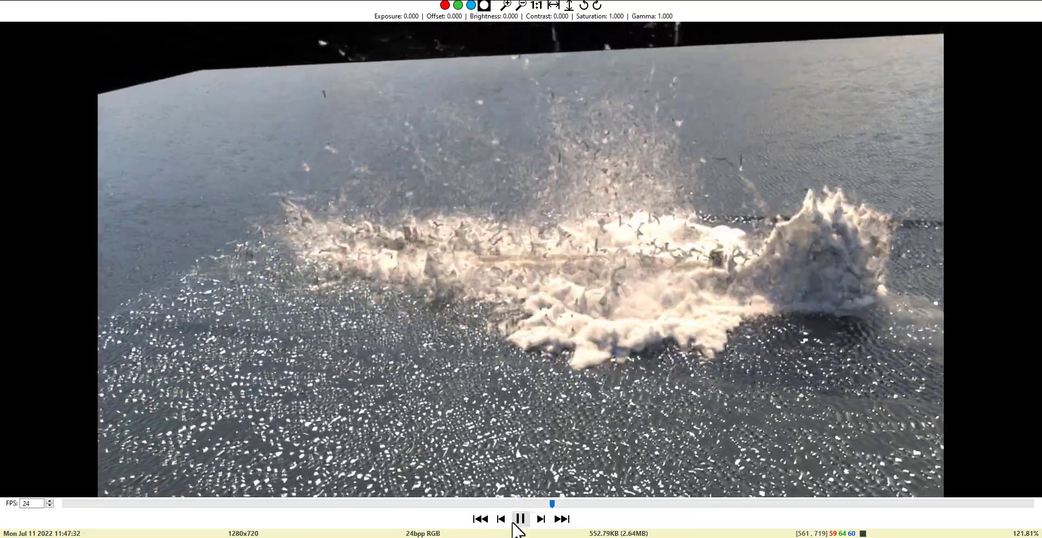